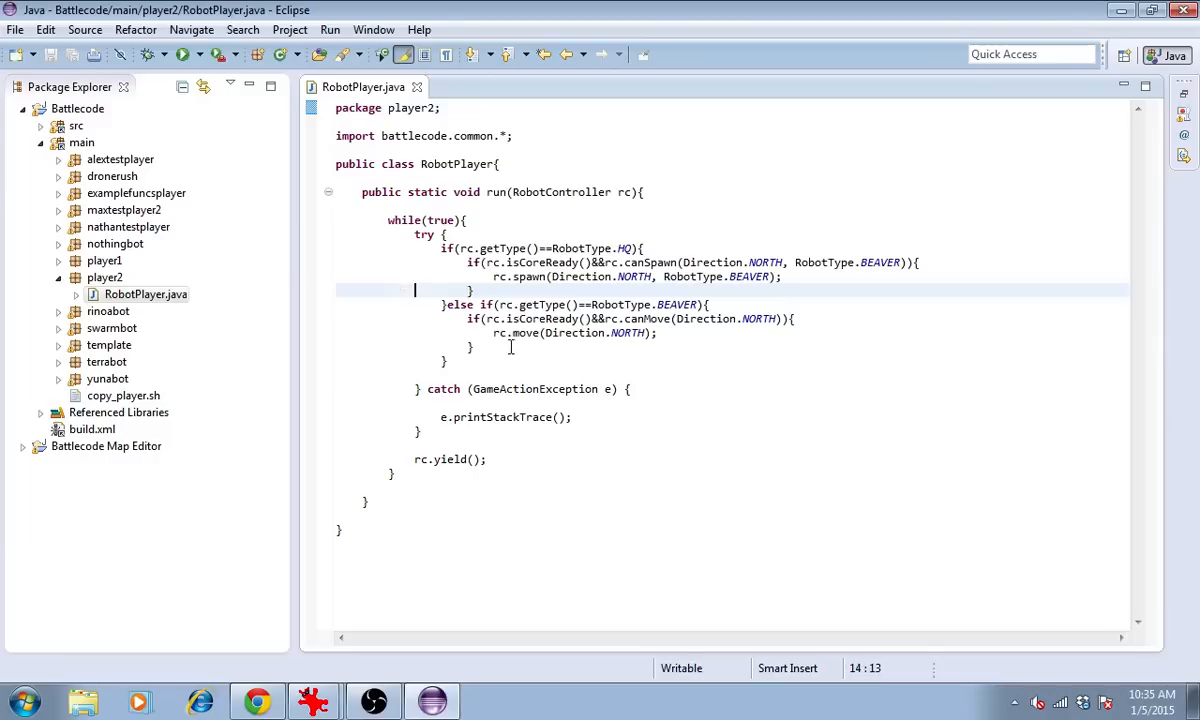
# - Declare 'static Direction facing = Direction.NORTH;' as a field in RobotPlayer
pyautogui.click(540, 346)
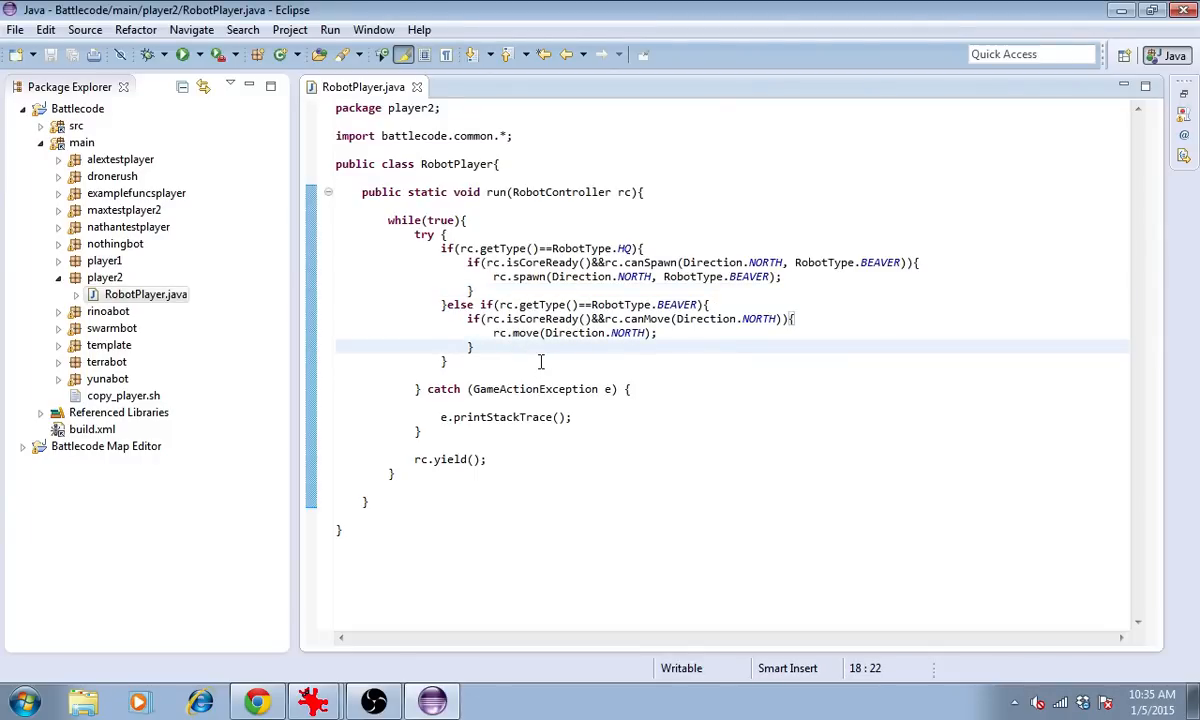
pyautogui.moveTo(608, 362)
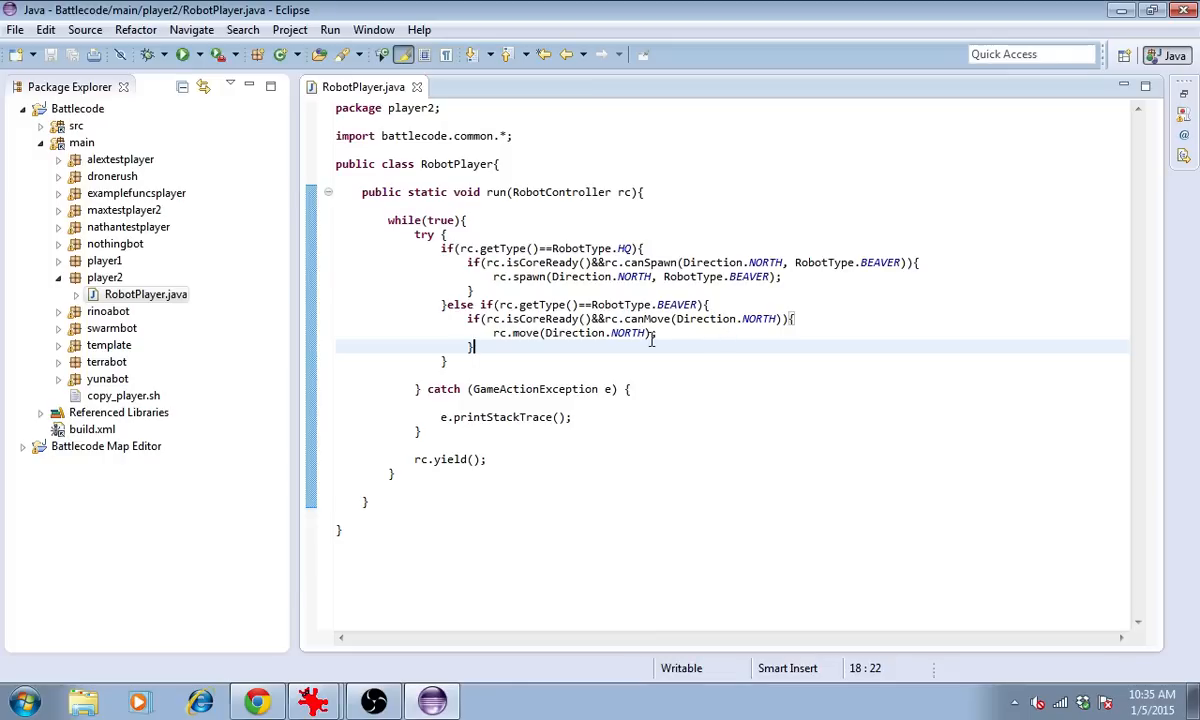
pyautogui.moveTo(690, 310)
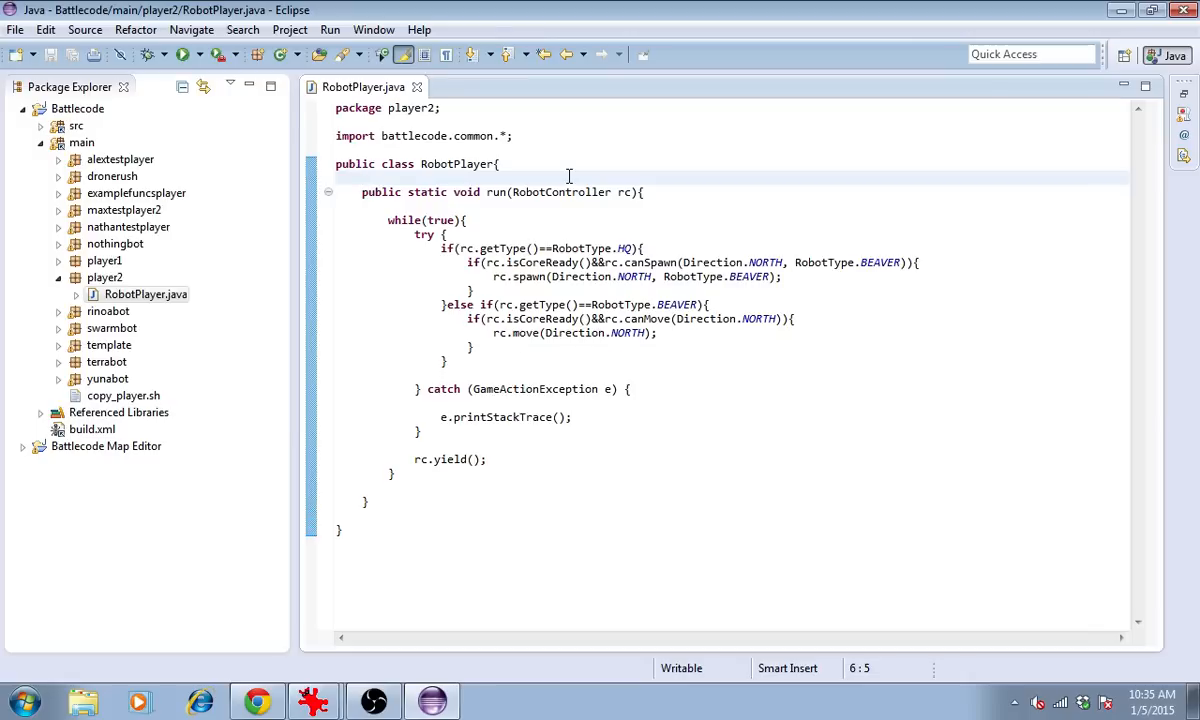
pyautogui.write('s')
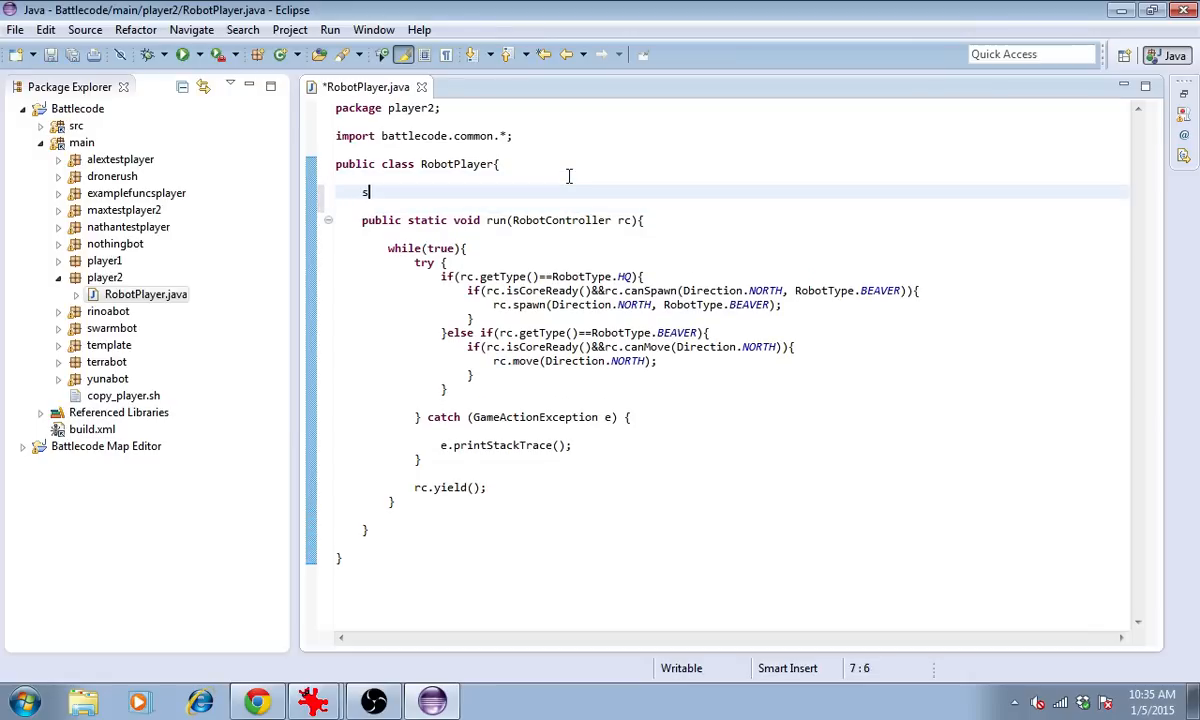
pyautogui.write('tatic Direction facing = Direct')
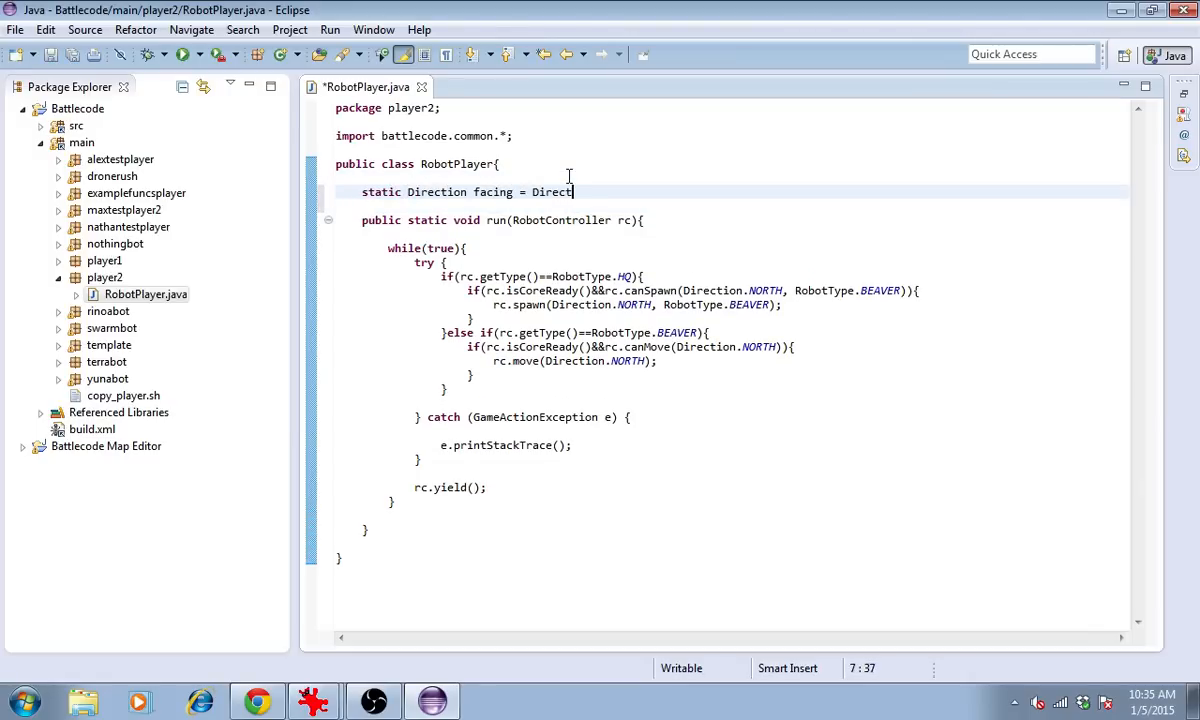
pyautogui.write('ion.NORTH;')
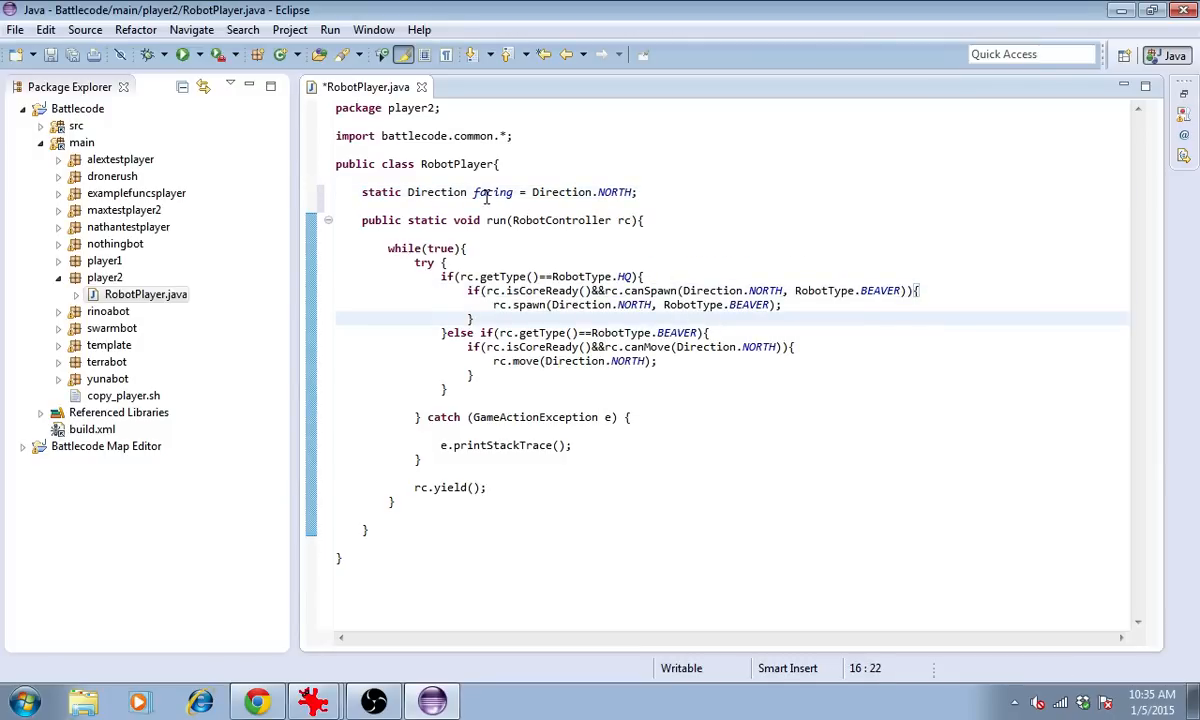
# - Replace Direction.NORTH with facing in the beaver canMove and move calls
pyautogui.click(710, 332)
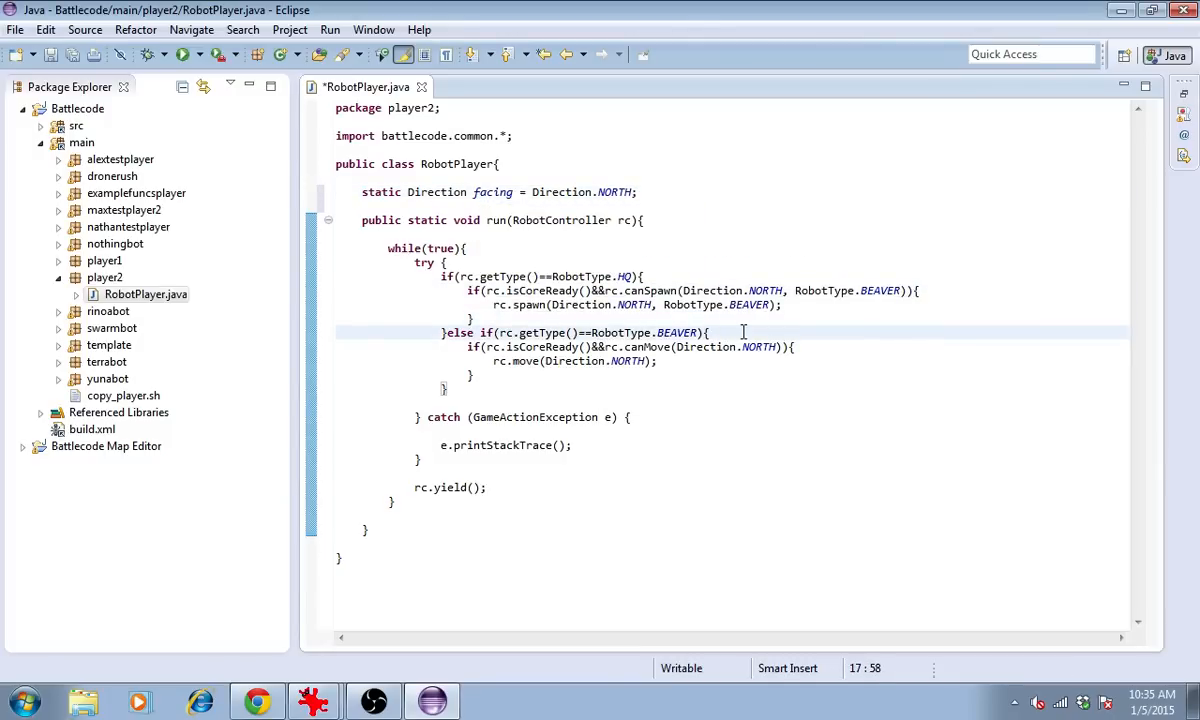
pyautogui.doubleClick(692, 346)
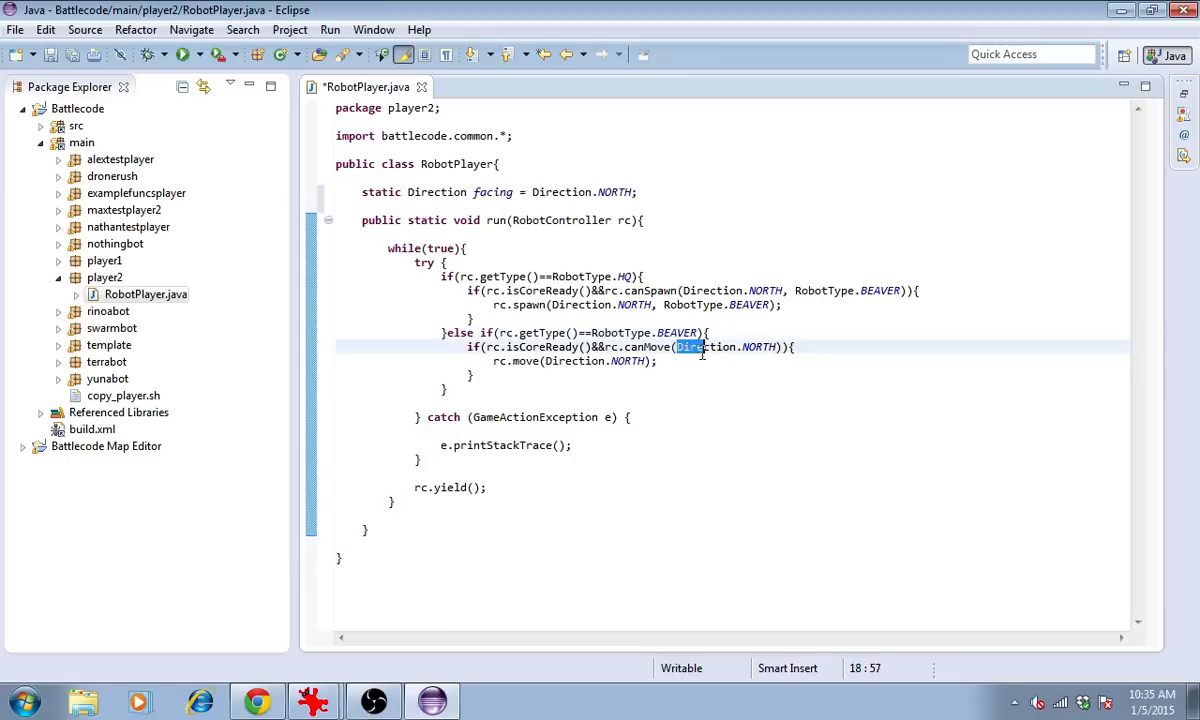
pyautogui.write('facing')
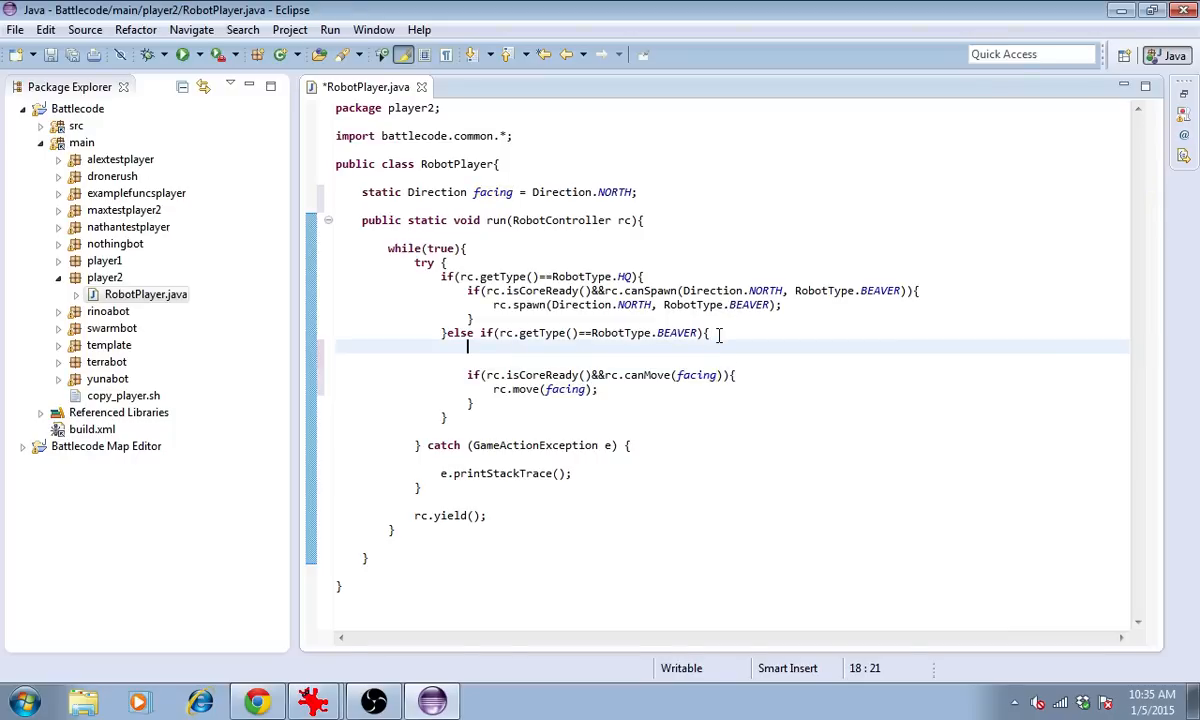
# - Add a 5% Math.random() check that rotates facing left when a second roll is under 0.5
pyautogui.write('if(Math.r')
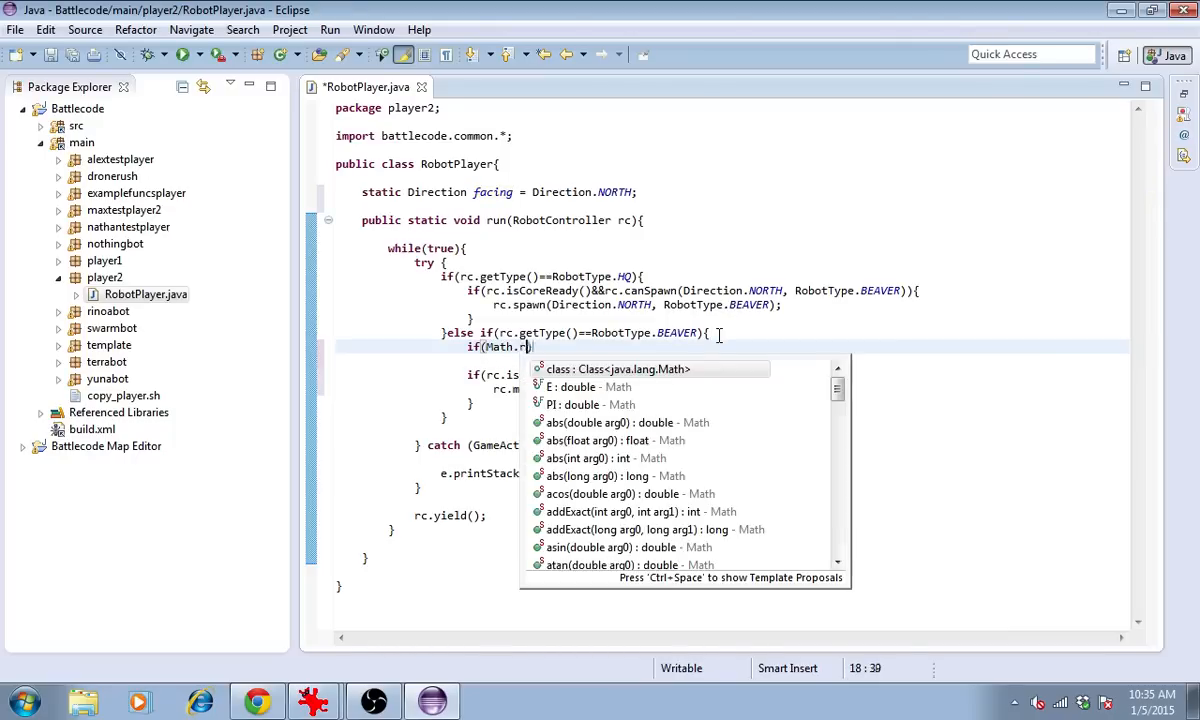
pyautogui.write('andom()')
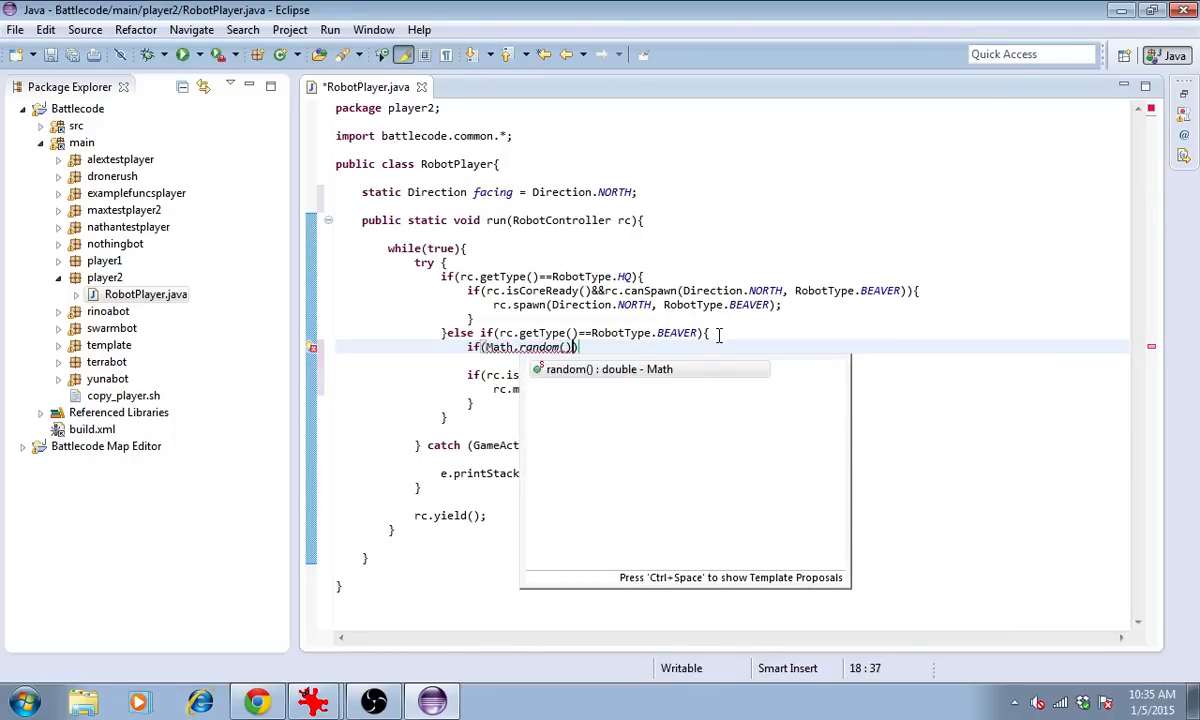
pyautogui.write('<')
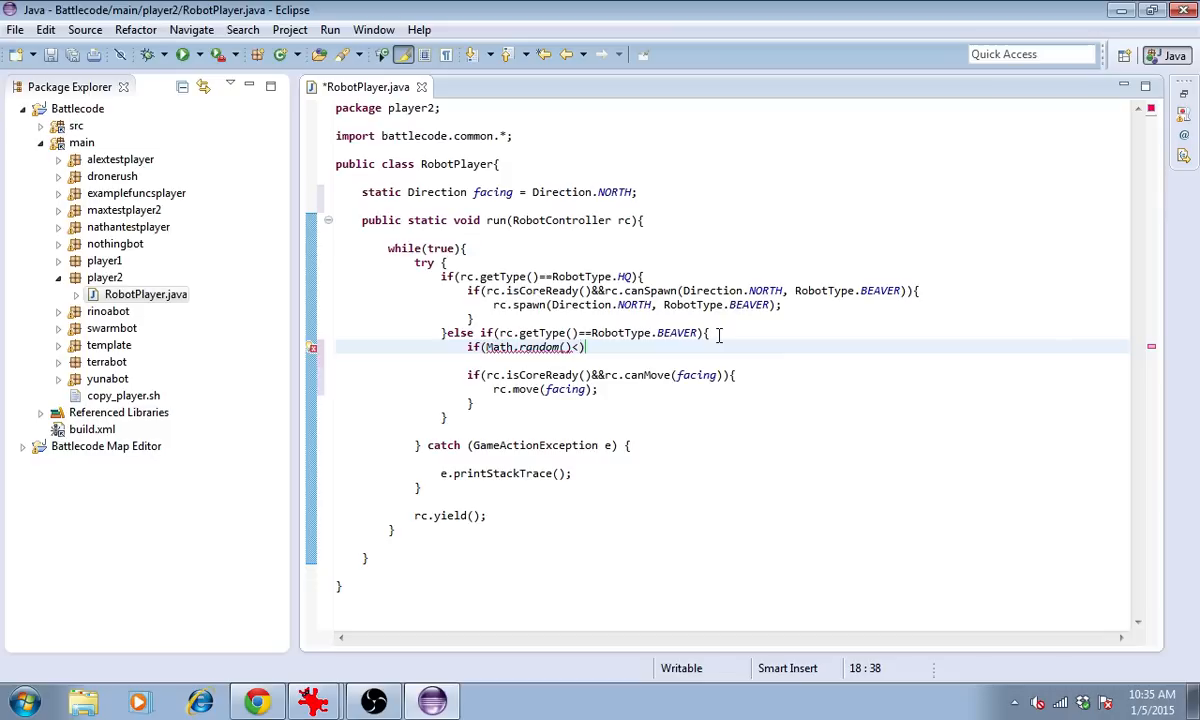
pyautogui.write('0.05){')
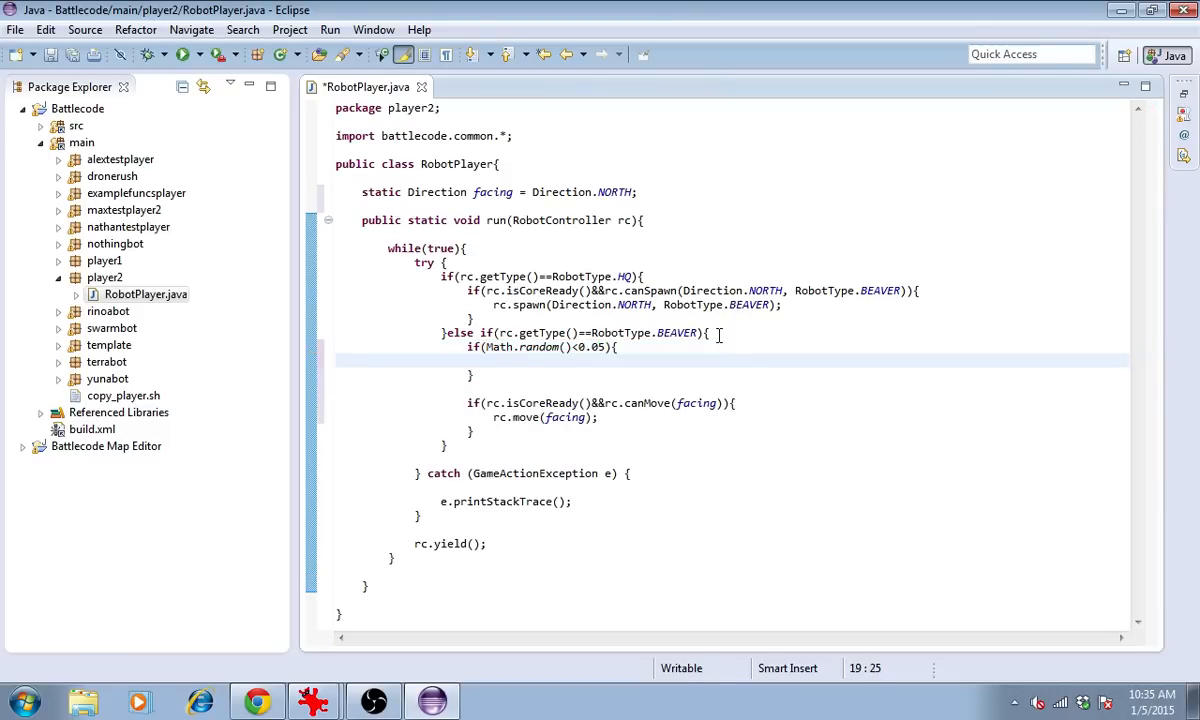
pyautogui.write('if(M')
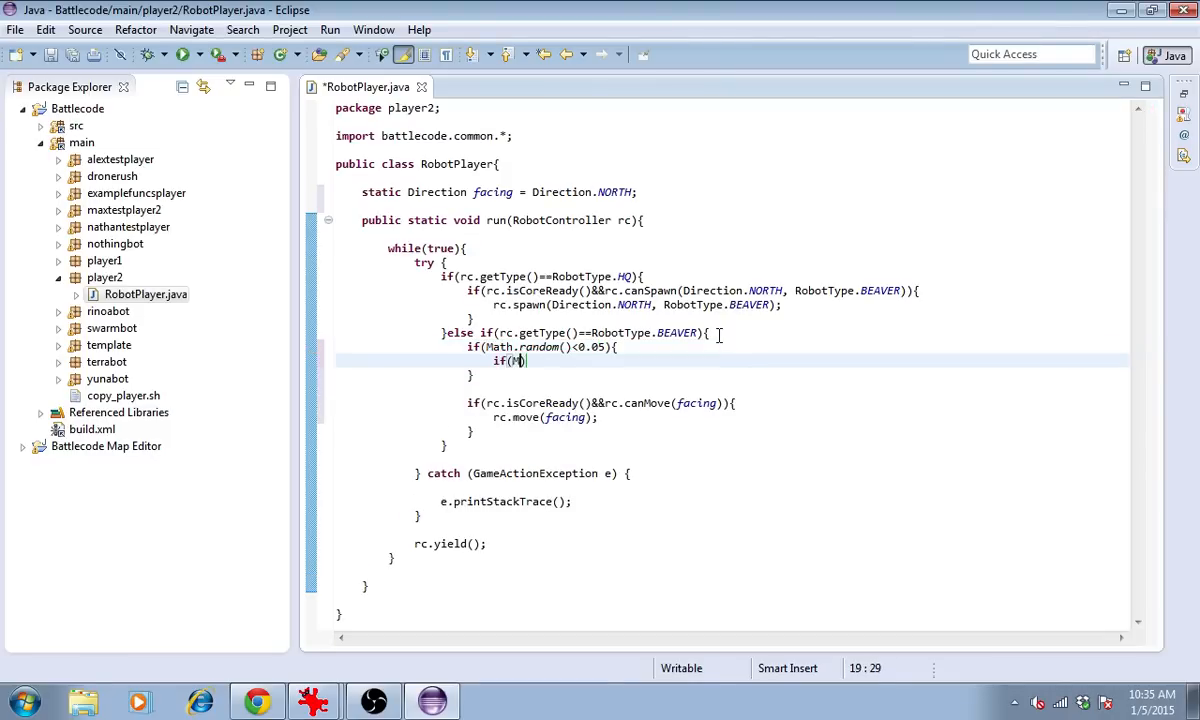
pyautogui.write('ath.random()<')
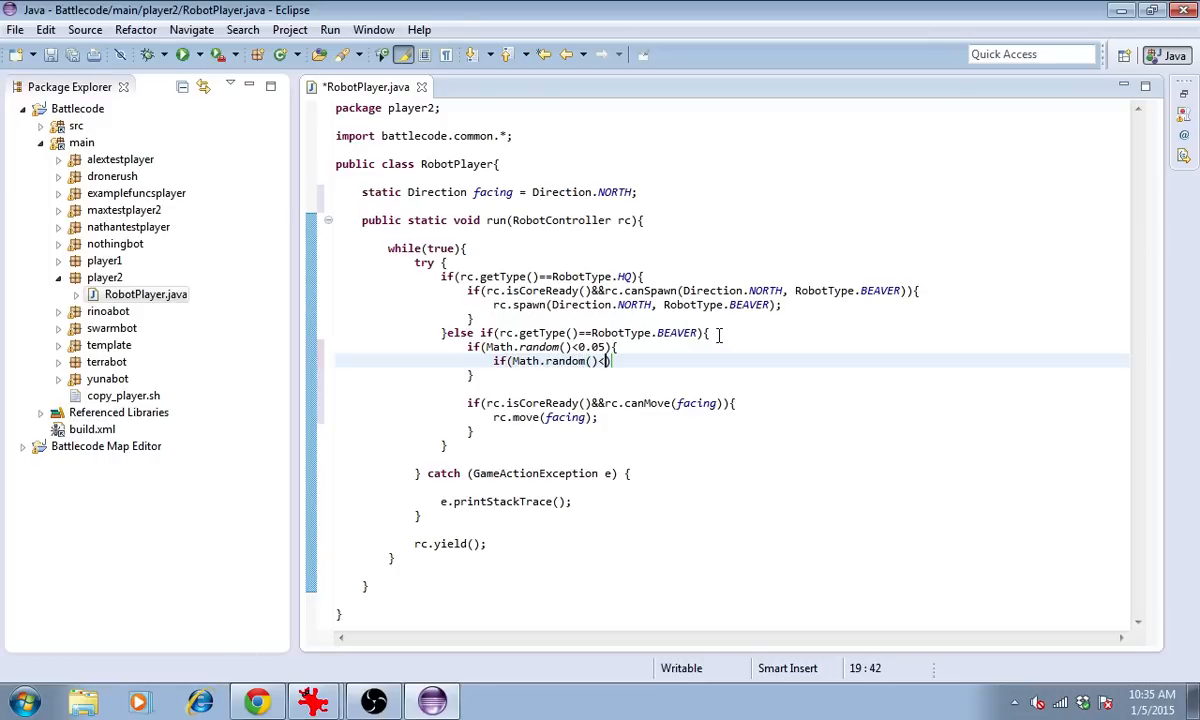
pyautogui.write('0.5){')
pyautogui.write('facing = facing.')
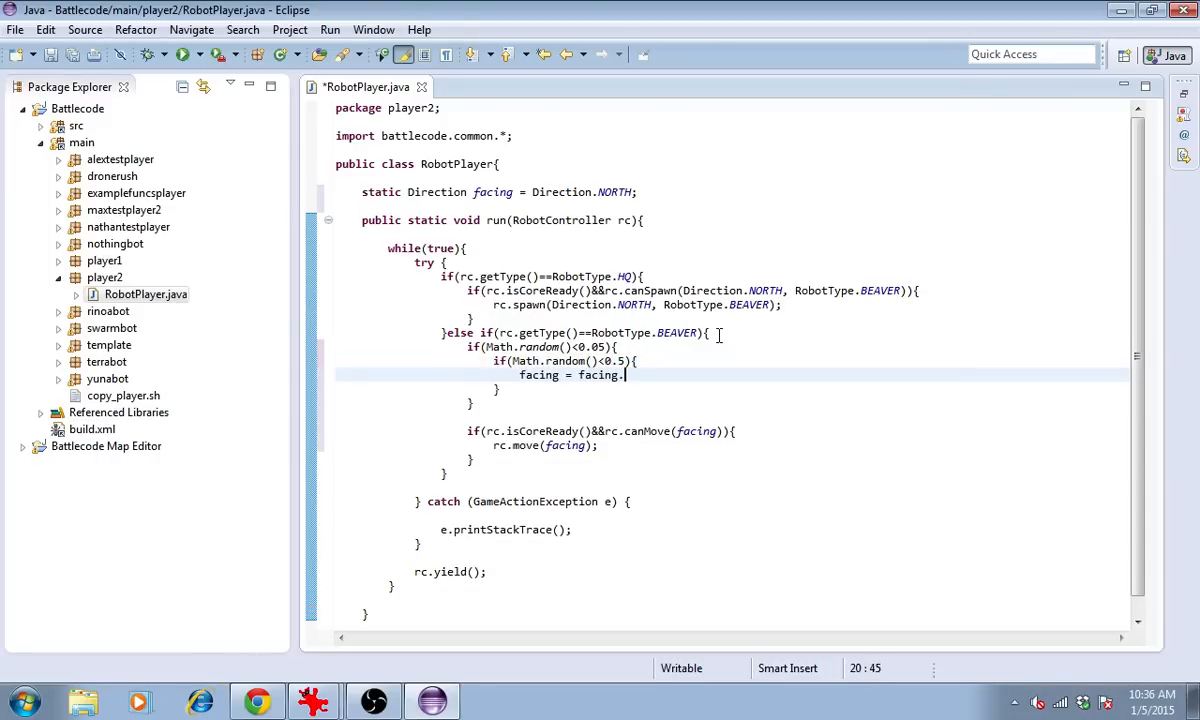
pyautogui.write('rotateLeft();')
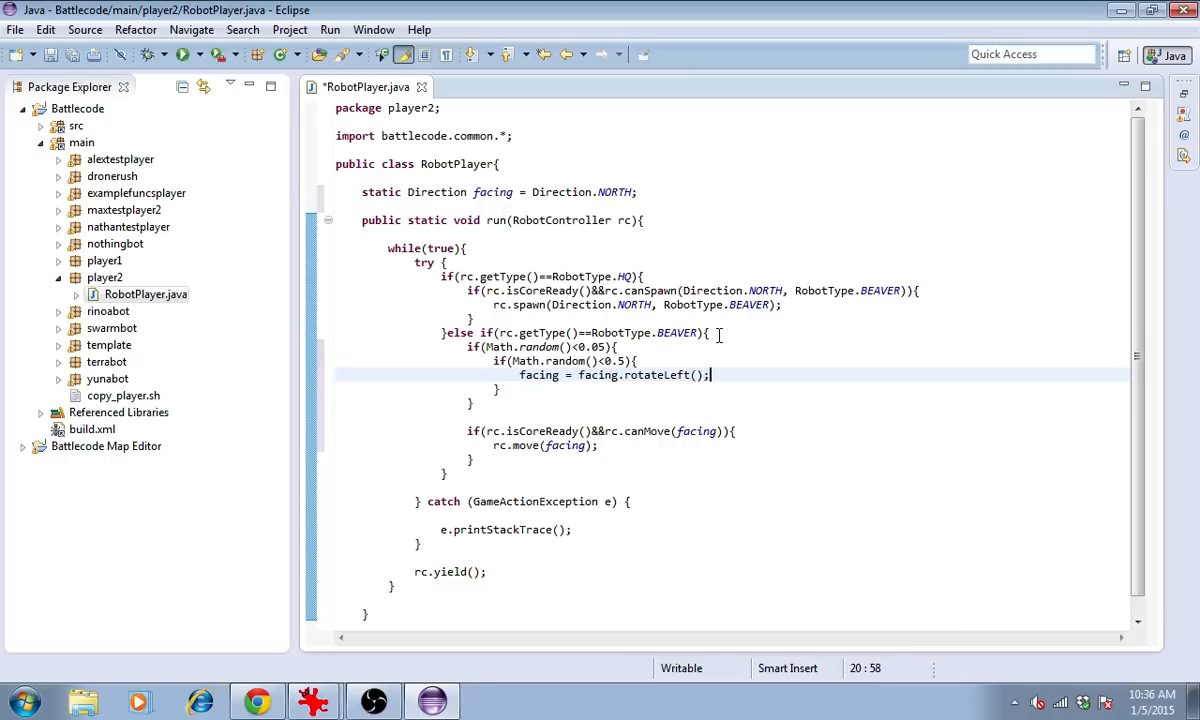
# - Add the else branch setting facing = facing.rotateRight() and save the file
pyautogui.write('else')
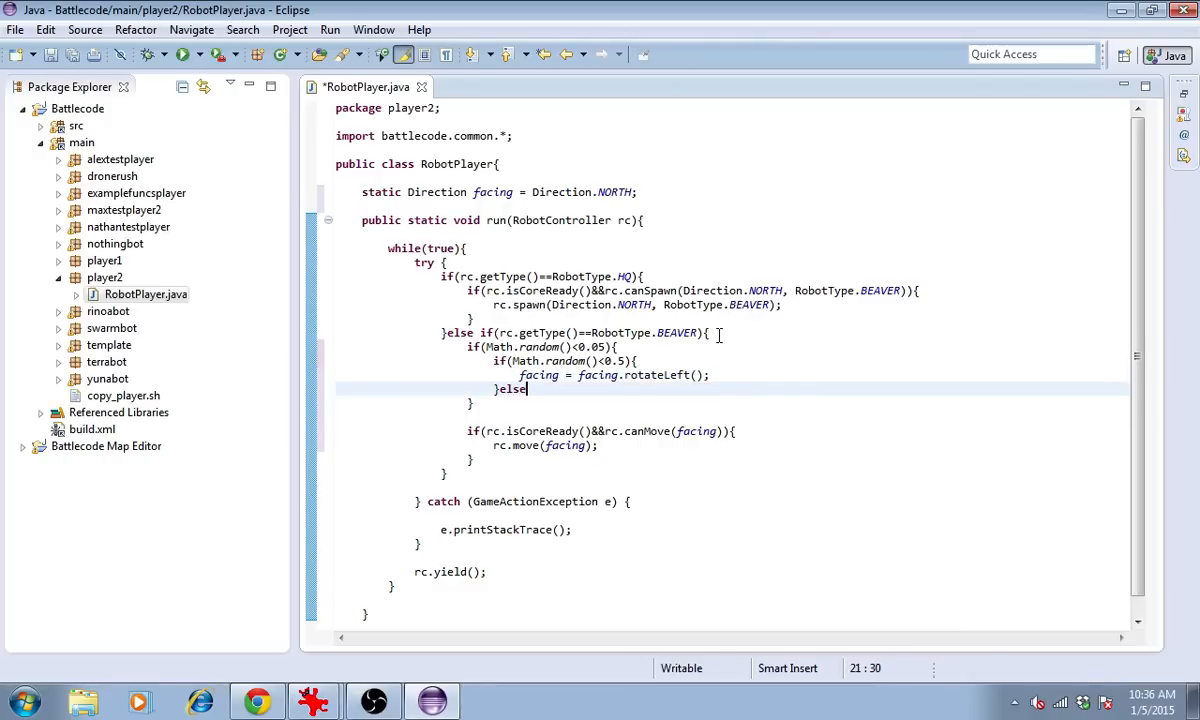
pyautogui.write('facing')
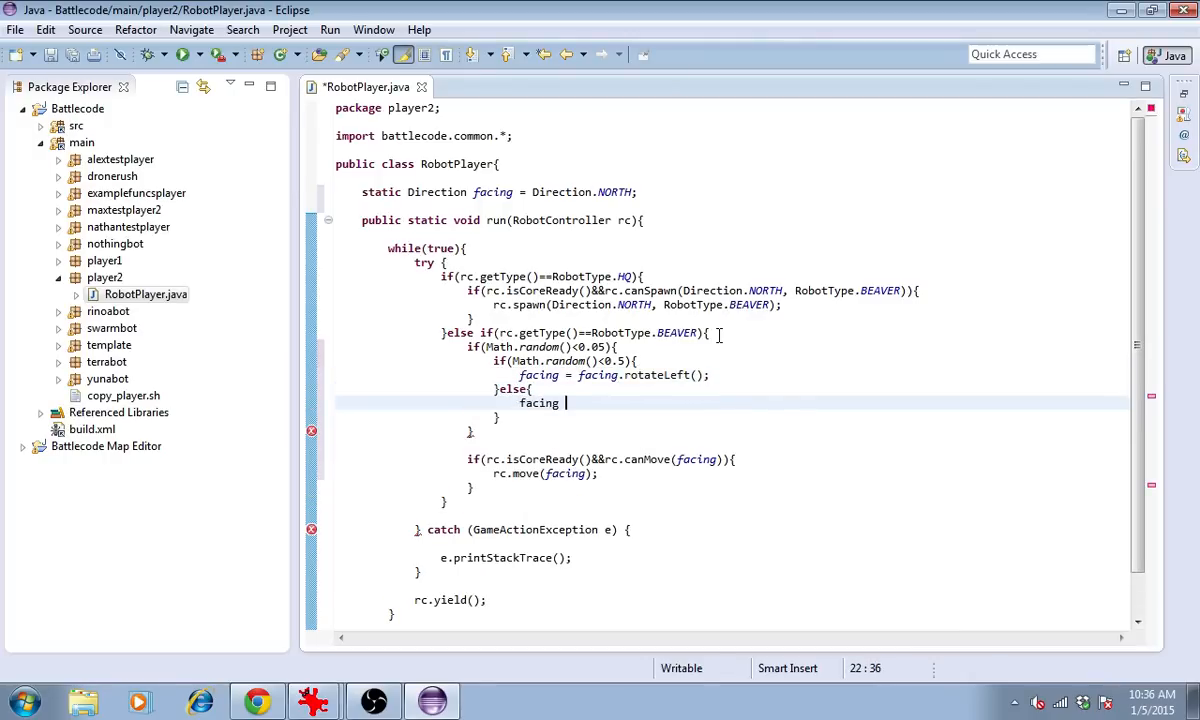
pyautogui.write('= facing.ro')
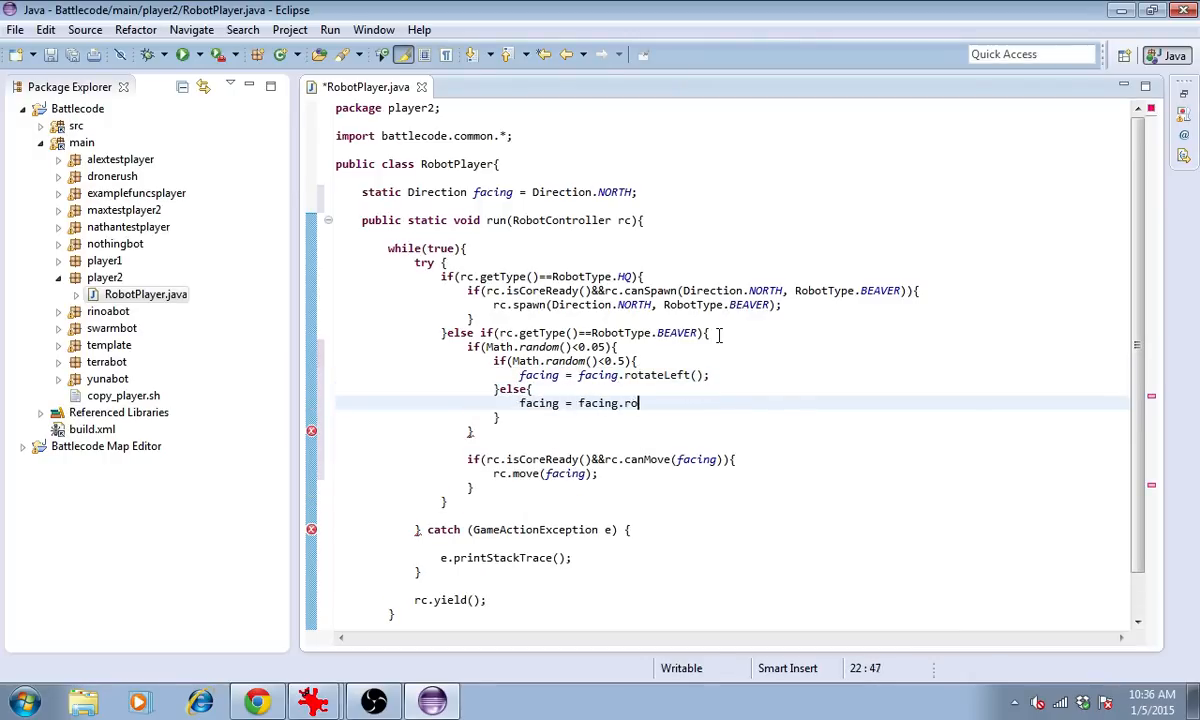
pyautogui.write('tateRight();')
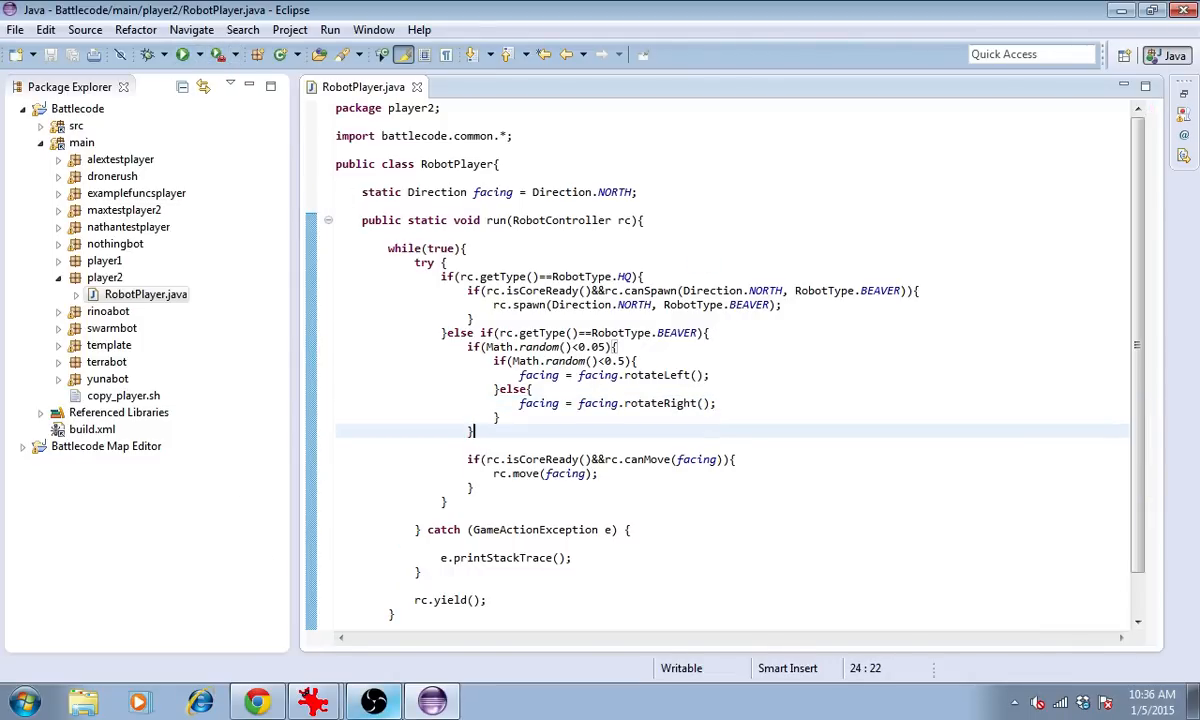
# - In Git Bash, cd into battlecode-release and launch the client with 'ant run'
pyautogui.click(20, 700)
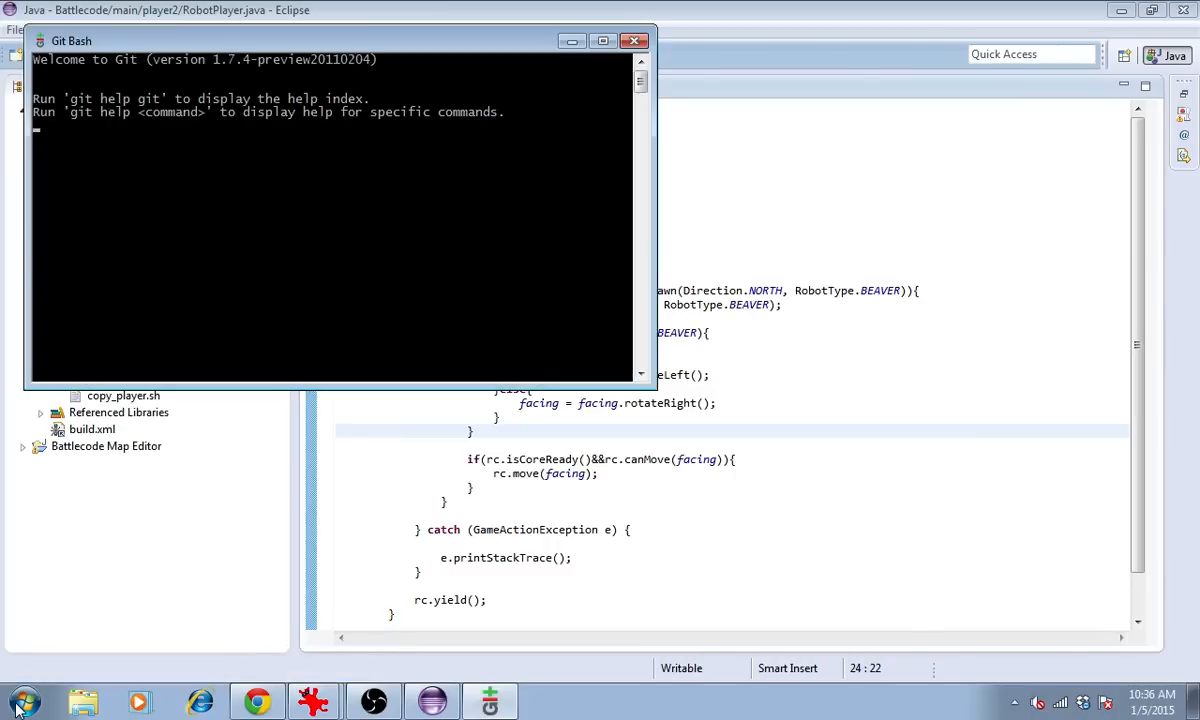
pyautogui.write('cd a')
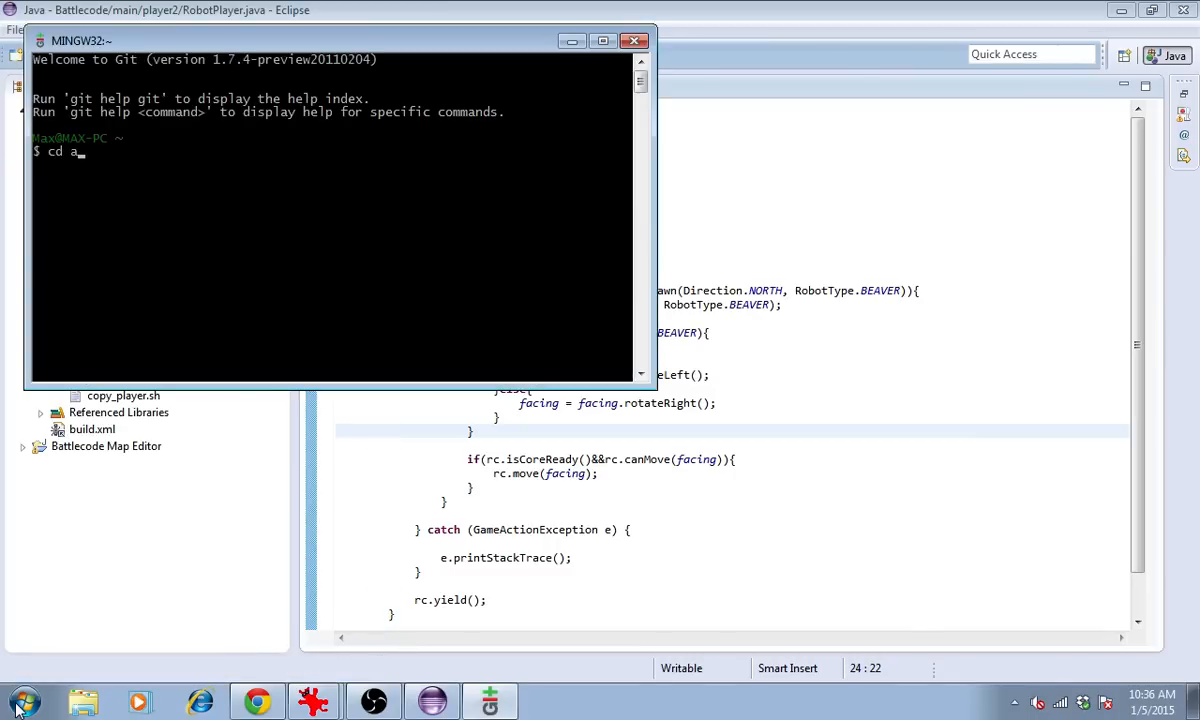
pyautogui.write('battlecode-release')
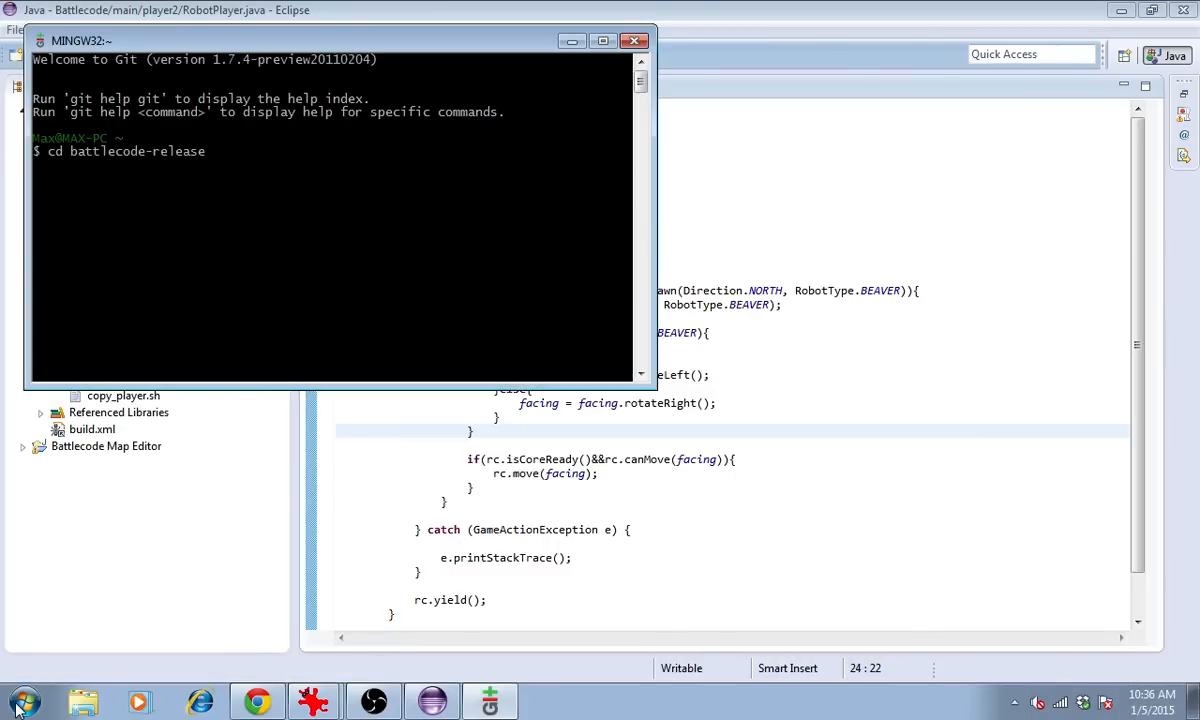
pyautogui.write('ant run')
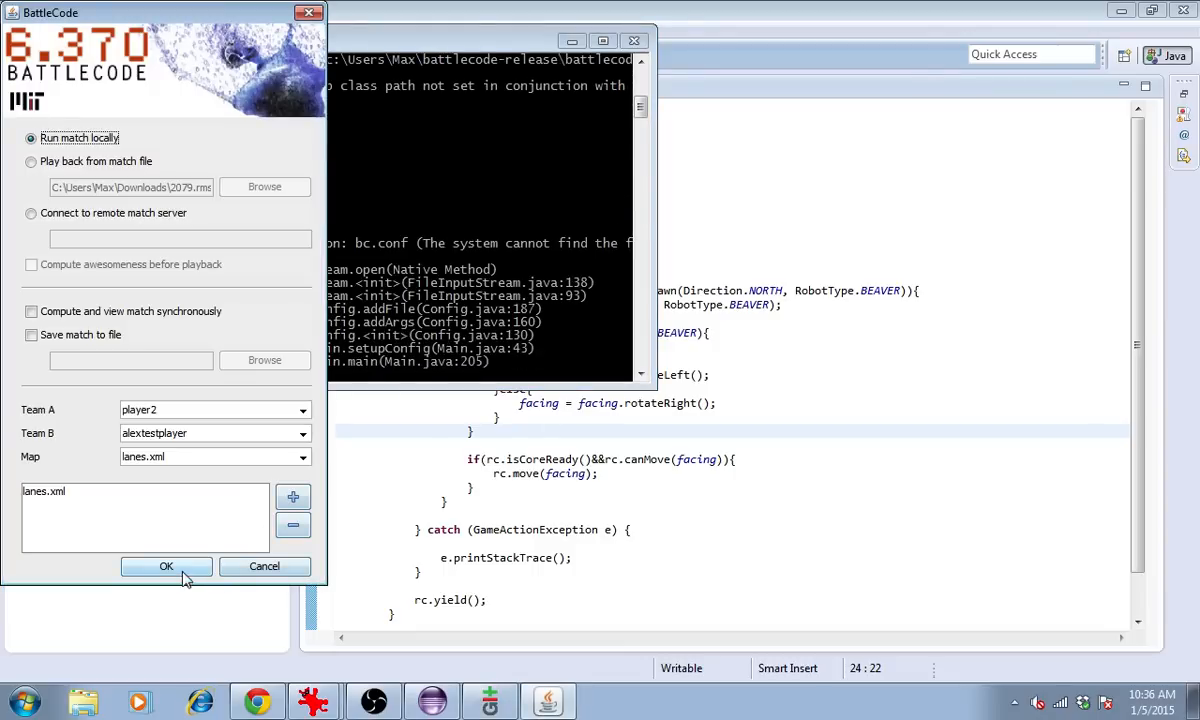
# - Start the player2 versus alextestplayer match on lanes and watch it in the viewer
pyautogui.click(166, 566)
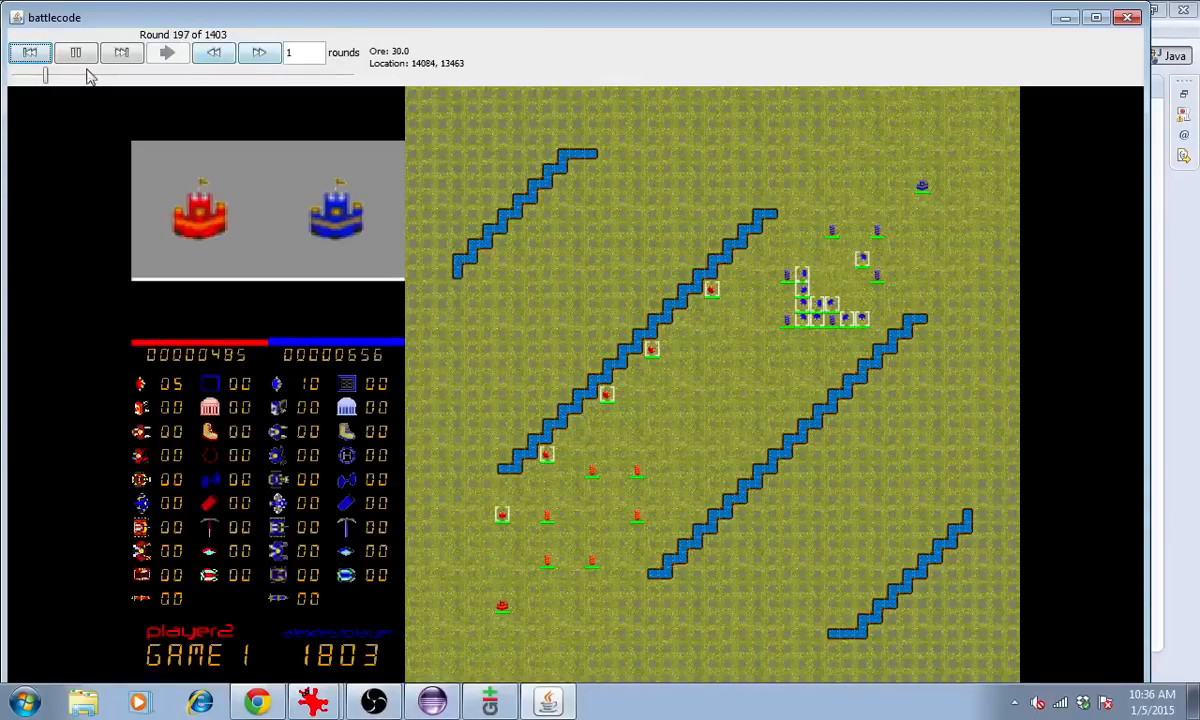
pyautogui.click(76, 52)
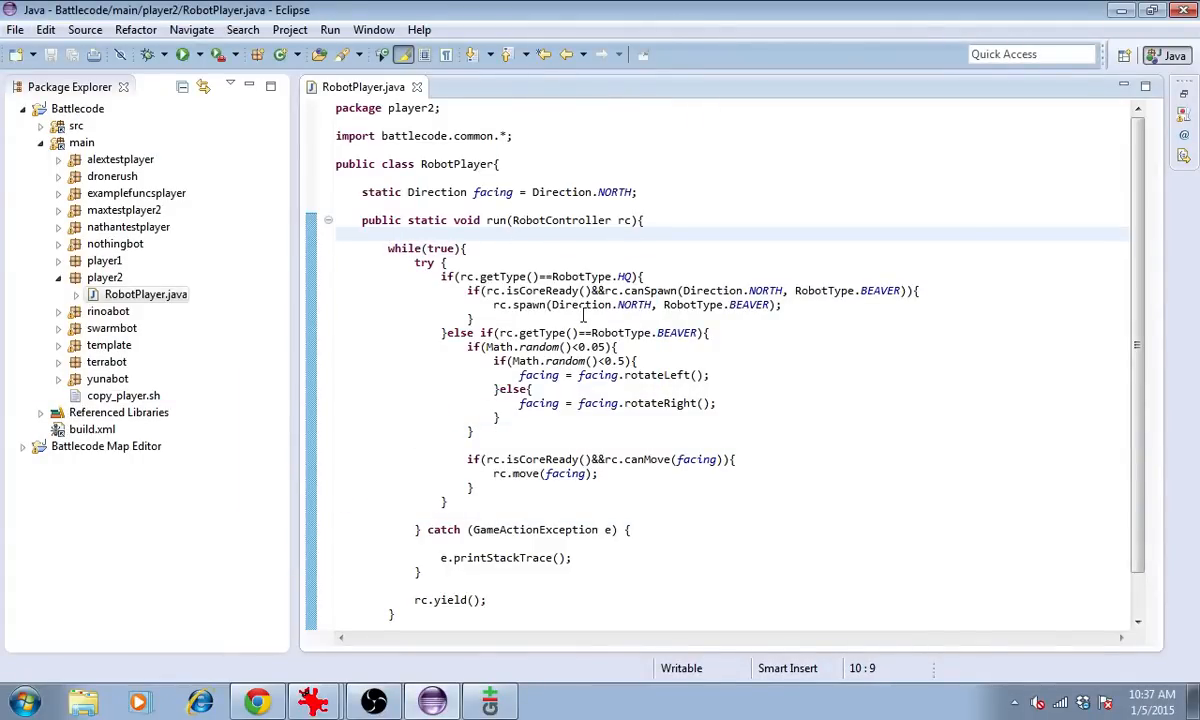
# - Declare 'static Random rand;' and import java.util.Random via the quick fix
pyautogui.press('Return')
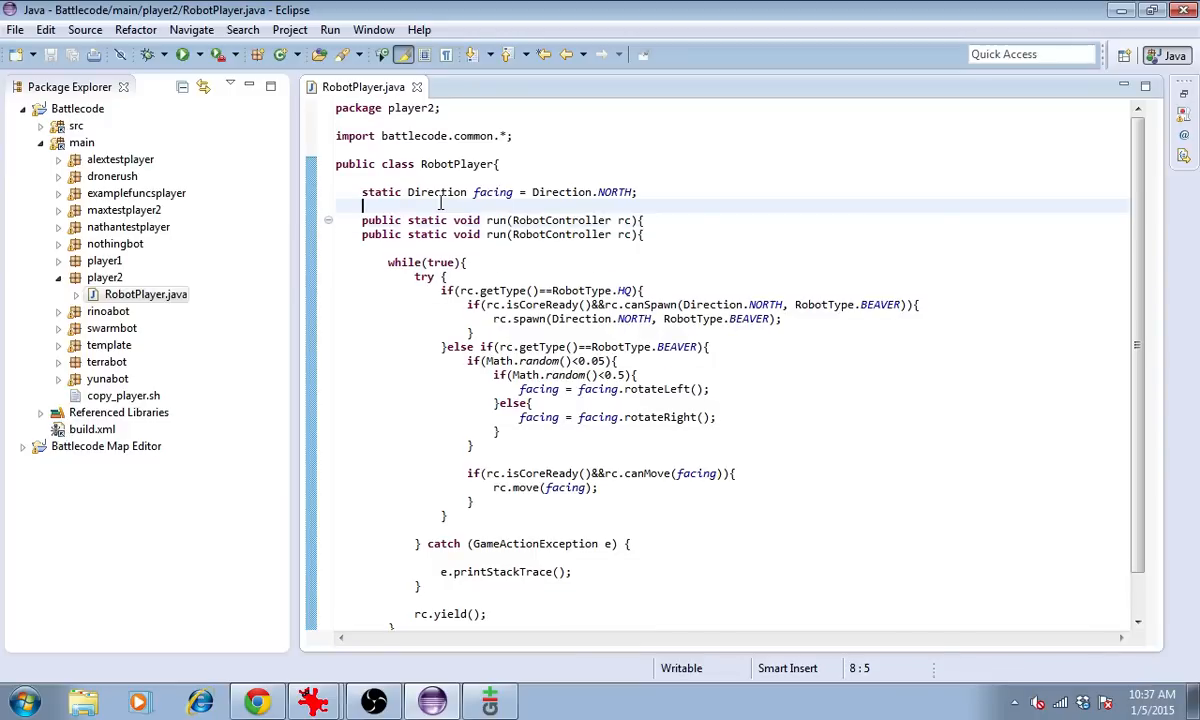
pyautogui.press('Delete')
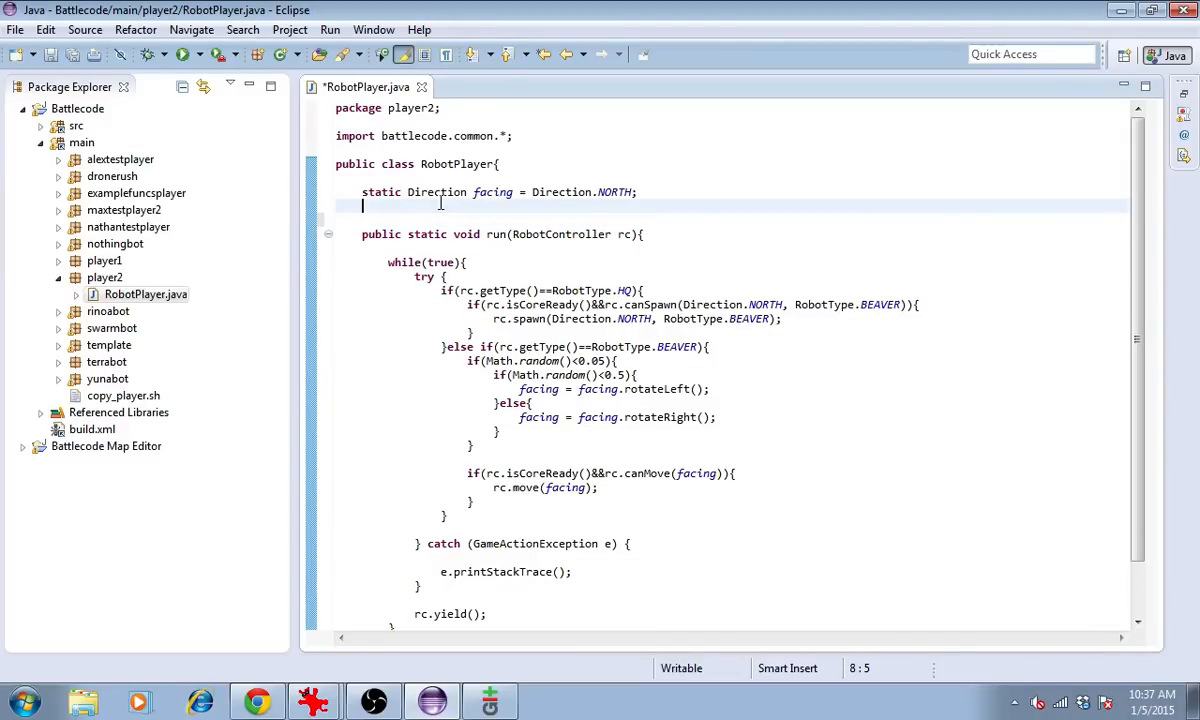
pyautogui.write('static Random')
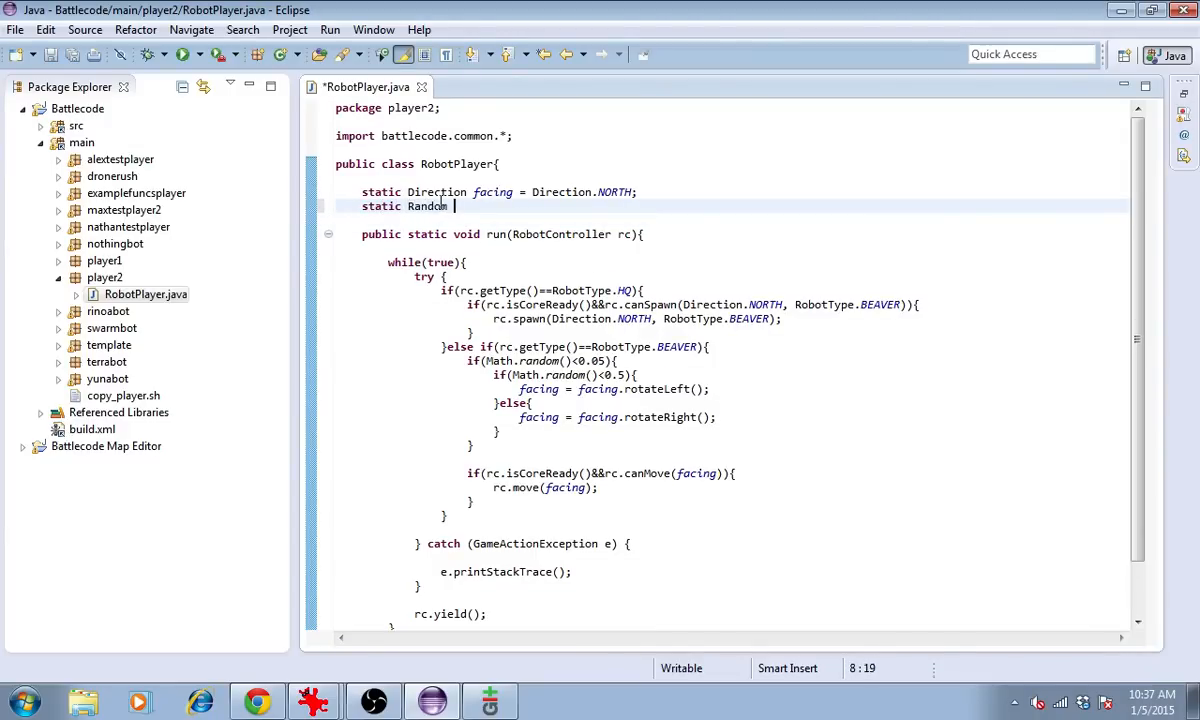
pyautogui.write('rand;')
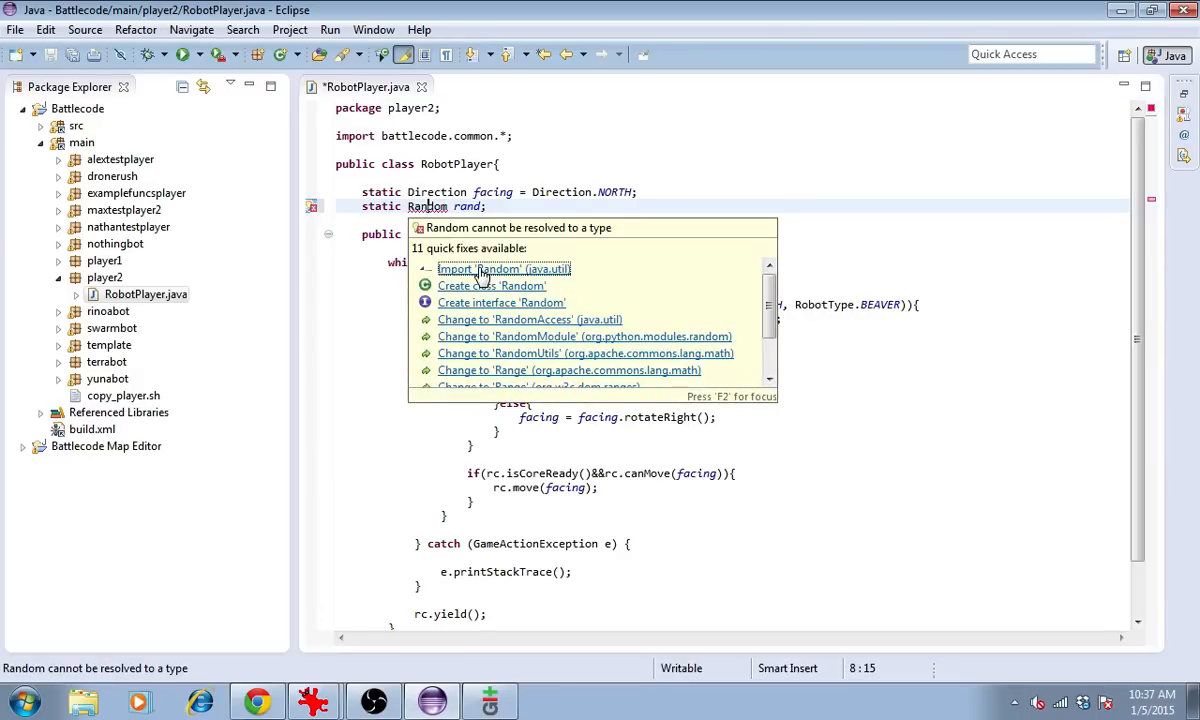
pyautogui.moveTo(456, 218)
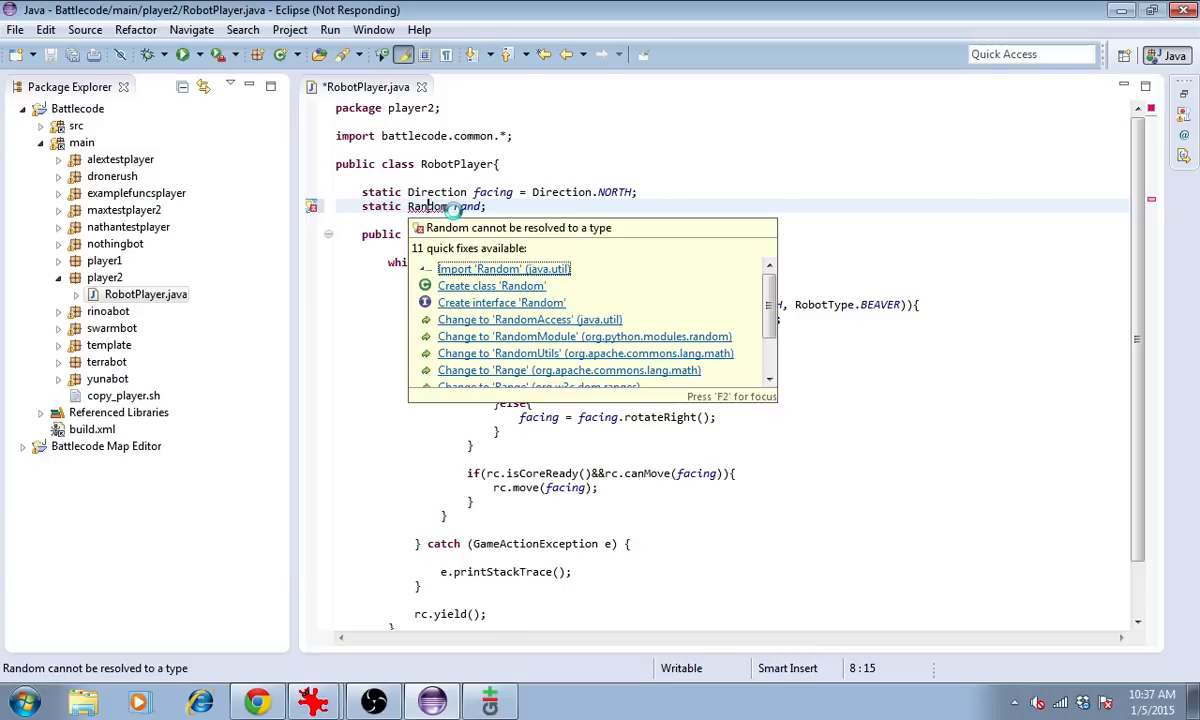
pyautogui.click(504, 268)
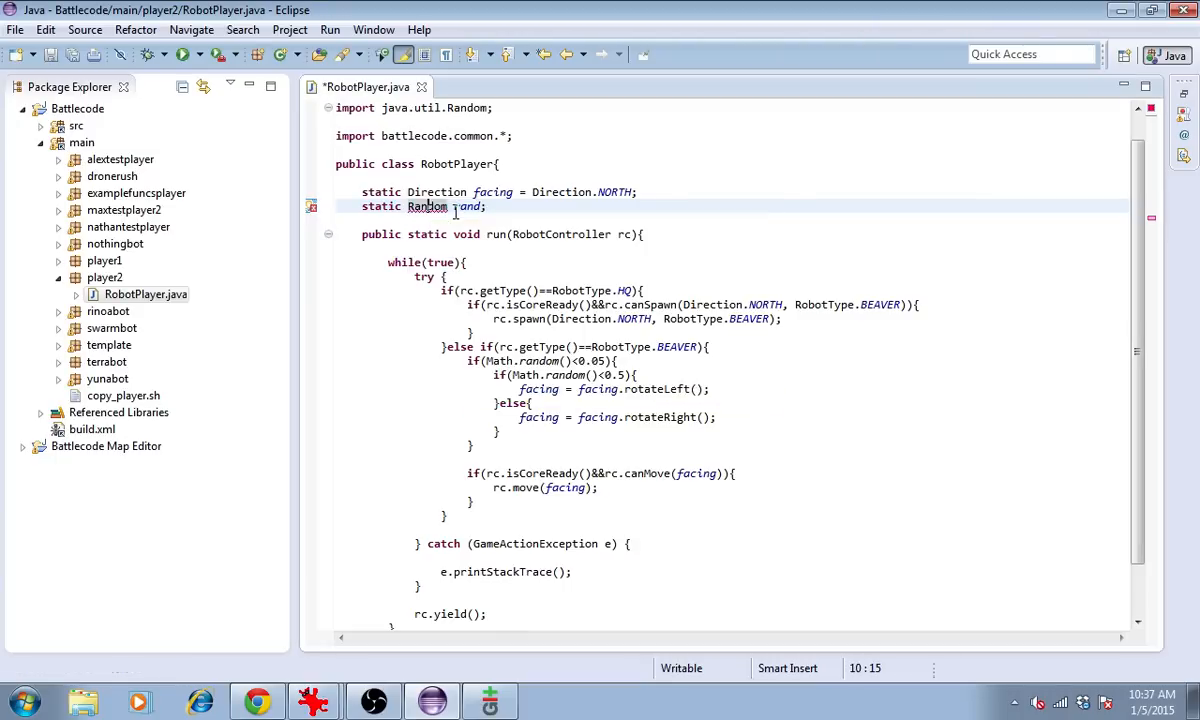
# - Initialize rand = new Random(rc.getID()) in run and replace Math.random() with rand.nextDouble()
pyautogui.write('rand')
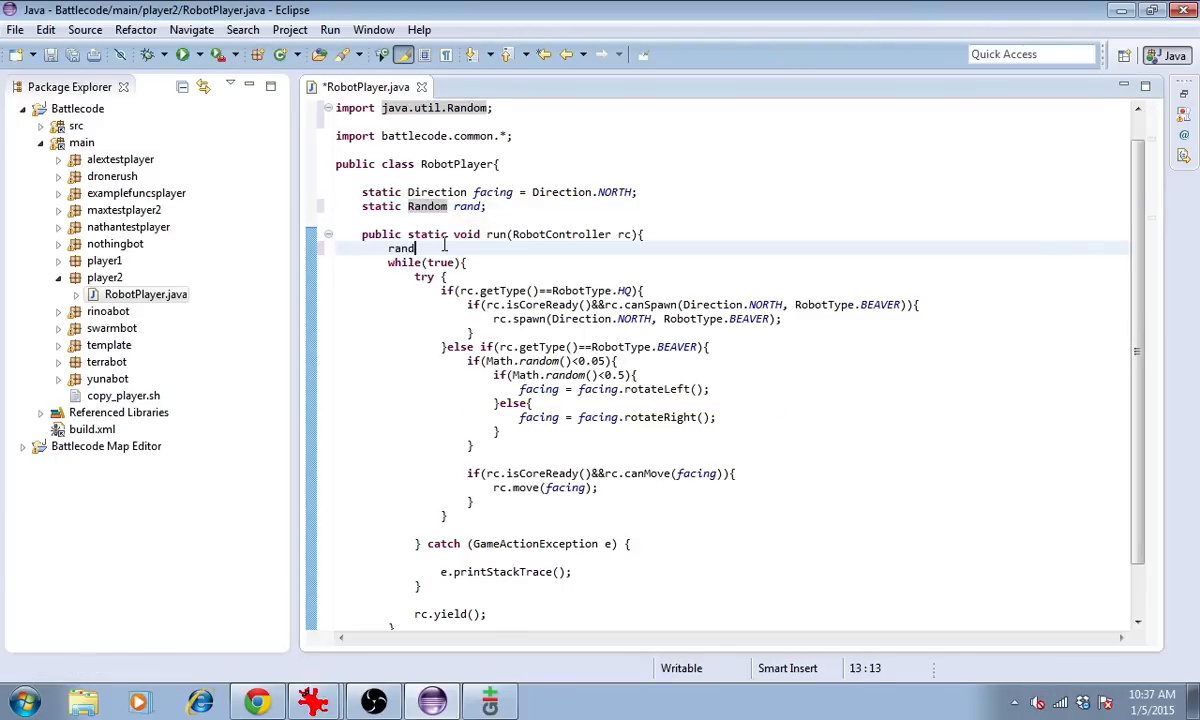
pyautogui.write('= new Random(rc.')
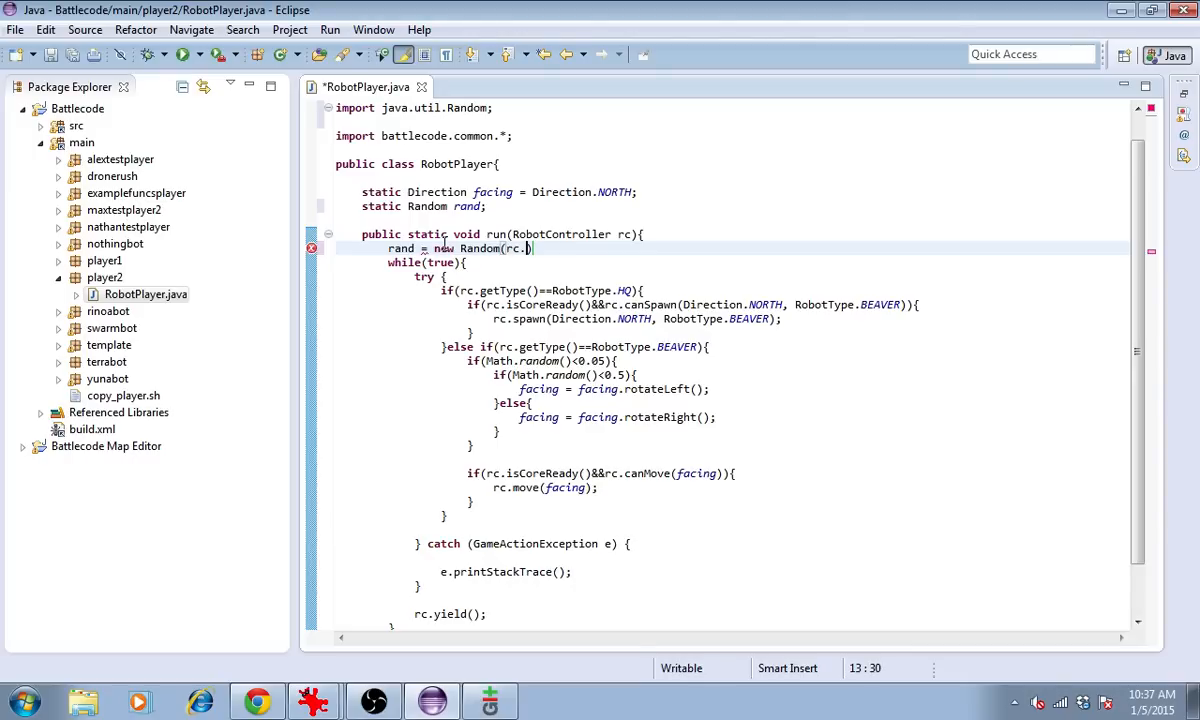
pyautogui.write('getID()')
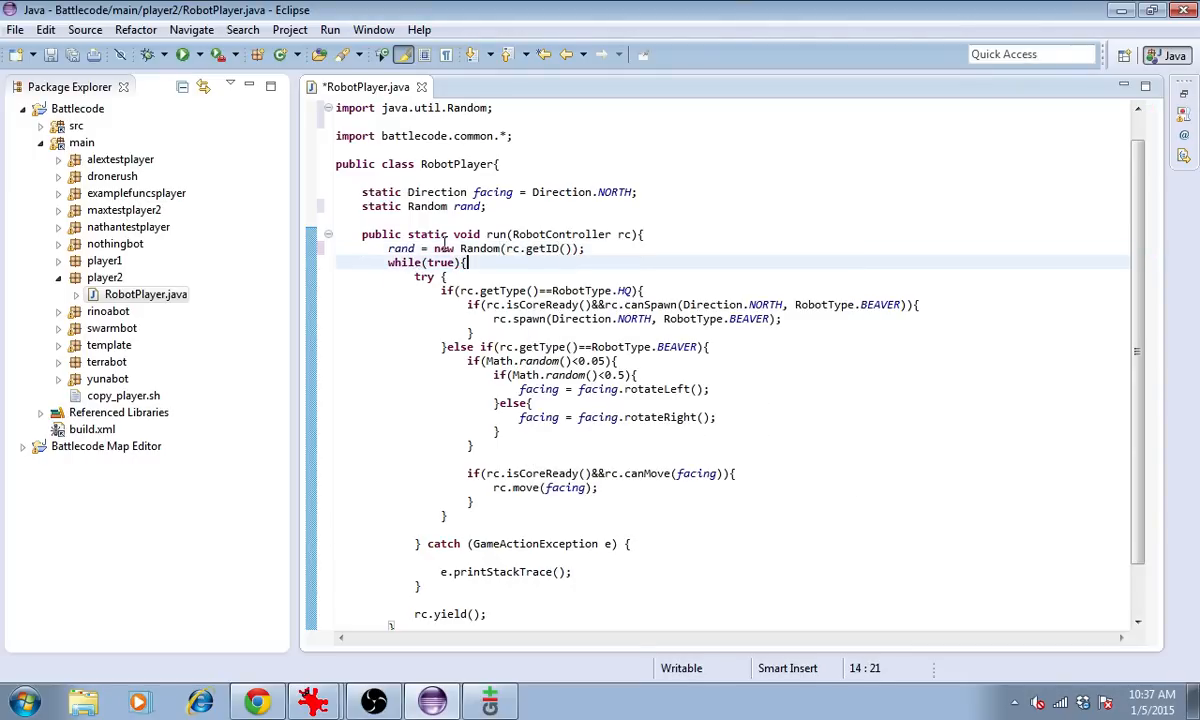
pyautogui.click(590, 248)
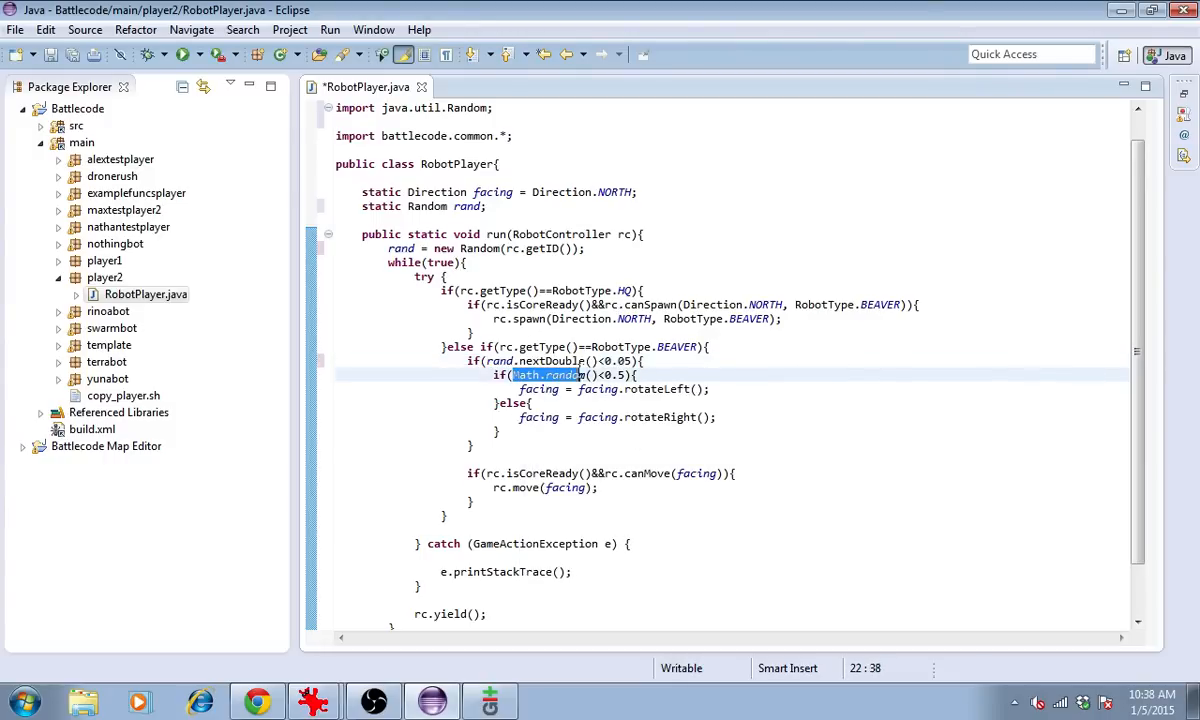
pyautogui.write('rand.nextDouble()')
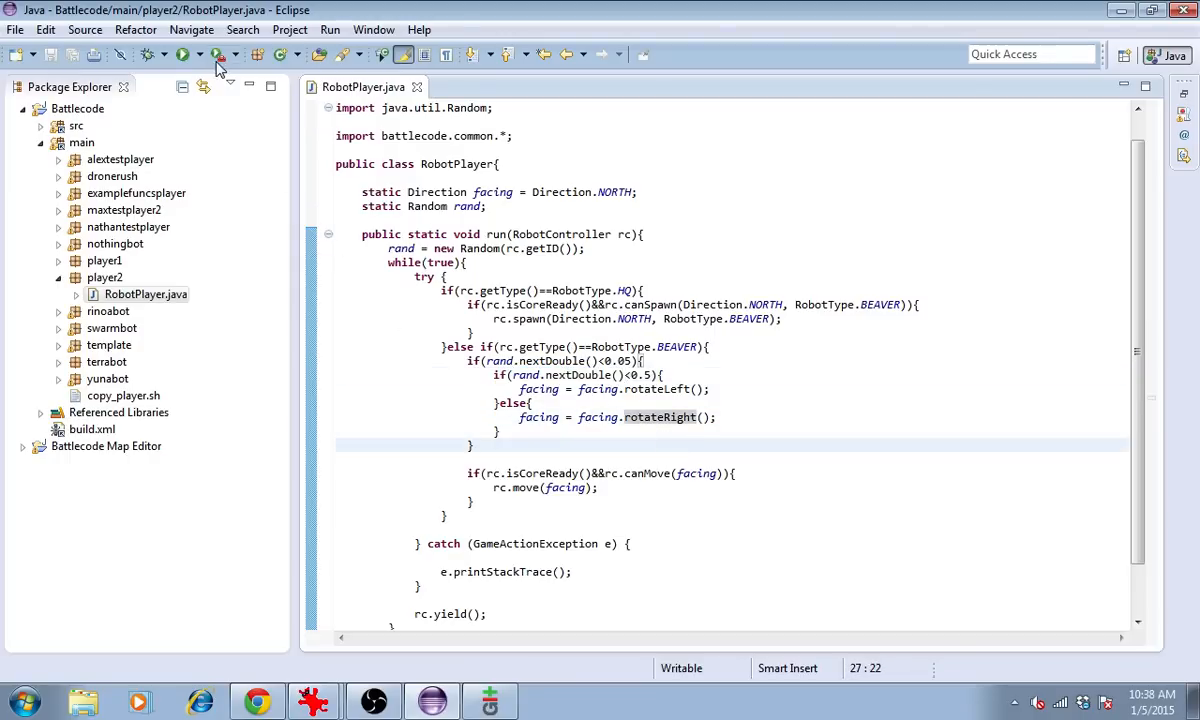
# - Run another player2 versus alextestplayer match with the seeded-Random bot, then return to the code
pyautogui.click(488, 700)
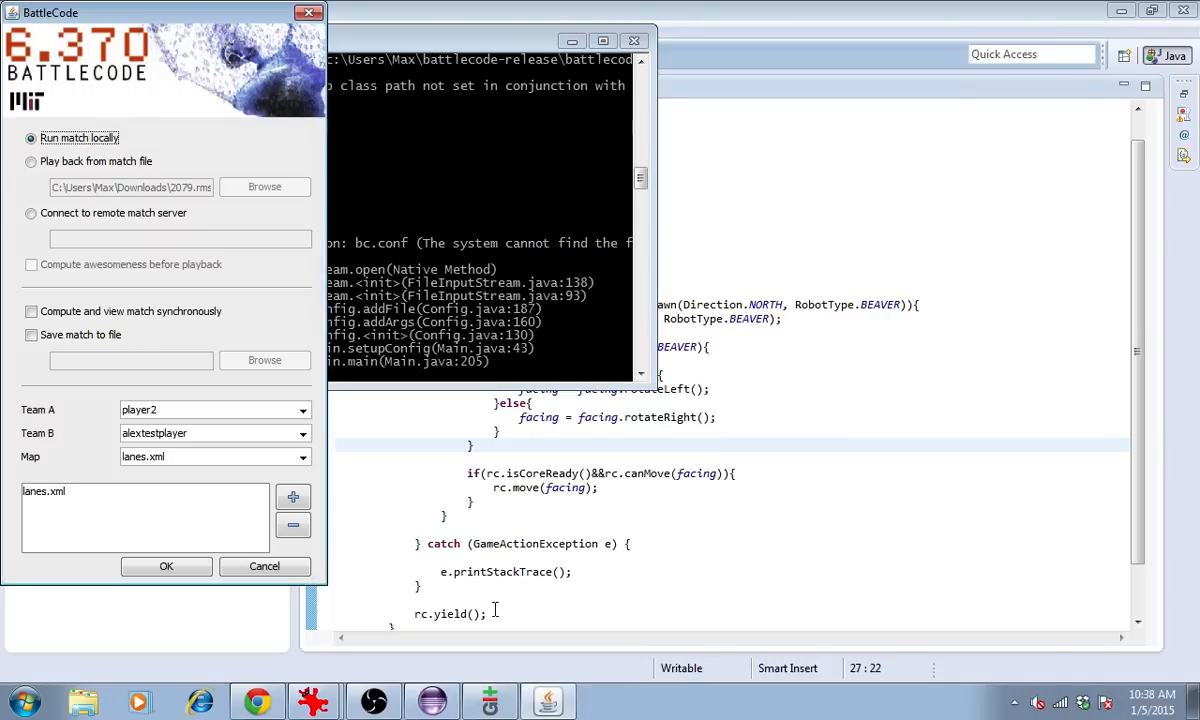
pyautogui.click(166, 566)
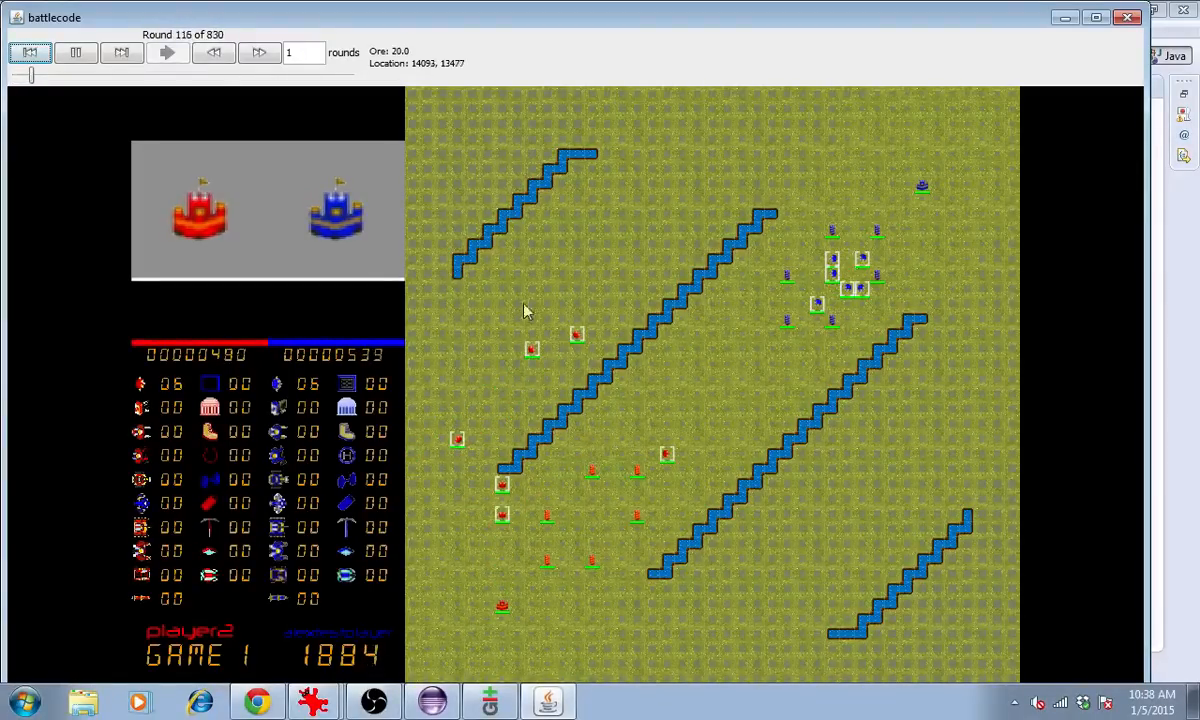
pyautogui.click(76, 52)
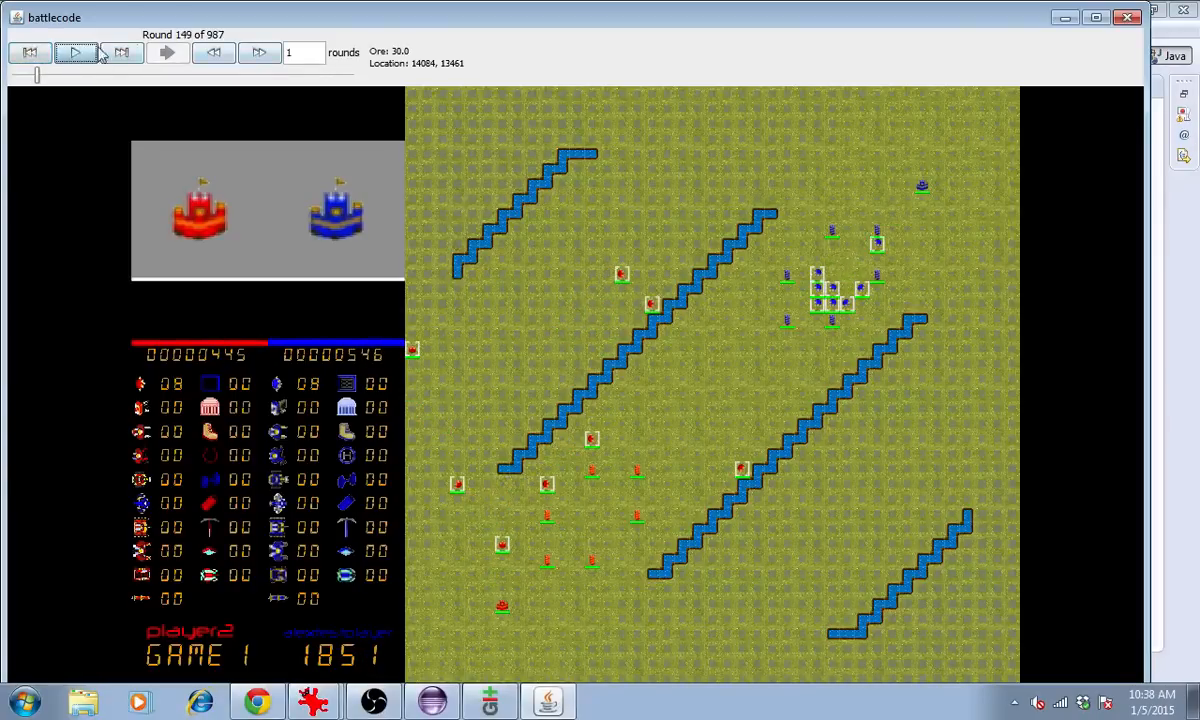
pyautogui.click(548, 700)
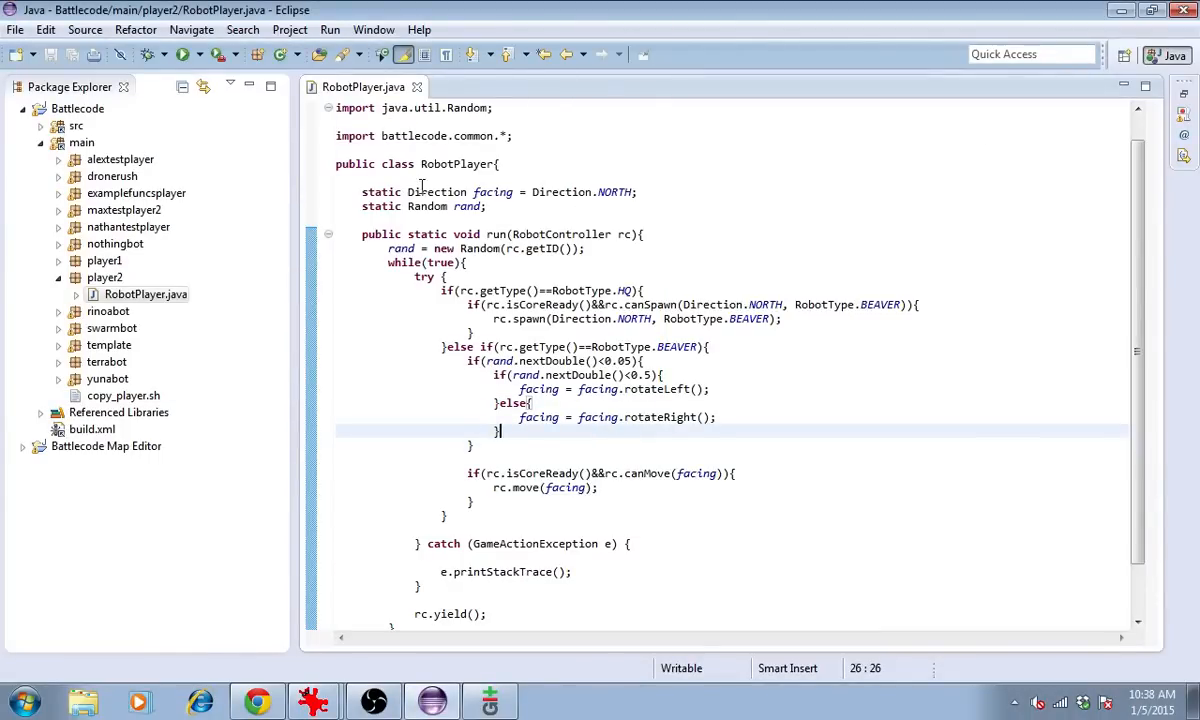
# - In run, set facing = Direction.values()[(int)(rand.nextDouble()*8)]
pyautogui.click(638, 192)
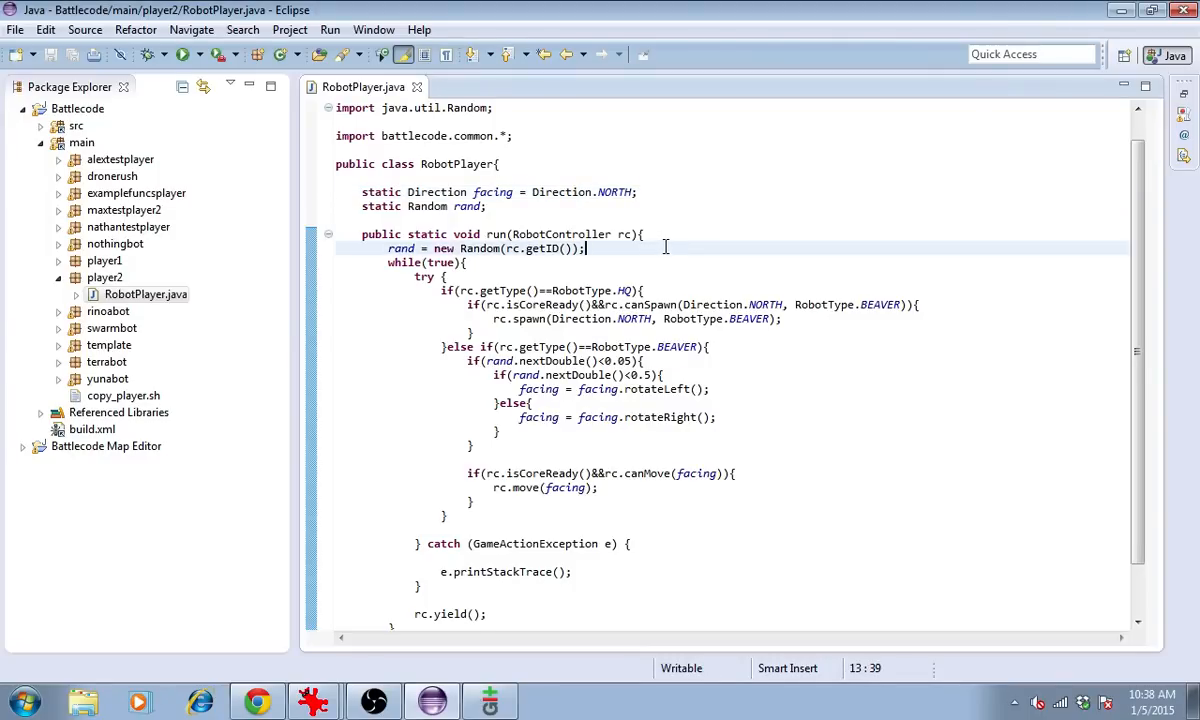
pyautogui.write('facing =')
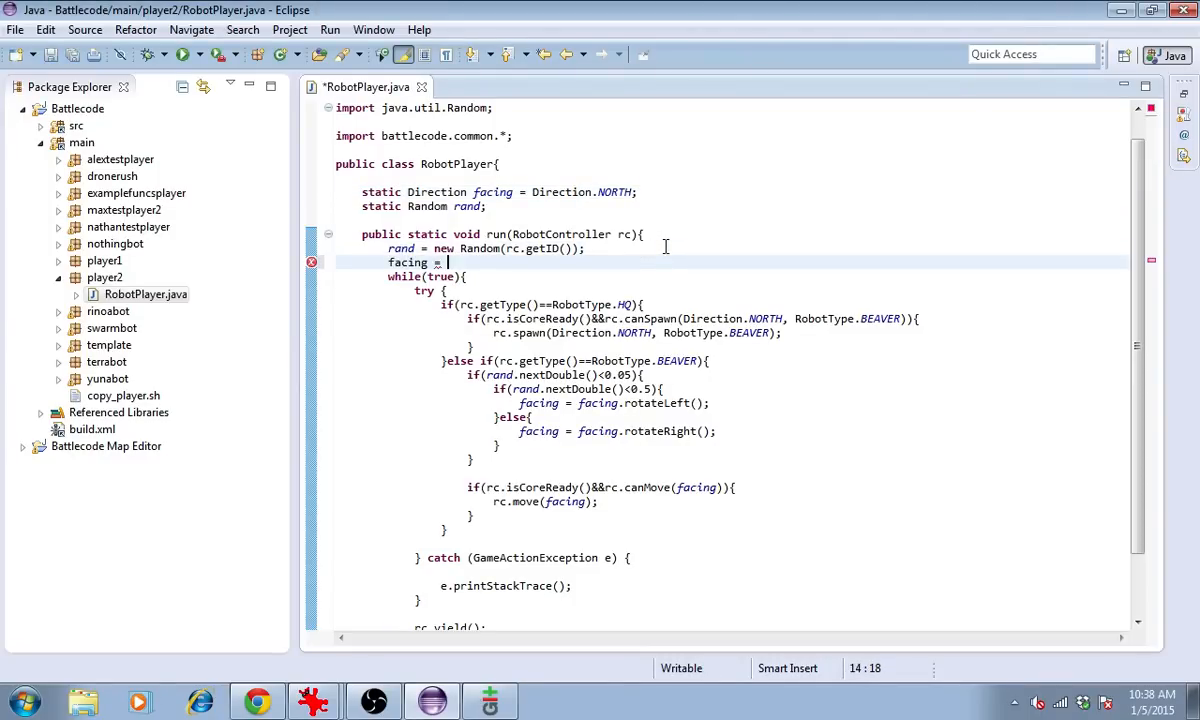
pyautogui.write('Direction.values()[];')
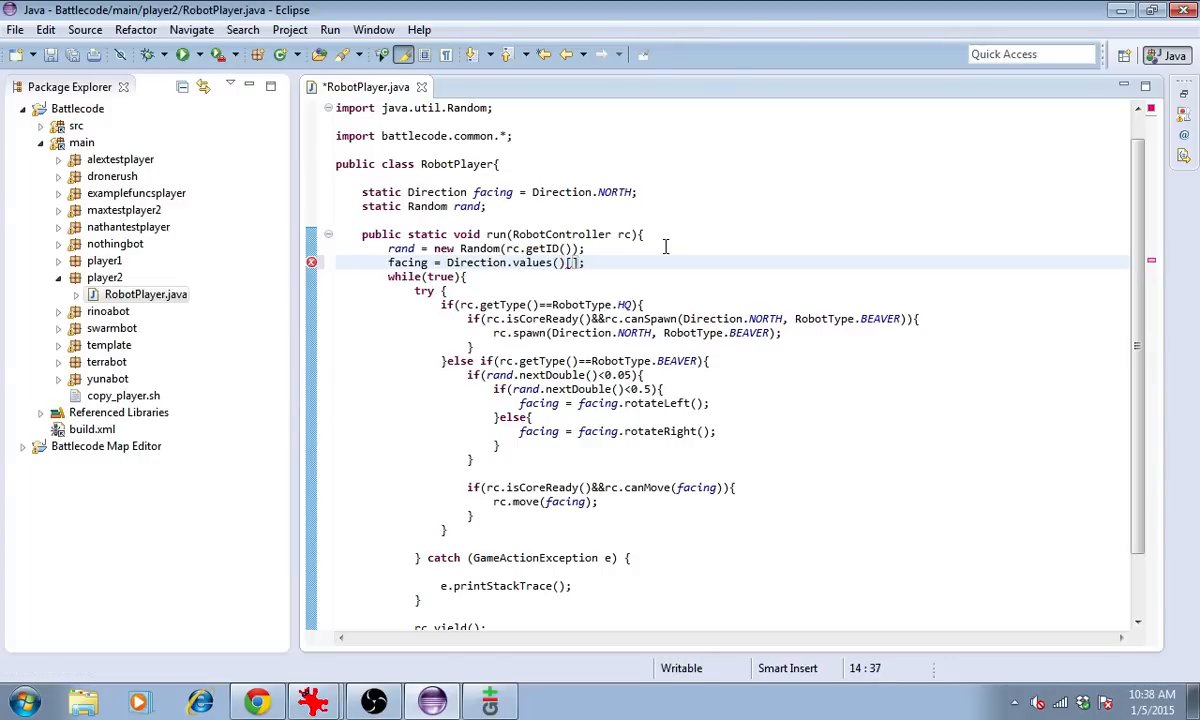
pyautogui.write('rand.')
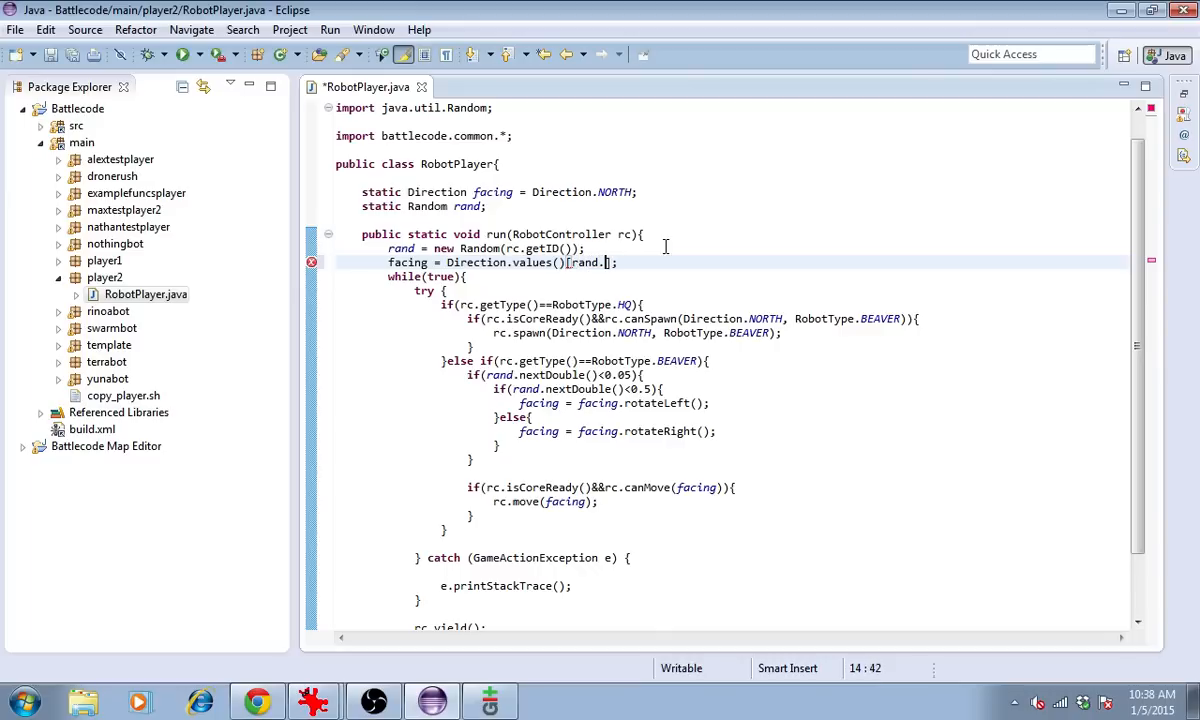
pyautogui.write('nextDouble()*8)')
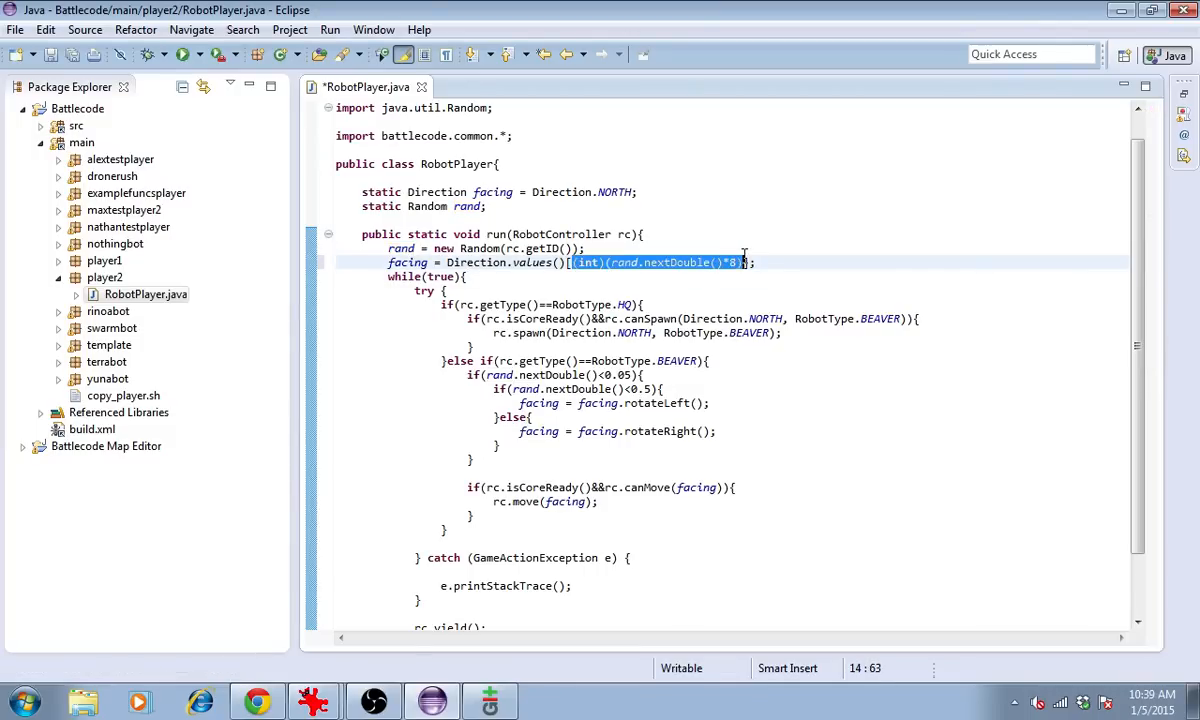
# - Remove '= Direction.NORTH' from the field and add a '//randomize starting direction' comment
pyautogui.click(448, 262)
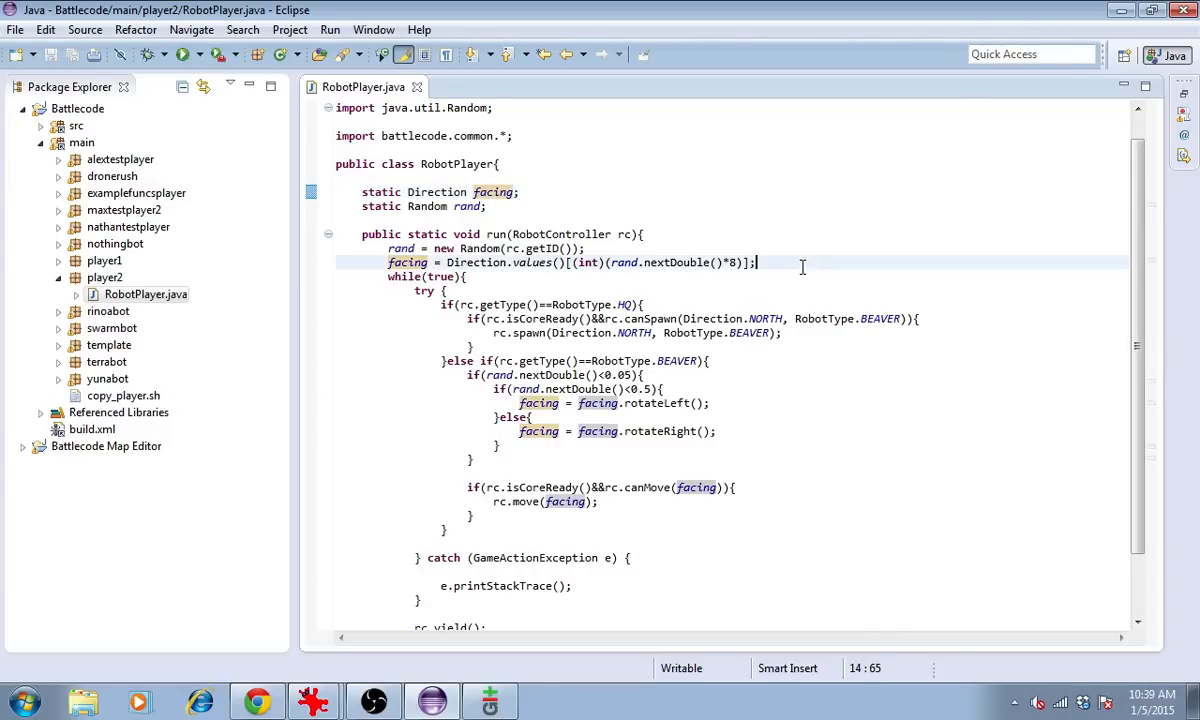
pyautogui.write('//random')
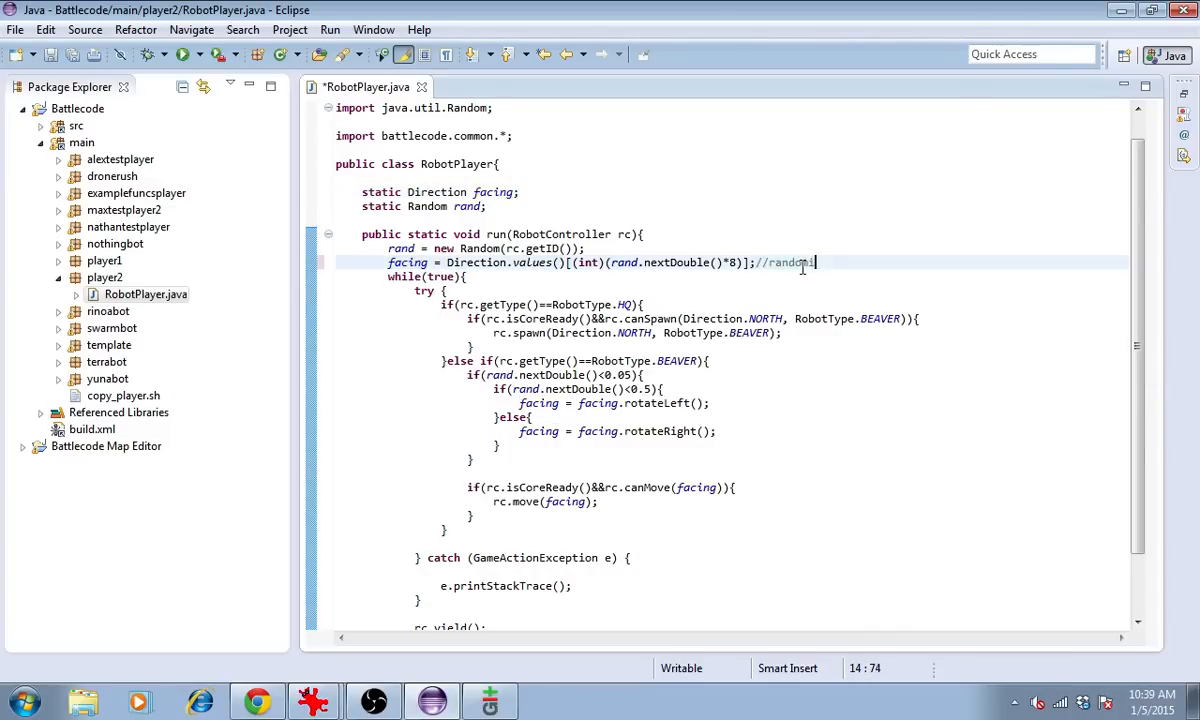
pyautogui.write('ize starting direction')
pyautogui.write('if(rc.senseOre(rc.getLocation(')
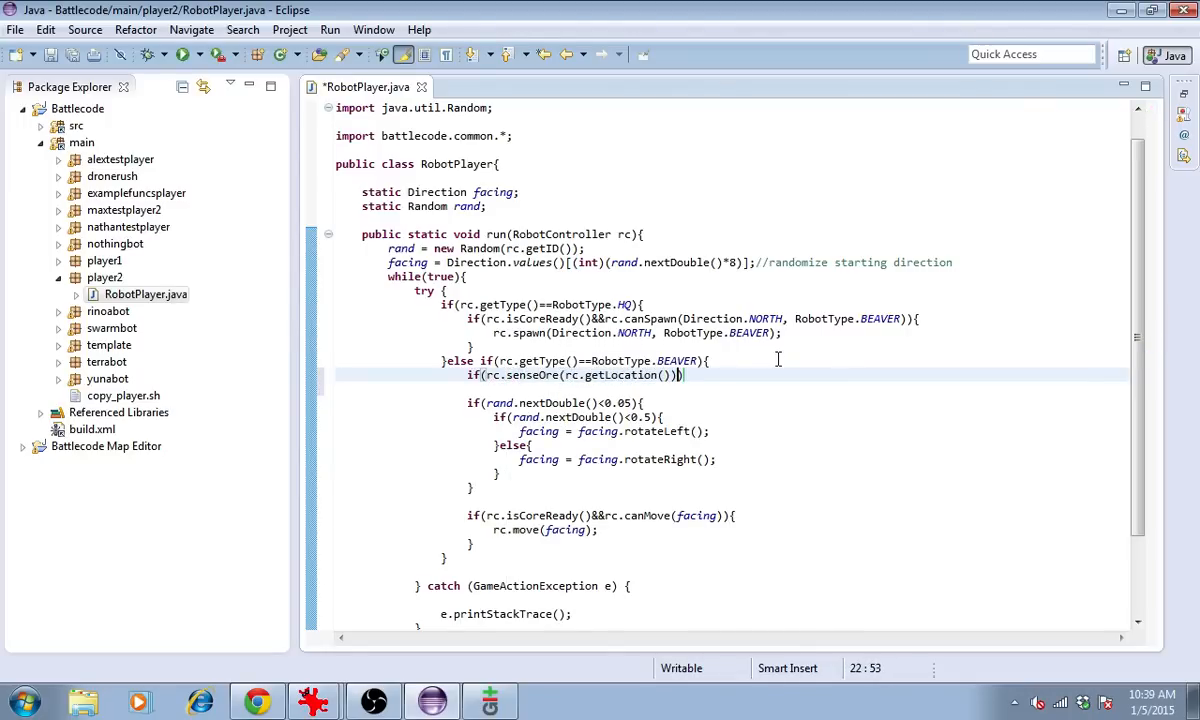
# - In the beaver branch, add if(rc.senseOre(rc.getLocation())>1){ rc.mine(); }
pyautogui.write('>1){')
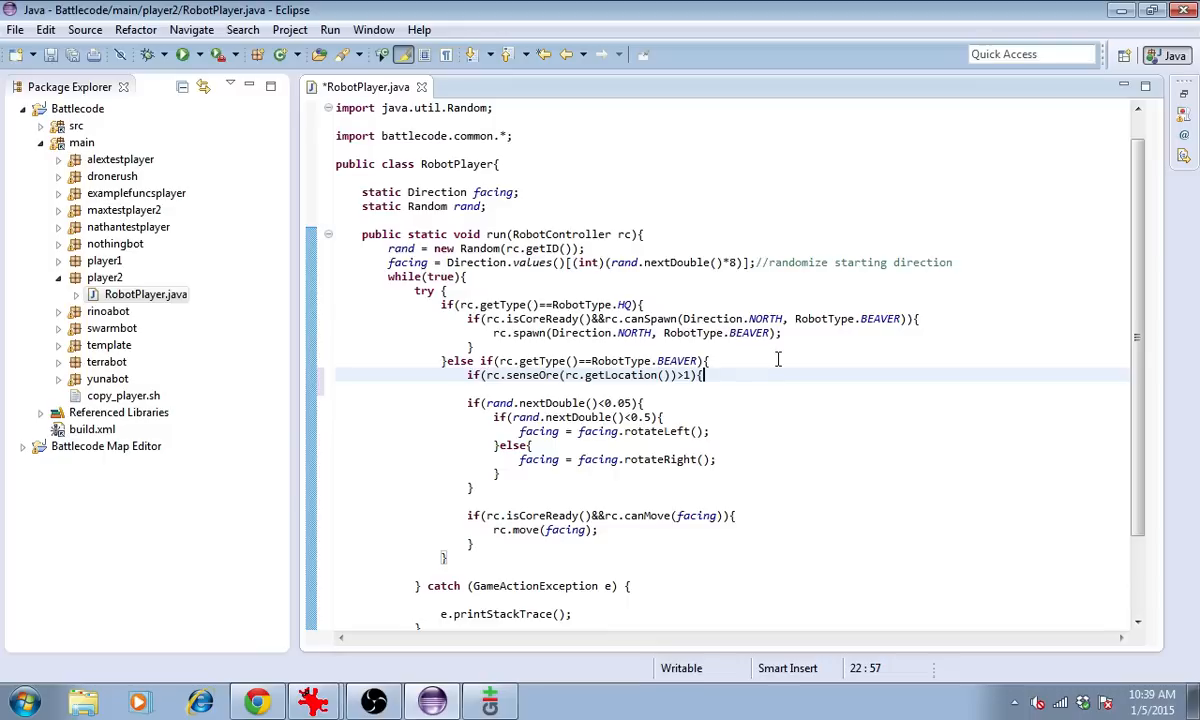
pyautogui.write('rc.m')
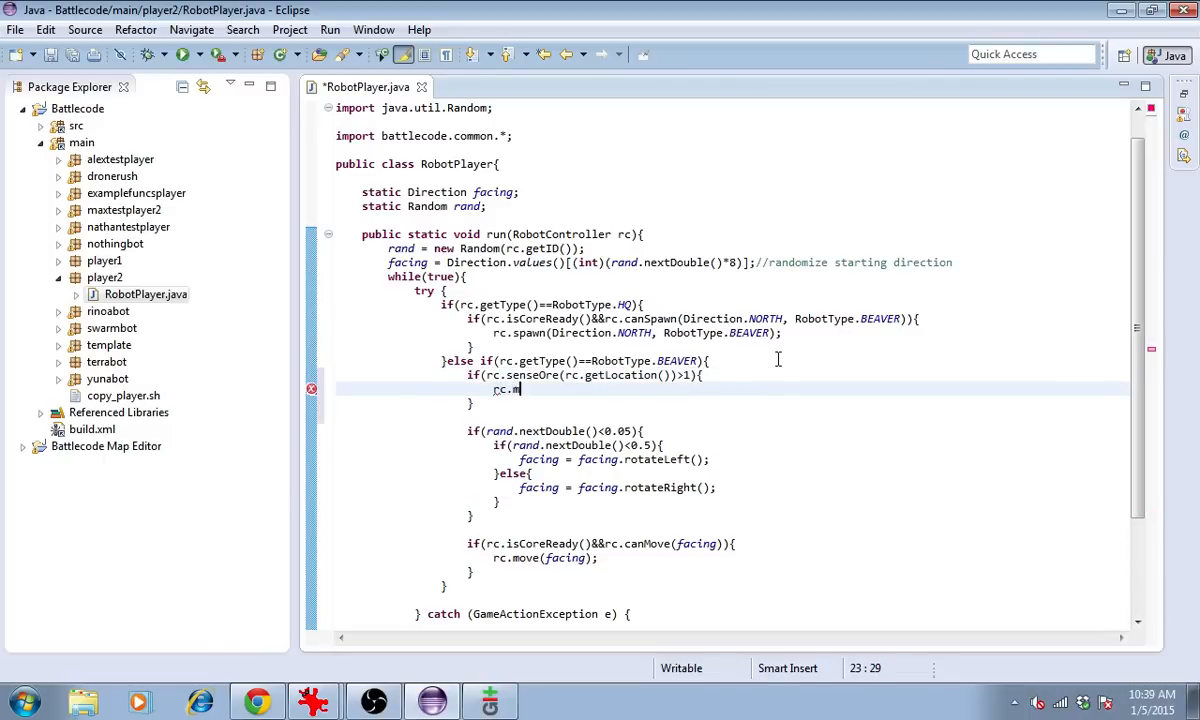
pyautogui.write('ine();')
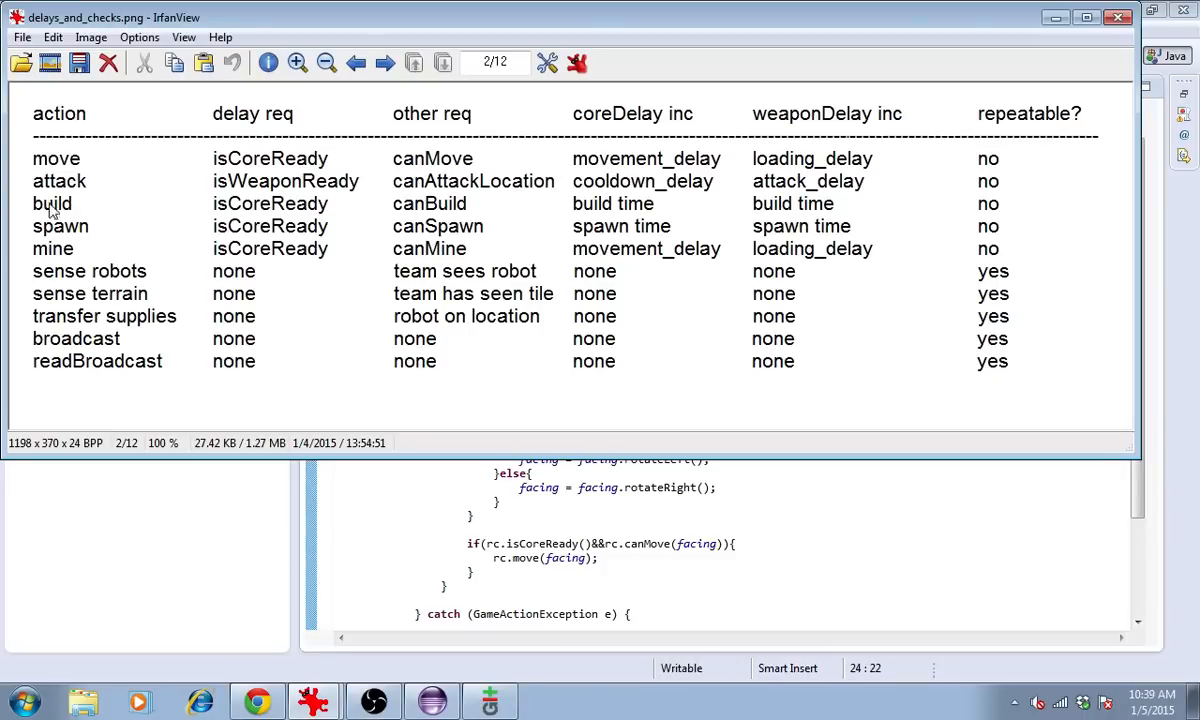
pyautogui.moveTo(144, 250)
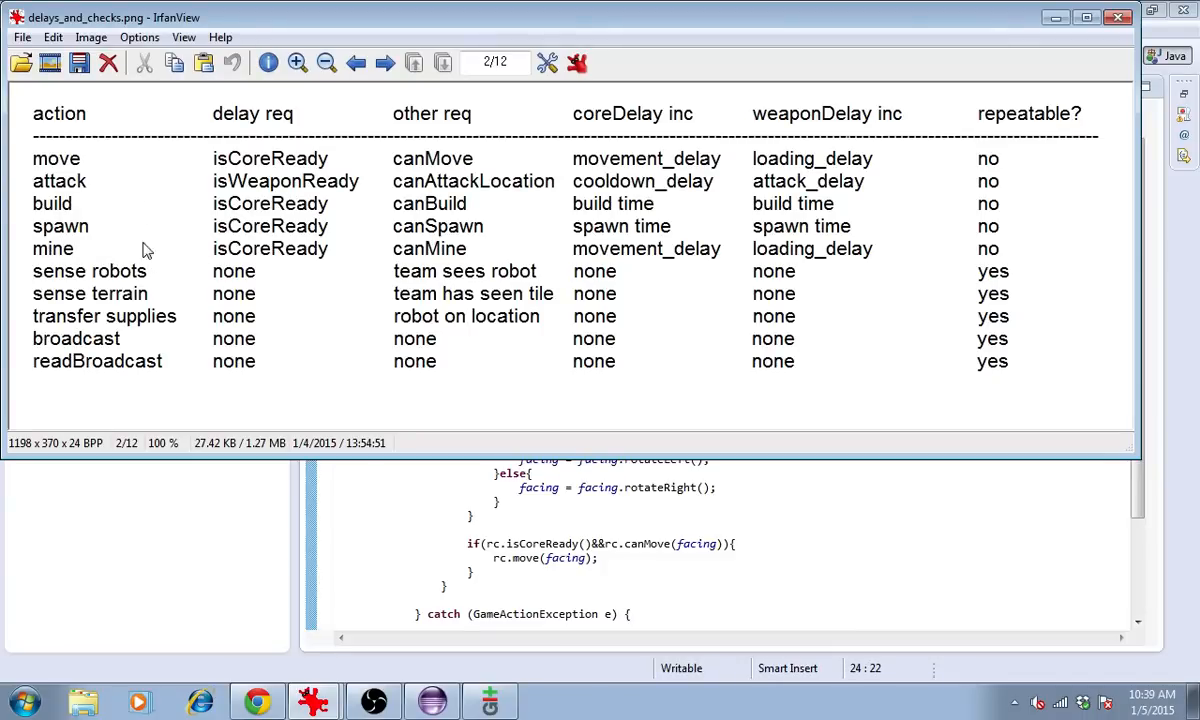
pyautogui.moveTo(468, 264)
pyautogui.write('if(rc.isCoreReady(')
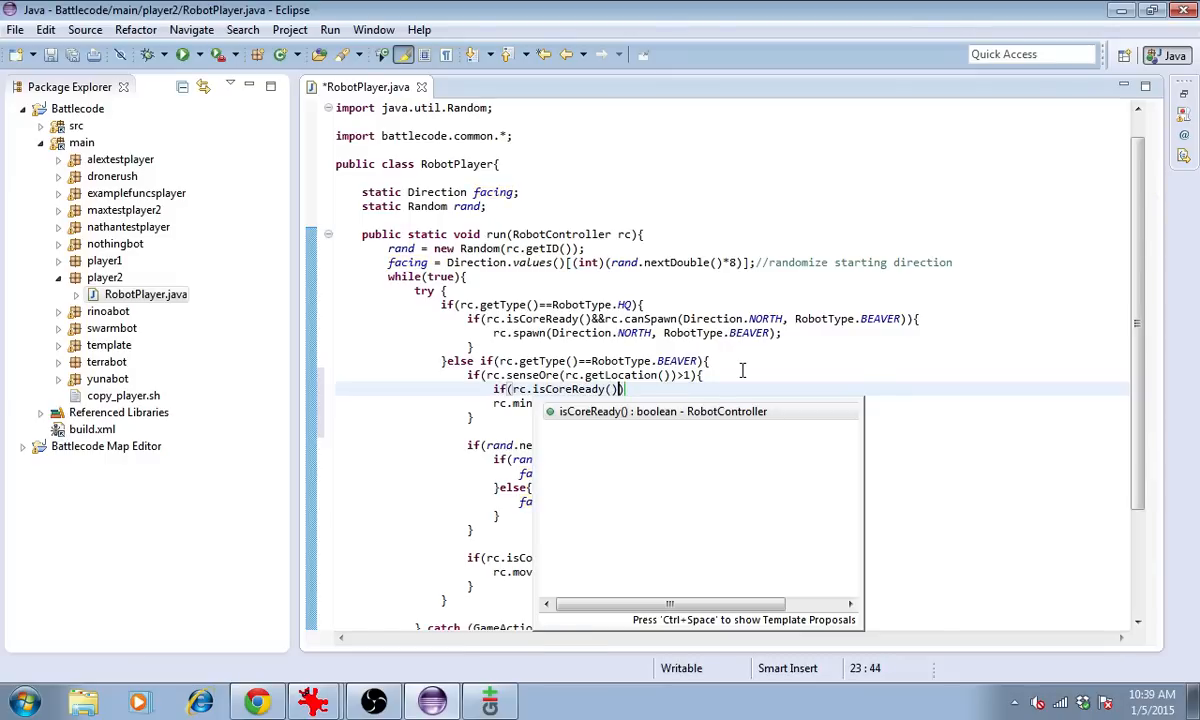
# - Require &&rc.canMine() alongside isCoreReady before mining and add an else{ } block
pyautogui.write('&&rc.can')
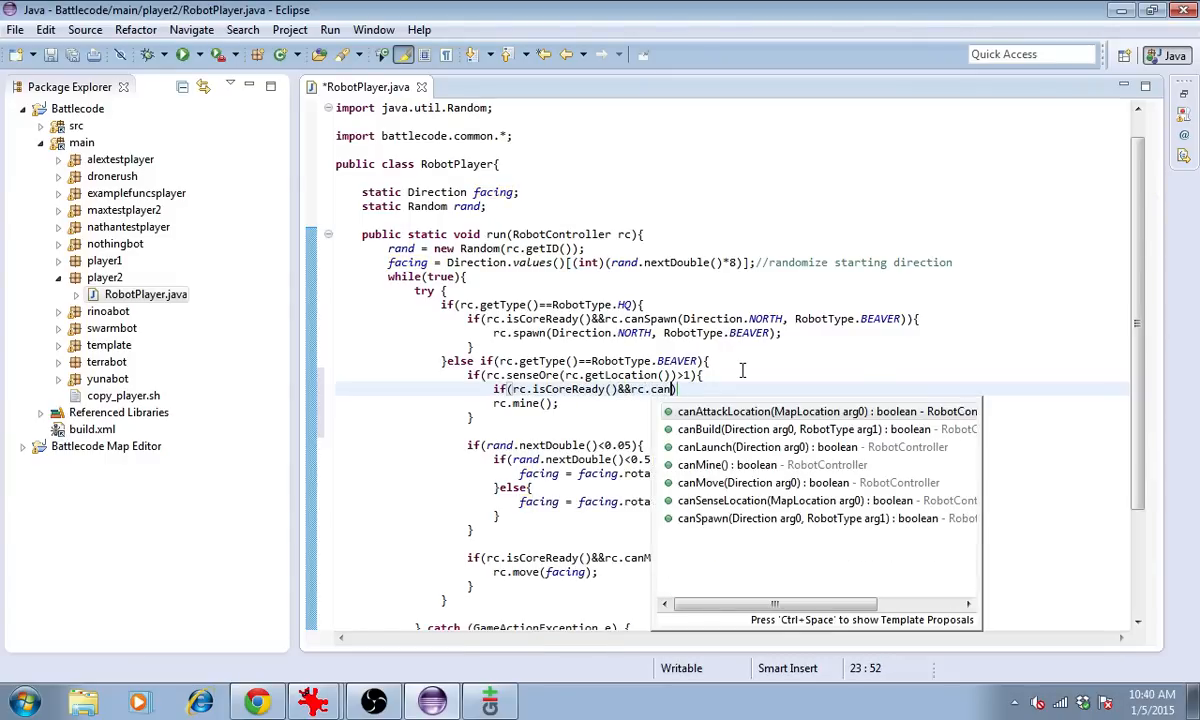
pyautogui.write('Mine()){')
pyautogui.click(732, 430)
pyautogui.write('}')
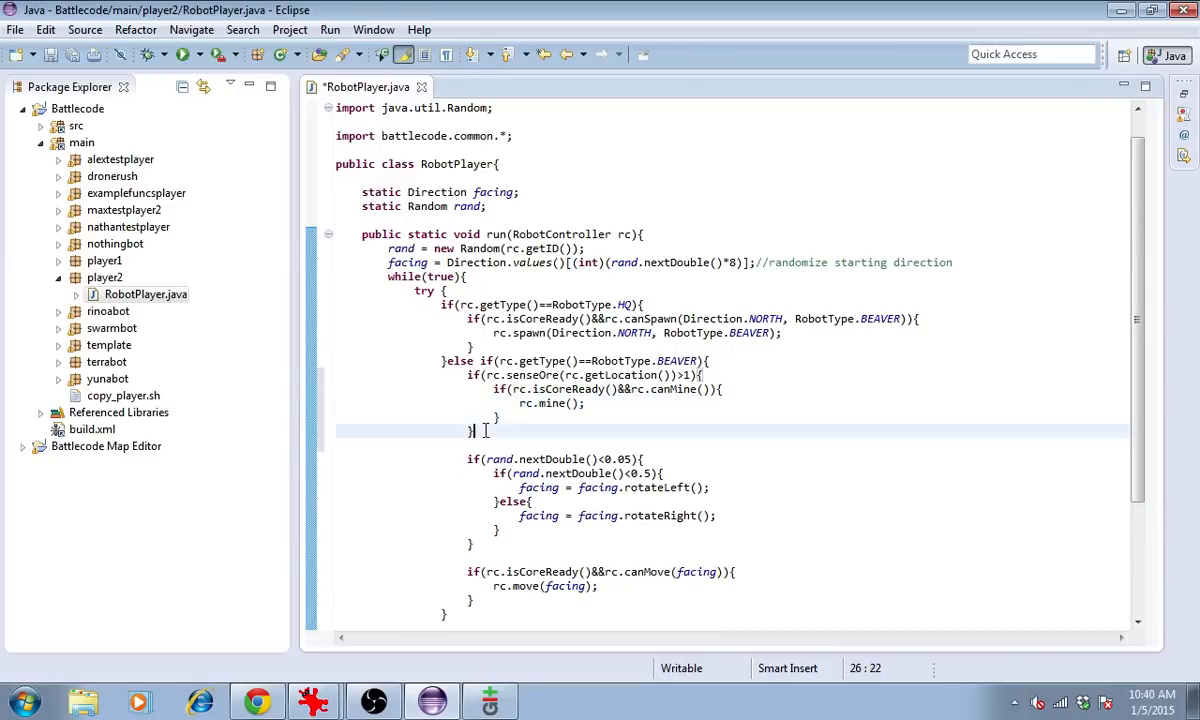
pyautogui.write('else{')
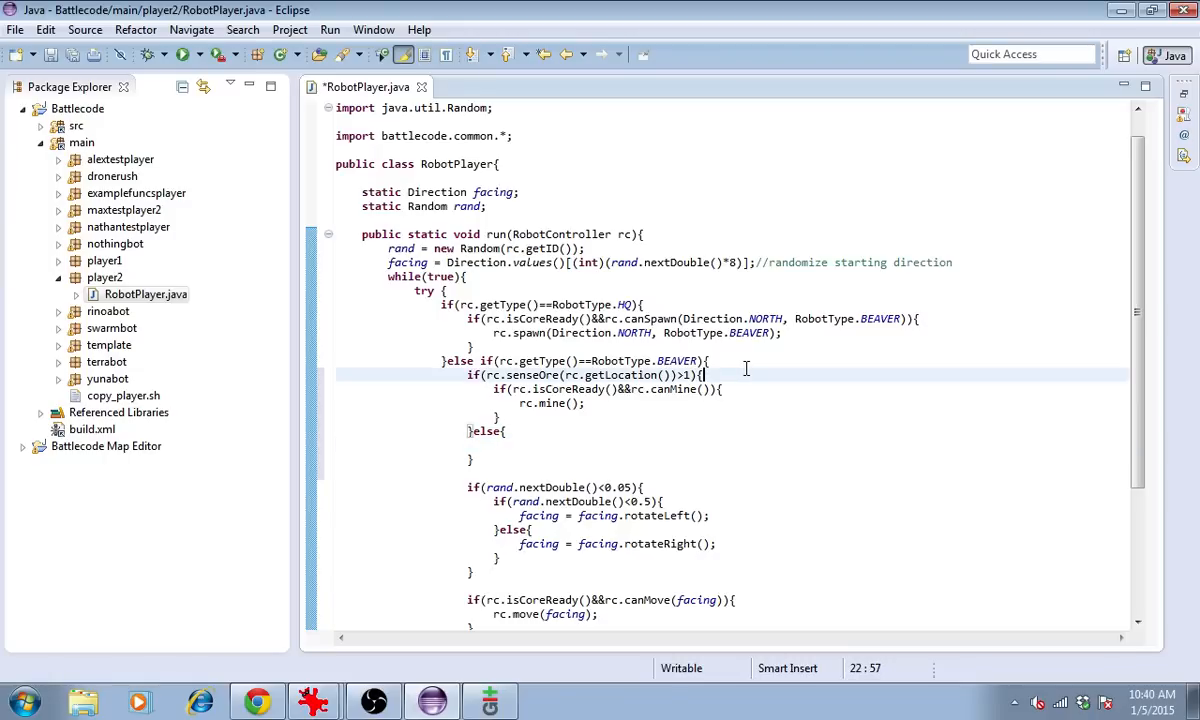
# - Comment the branches: '//there is ore, so try to mine' and '//no ore, so look for ore'
pyautogui.write('//there is ore, so m')
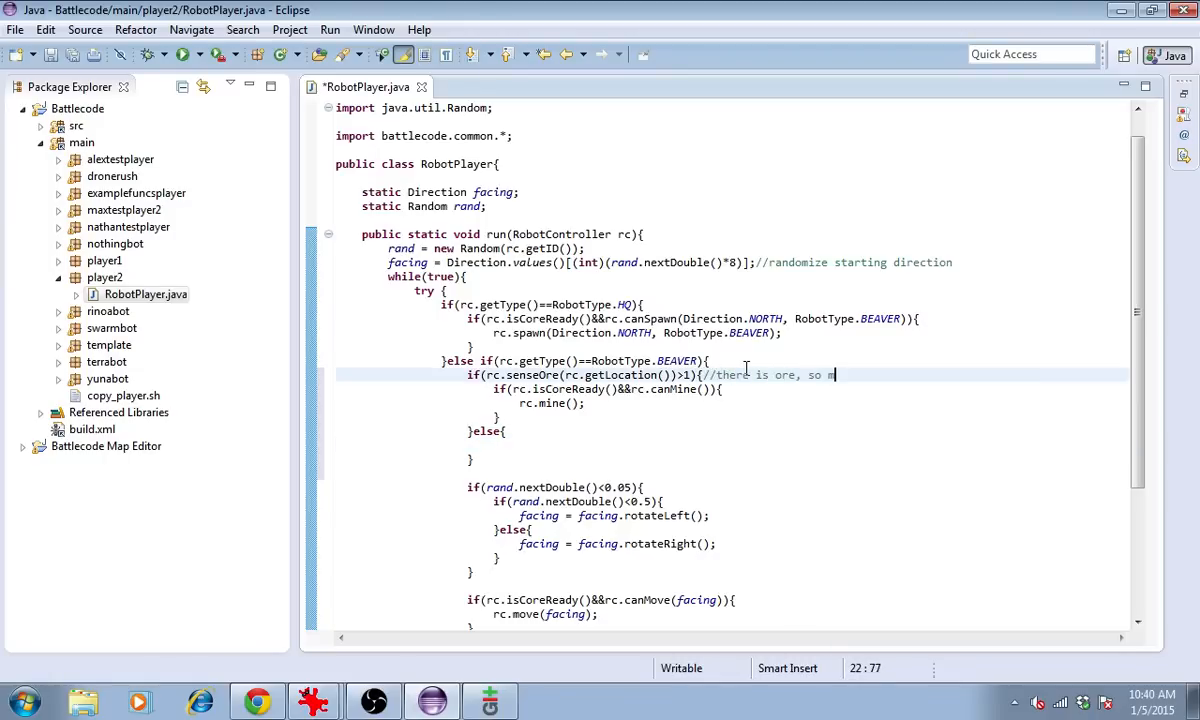
pyautogui.write('try to mine')
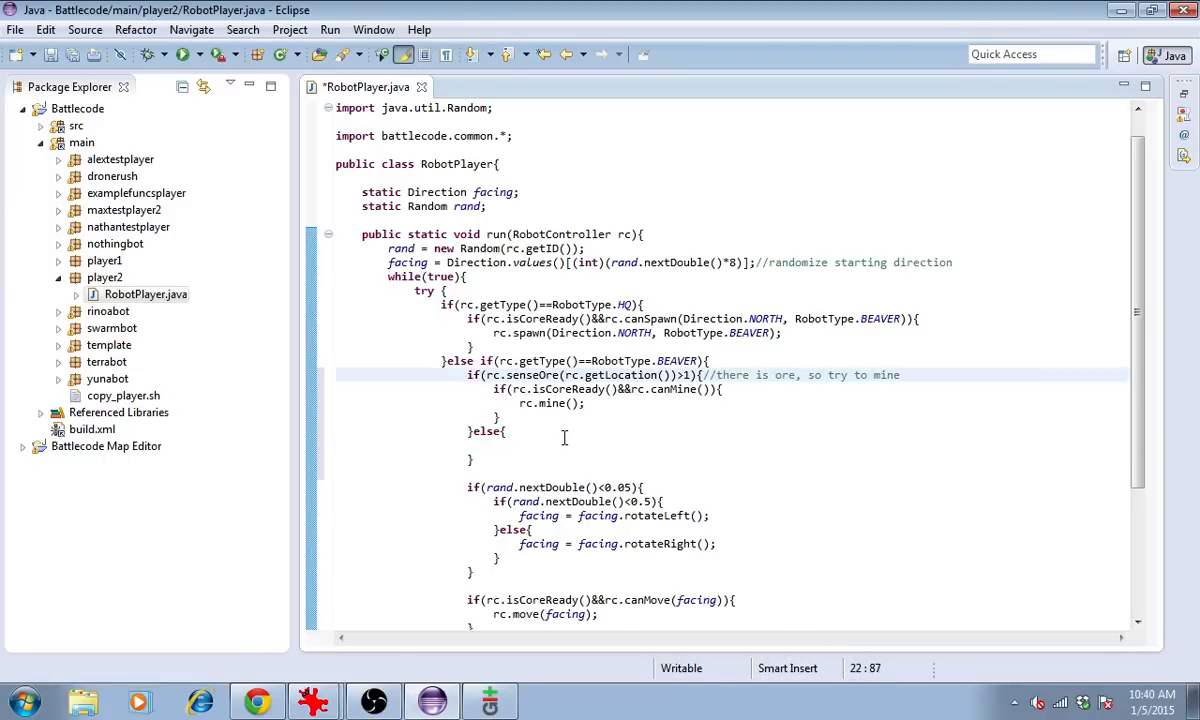
pyautogui.write('//no ore, so')
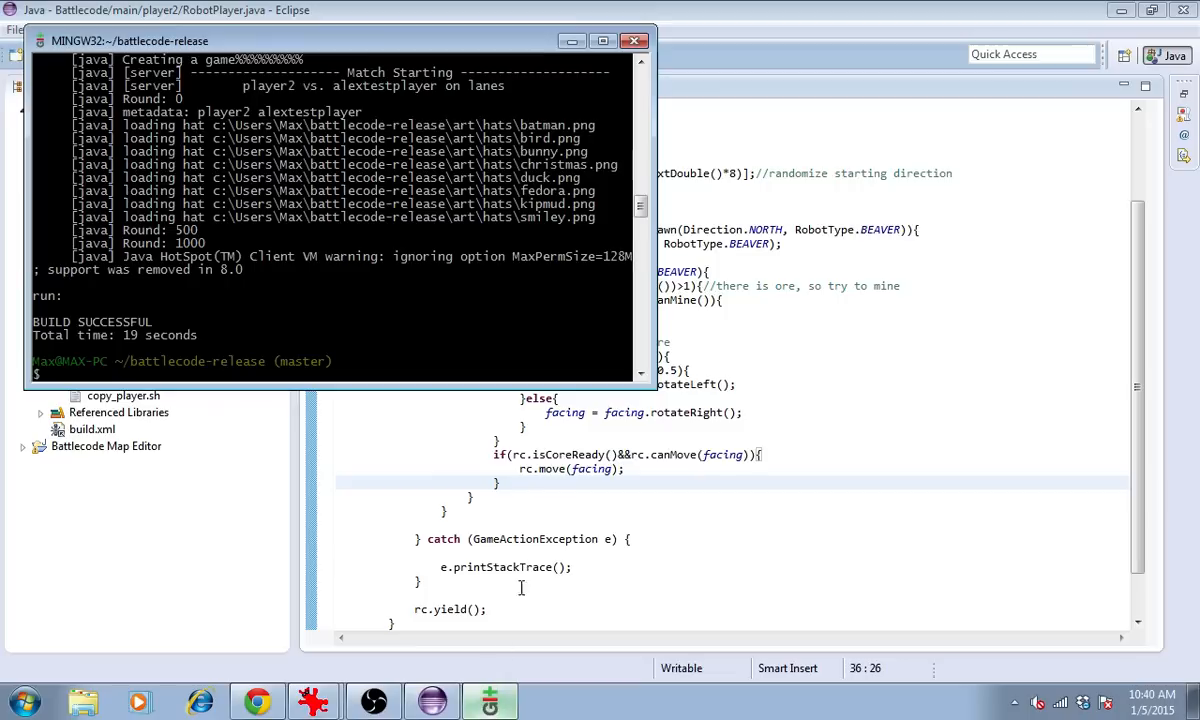
# - Launch 'ant run', watch player2 versus alextestplayer on lanes, then close the viewer
pyautogui.write('ant run')
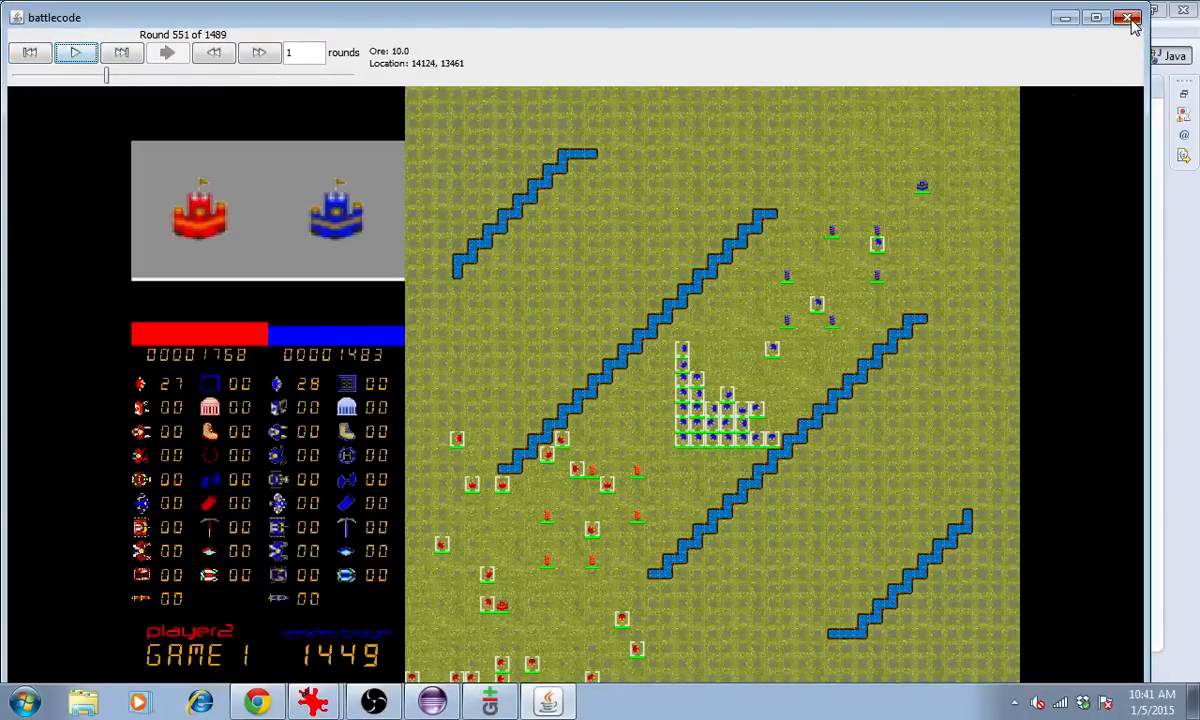
pyautogui.click(1128, 18)
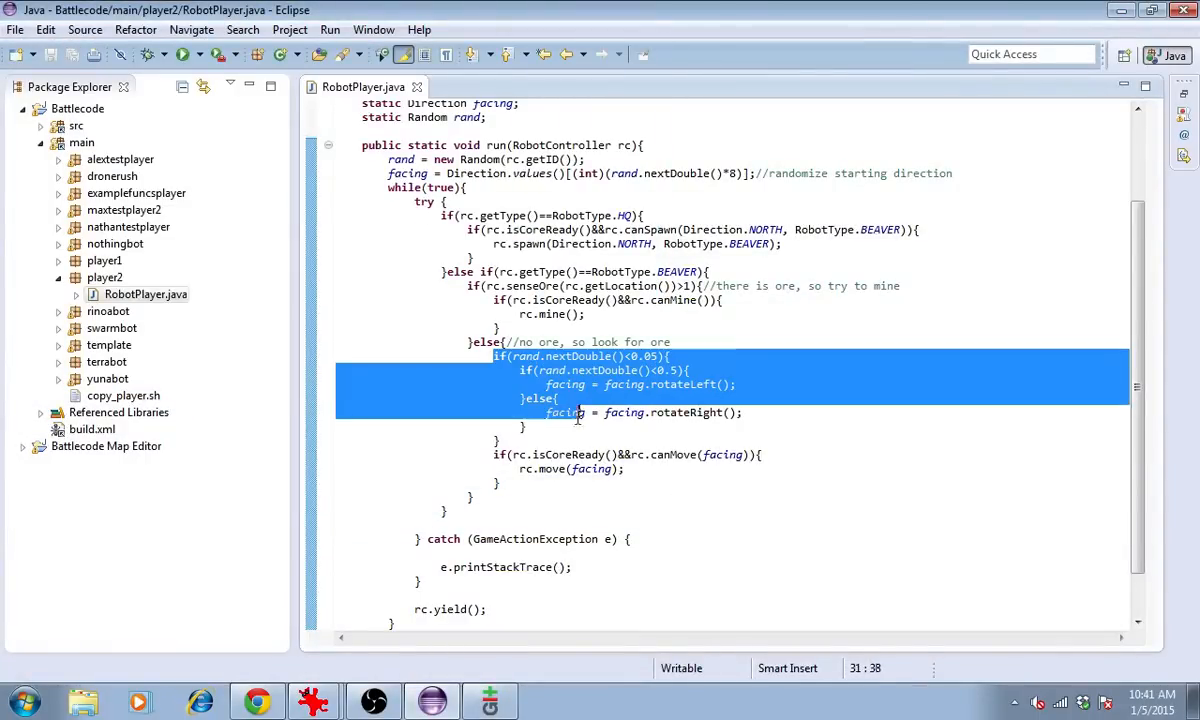
# - Cut the random-turn and move code and call moveAround() in the beaver's else branch
pyautogui.click(608, 468)
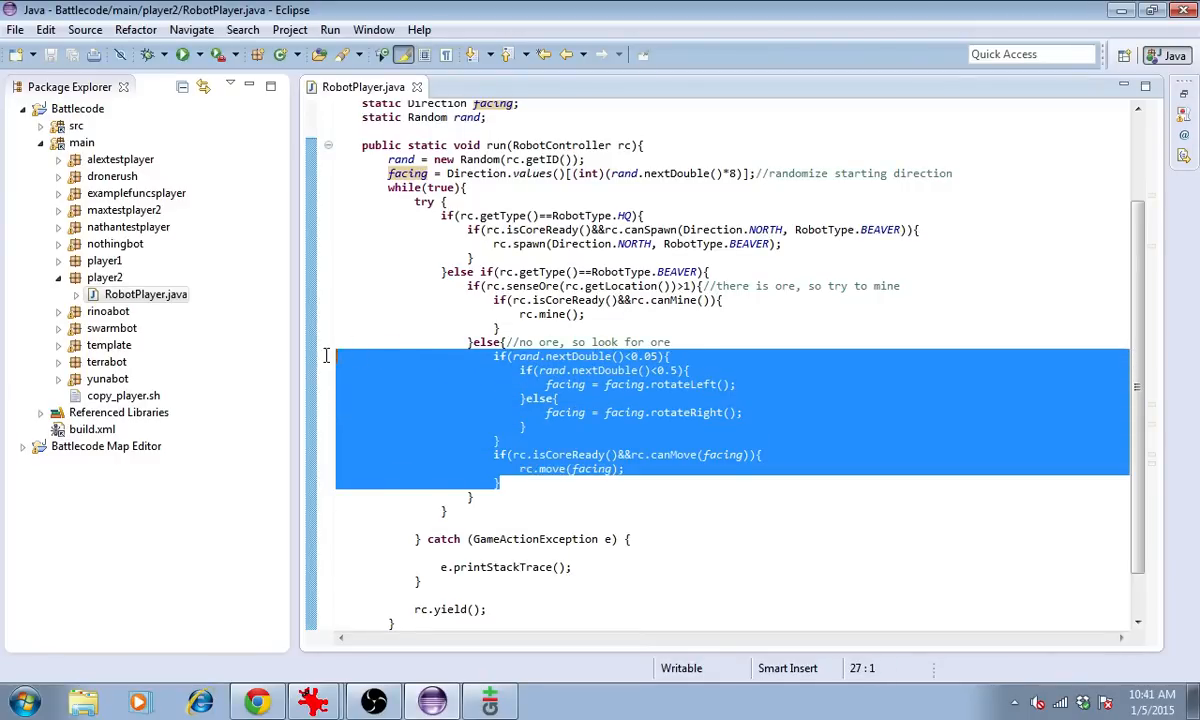
pyautogui.press('Delete')
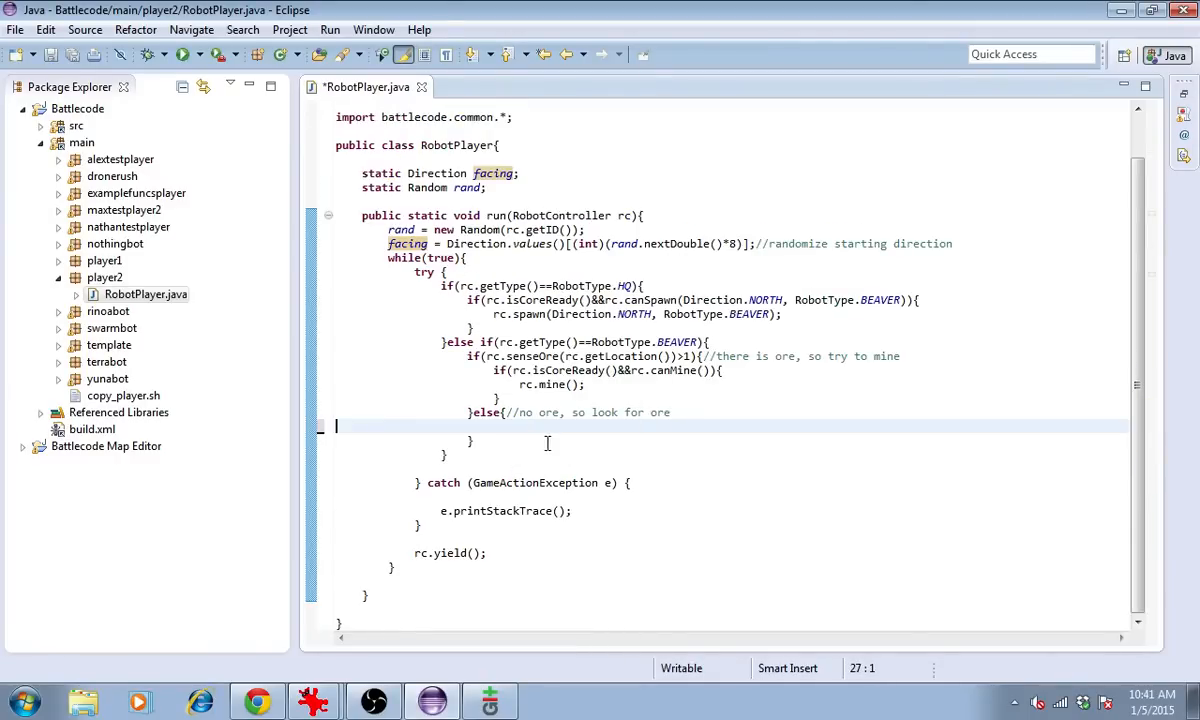
pyautogui.write('m')
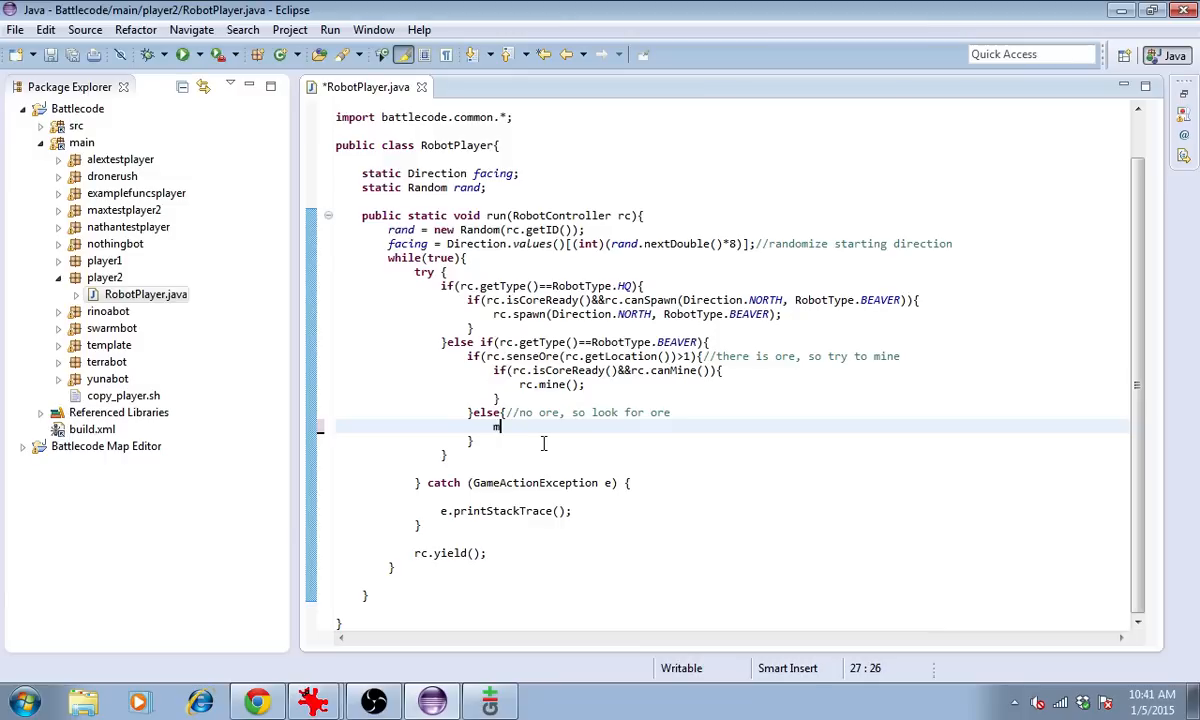
pyautogui.write('oveAround();')
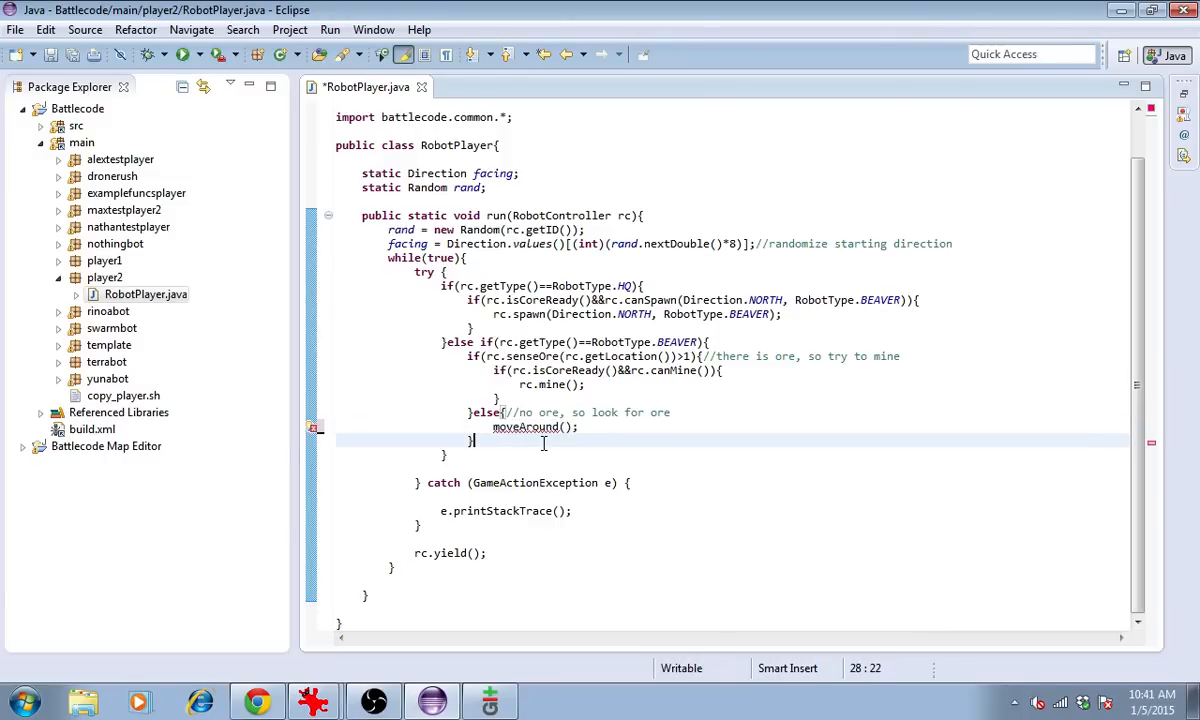
pyautogui.moveTo(532, 428)
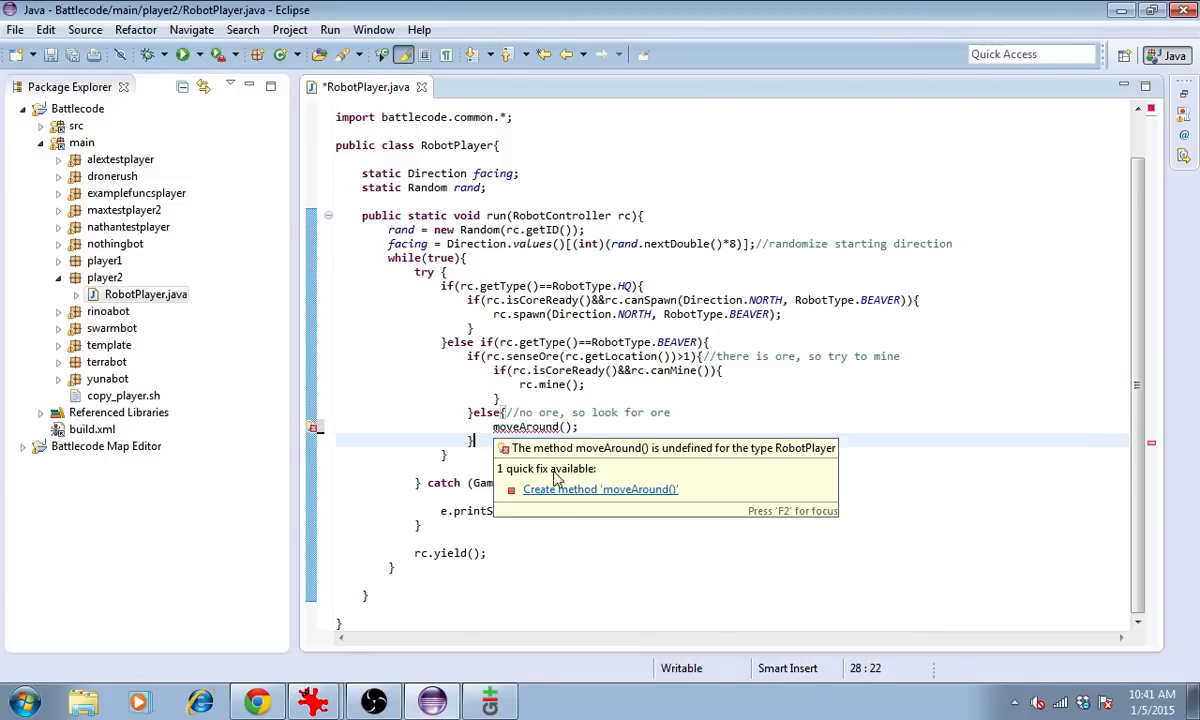
# - Create the missing moveAround method via quick fix and begin a static RobotController field
pyautogui.click(600, 488)
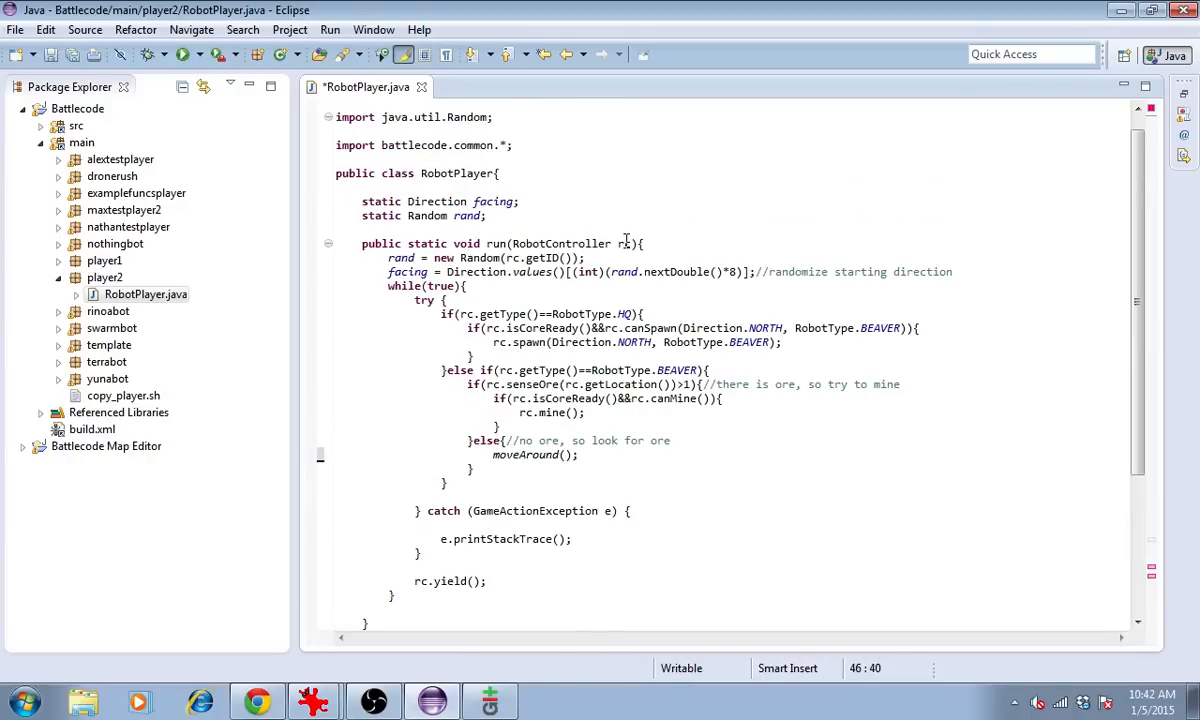
pyautogui.write('static RobotController rc;')
pyautogui.write('rc = myrc;')
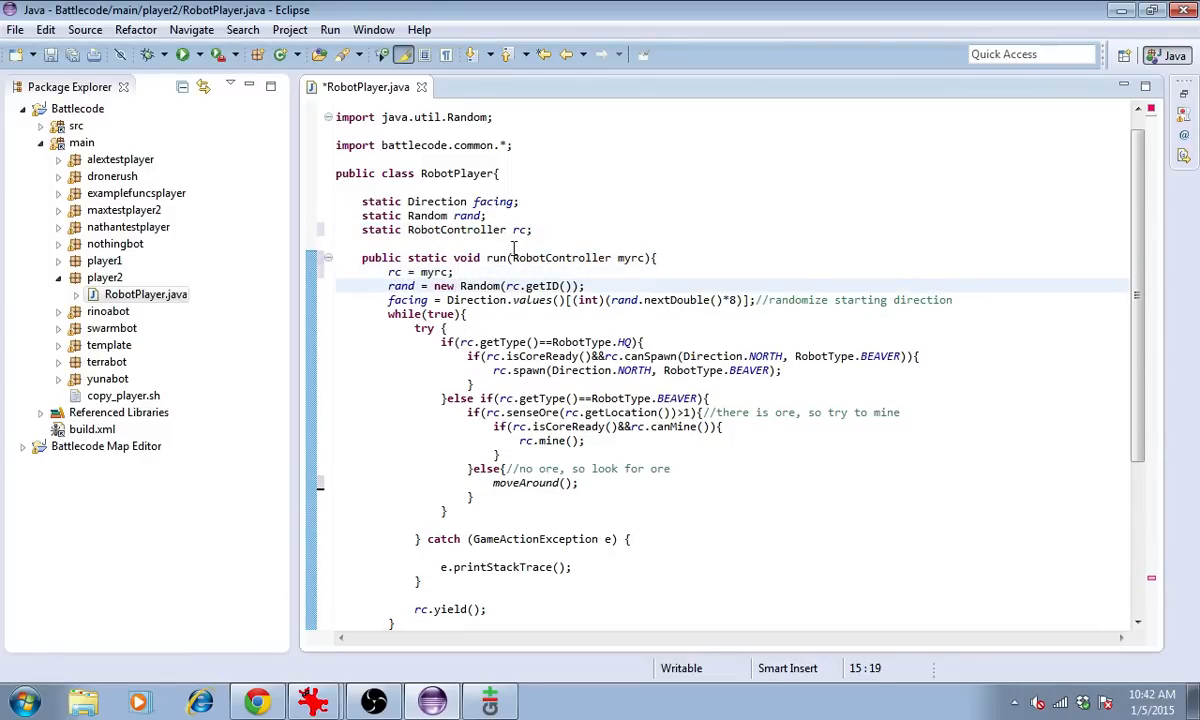
# - Paste the wandering code into moveAround, add throws GameActionException, and save
pyautogui.click(544, 286)
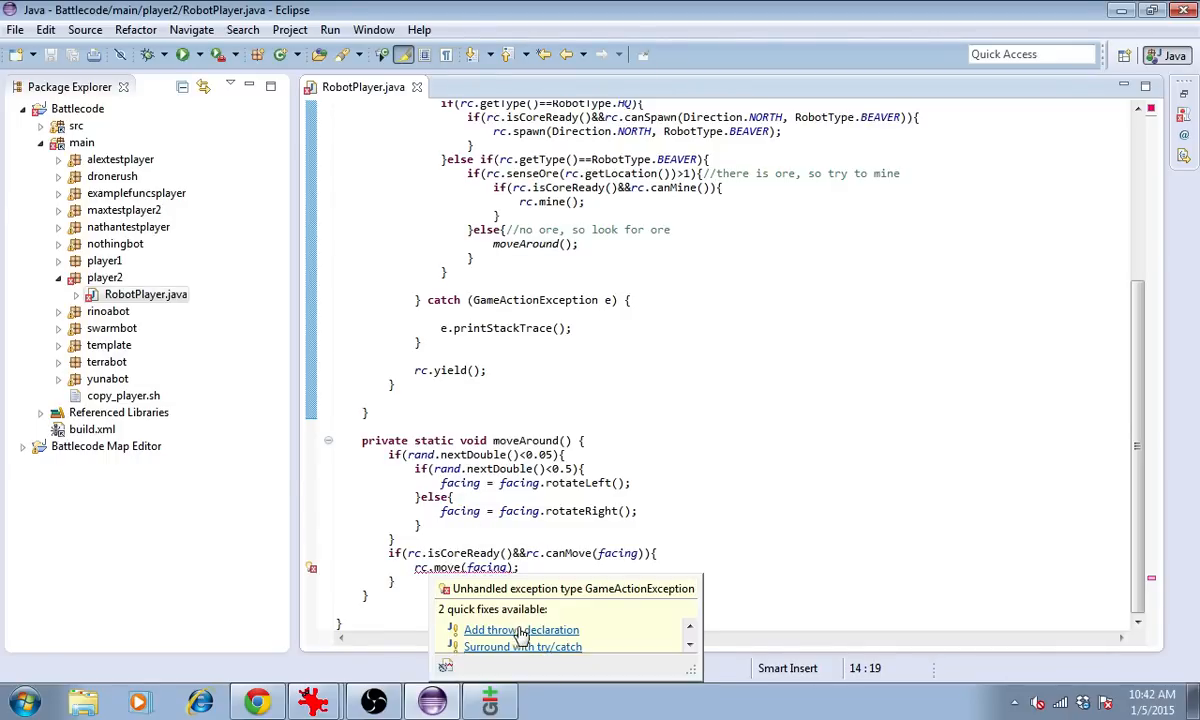
pyautogui.click(520, 628)
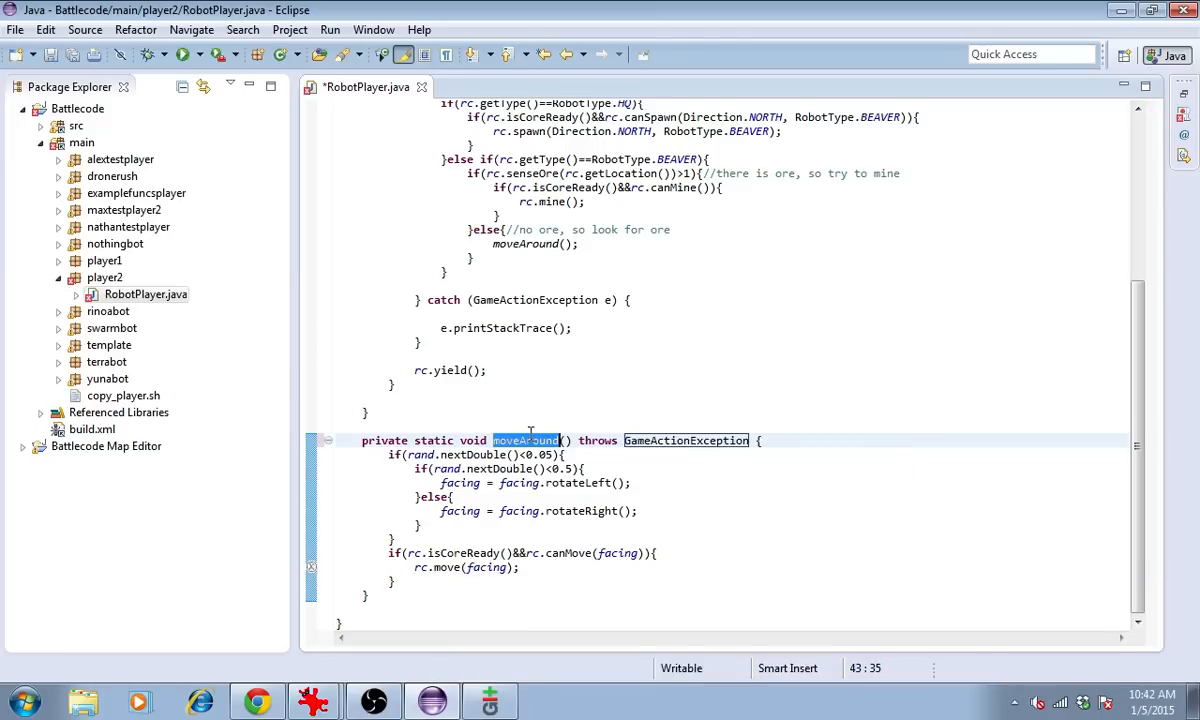
pyautogui.click(588, 468)
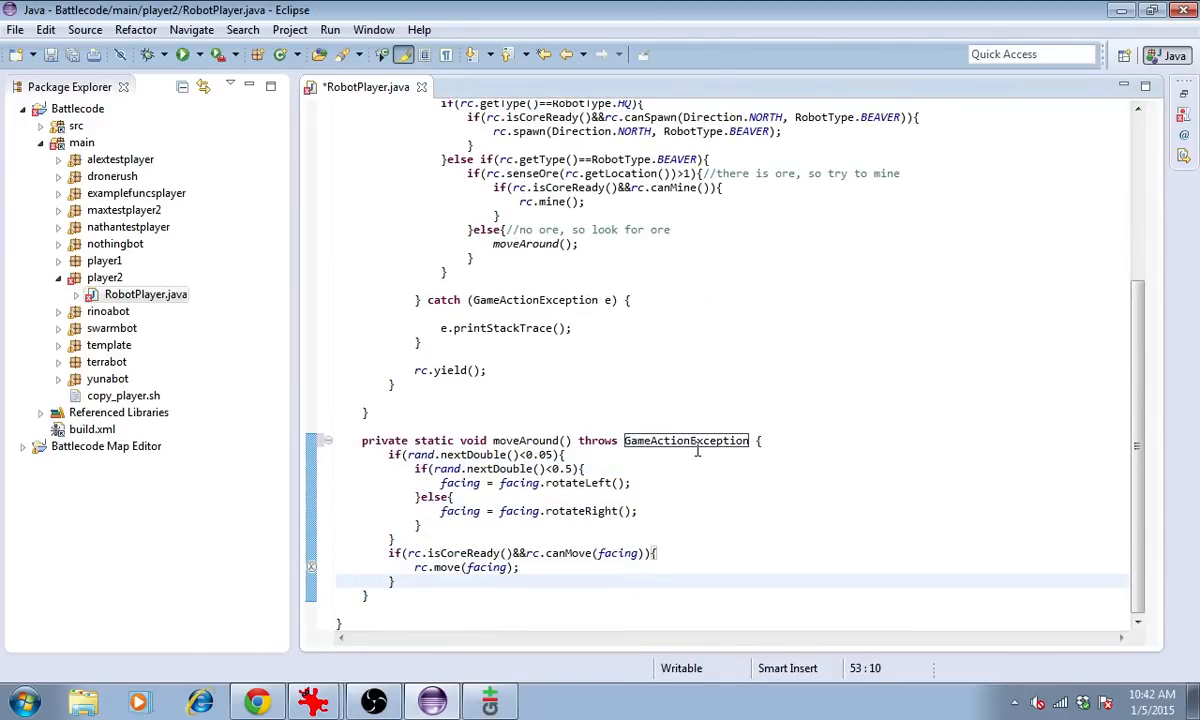
pyautogui.press('ctrl+s')
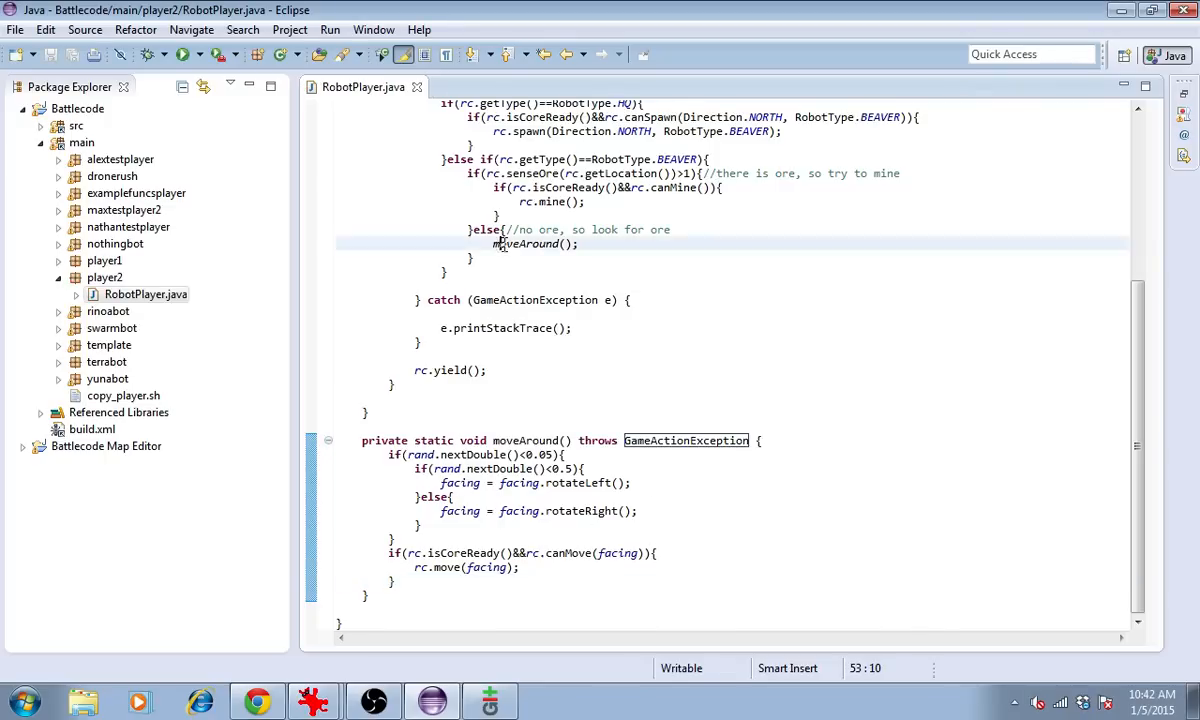
pyautogui.moveTo(390, 454); pyautogui.dragTo(520, 568)
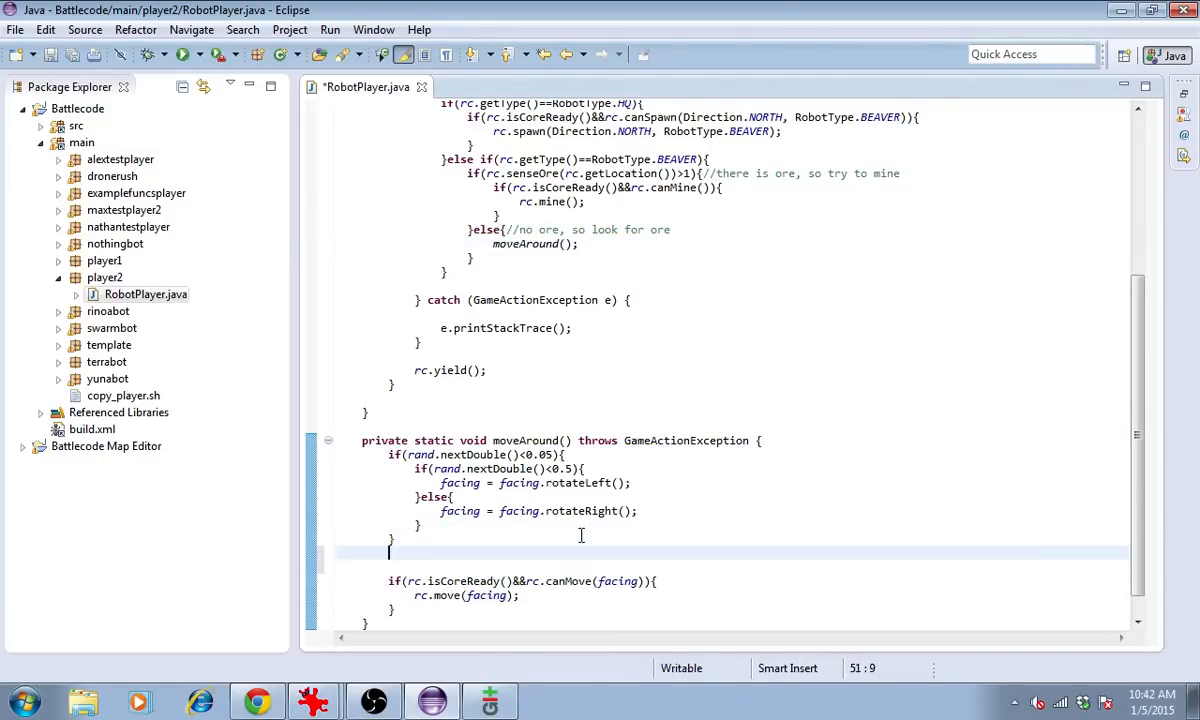
# - Add an edge-of-map check comment below the random-turn block and save
pyautogui.write('//check that we are not facing off the edge of the map')
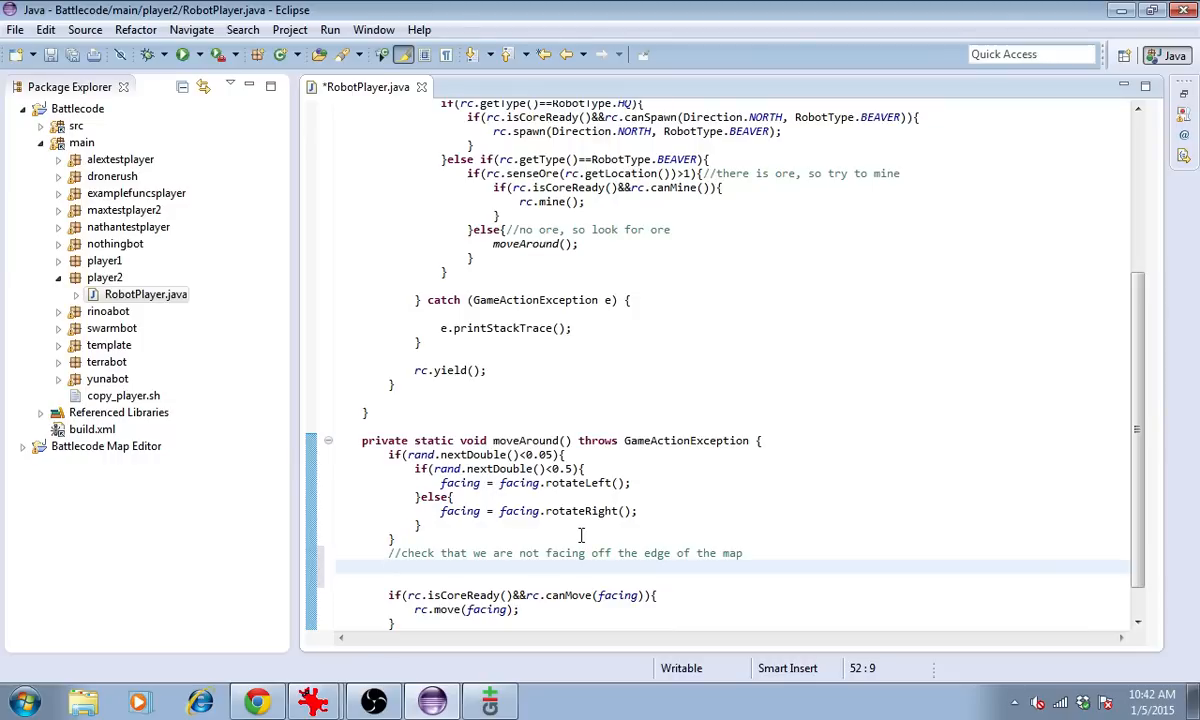
pyautogui.click(390, 568)
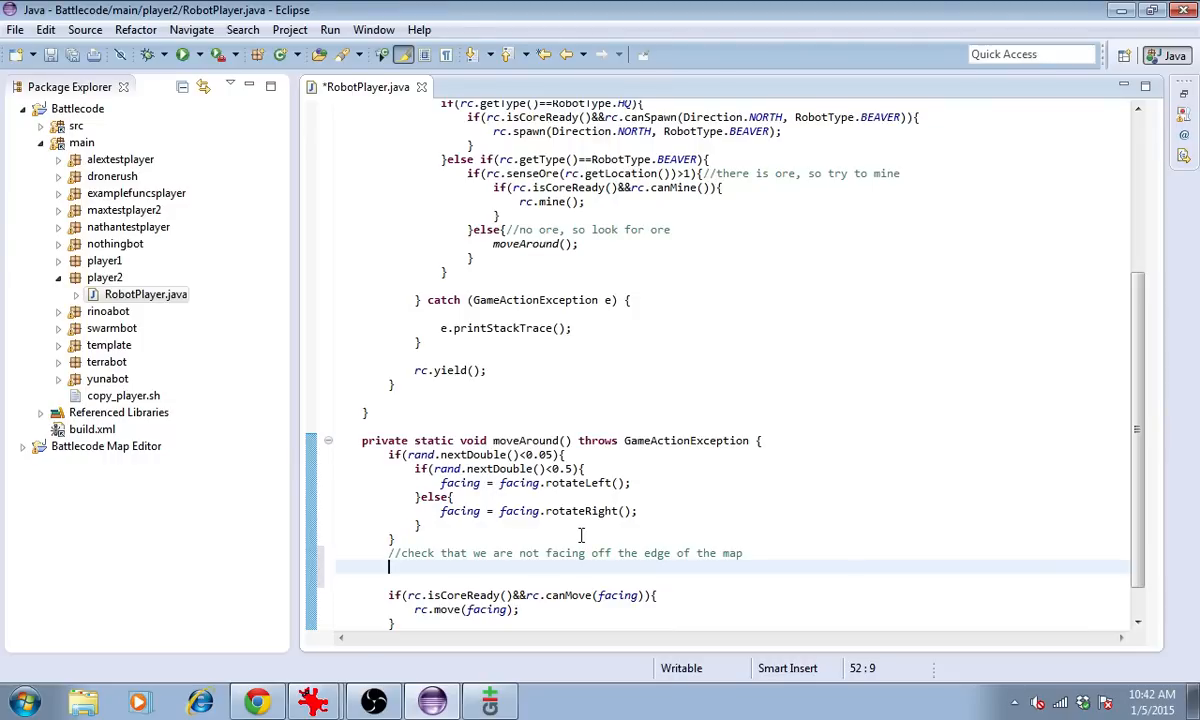
pyautogui.press('ctrl+s')
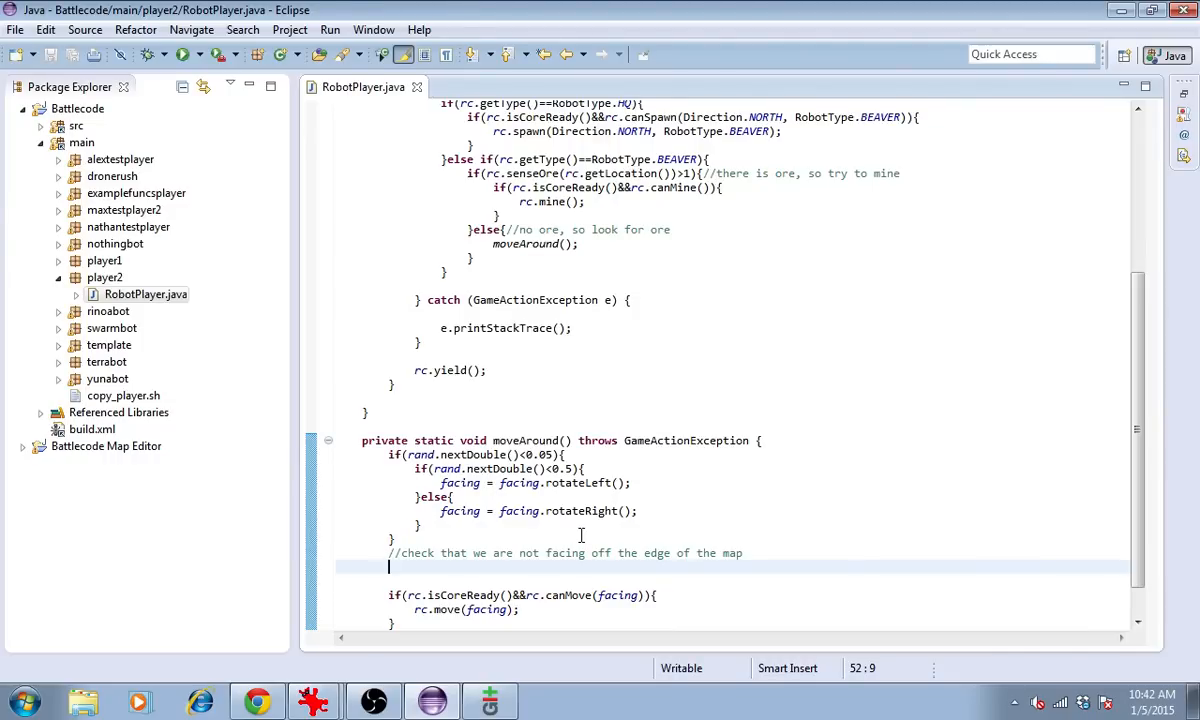
# - Write if(rc.senseTerrainTile(rc.getLocation().add(facing))!=TerrainTile.NORMAL){ using autocomplete
pyautogui.write('if(rc.')
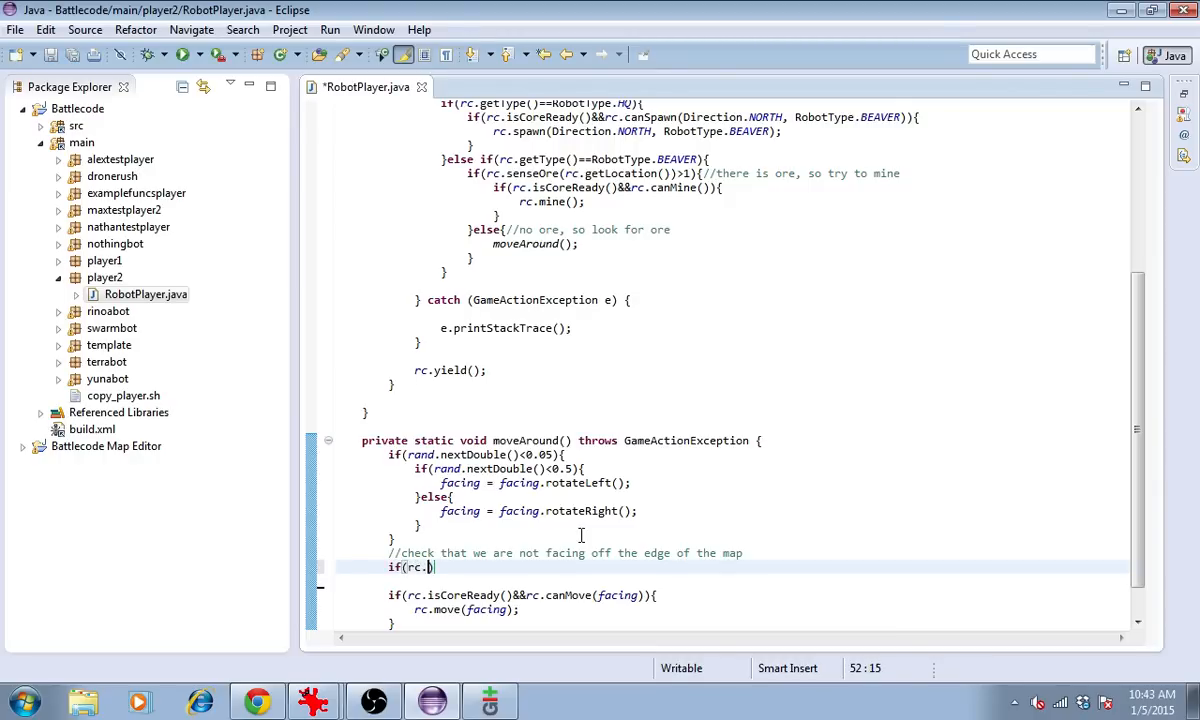
pyautogui.write('senseTerrainTile')
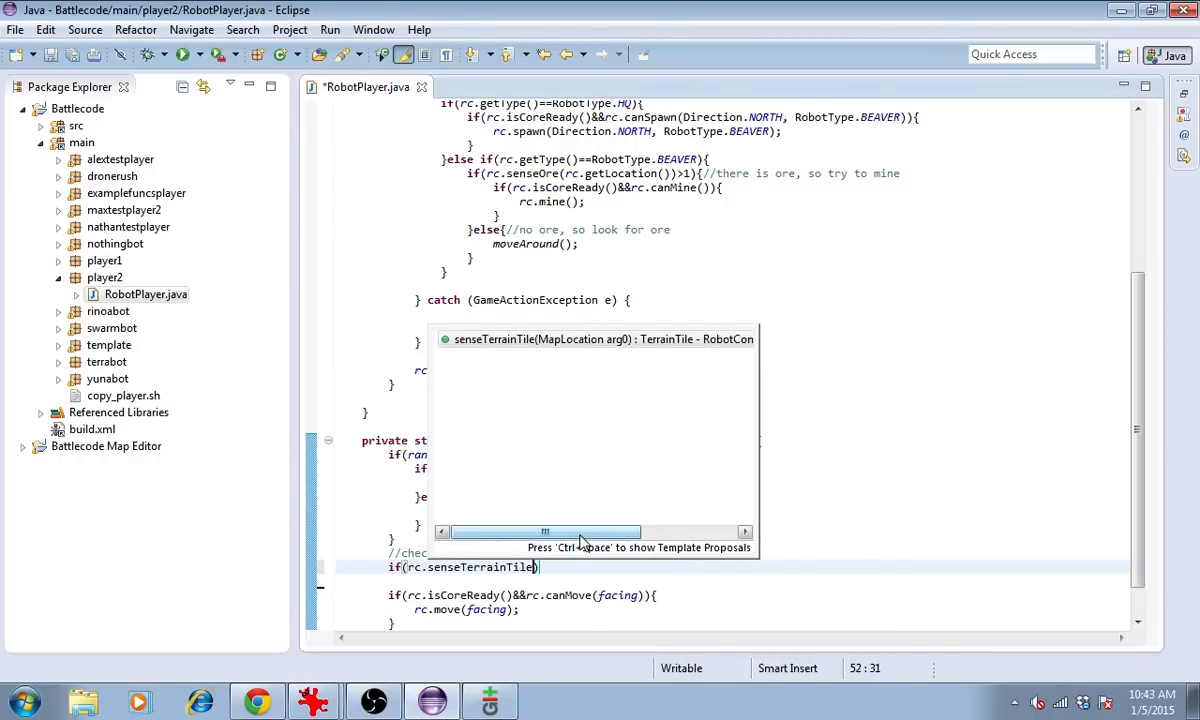
pyautogui.write('rc.getLocation()')
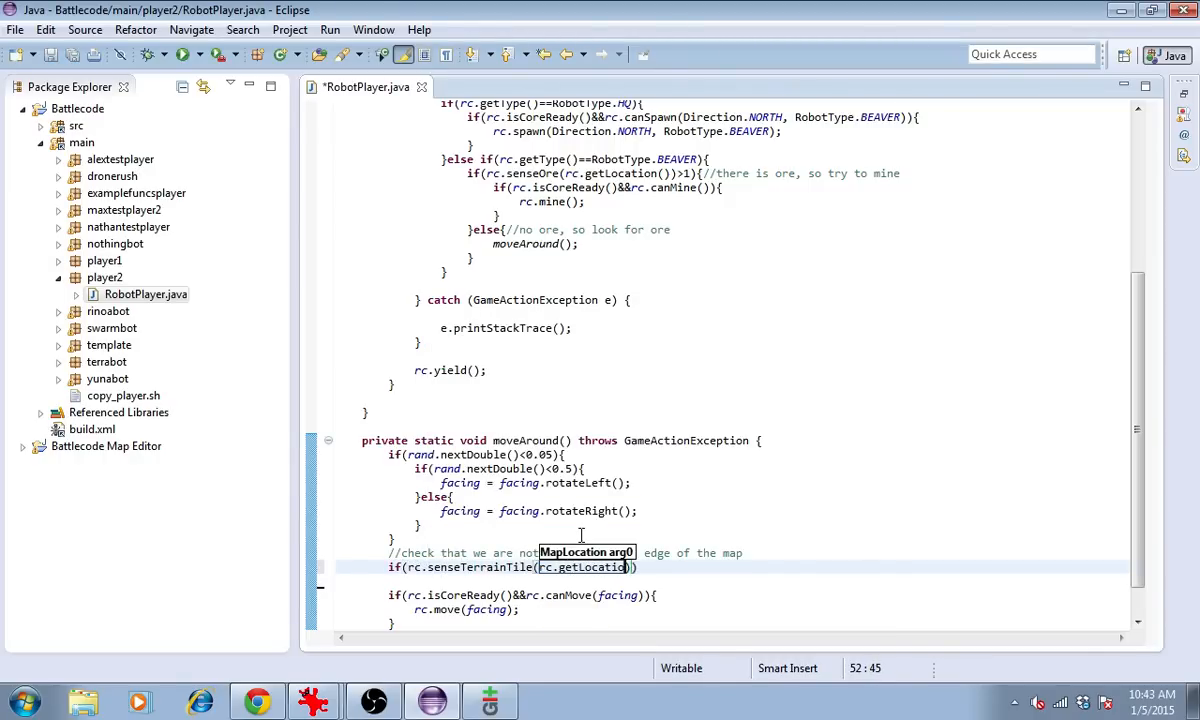
pyautogui.write('.add(facing)')
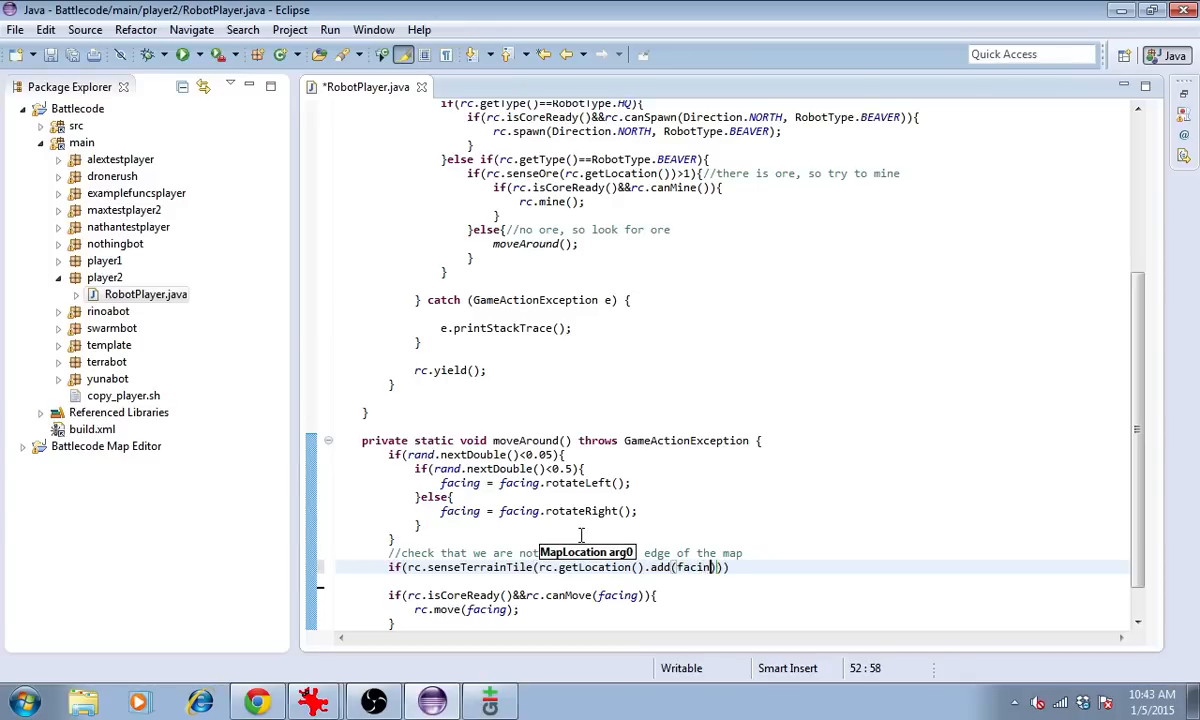
pyautogui.write('=')
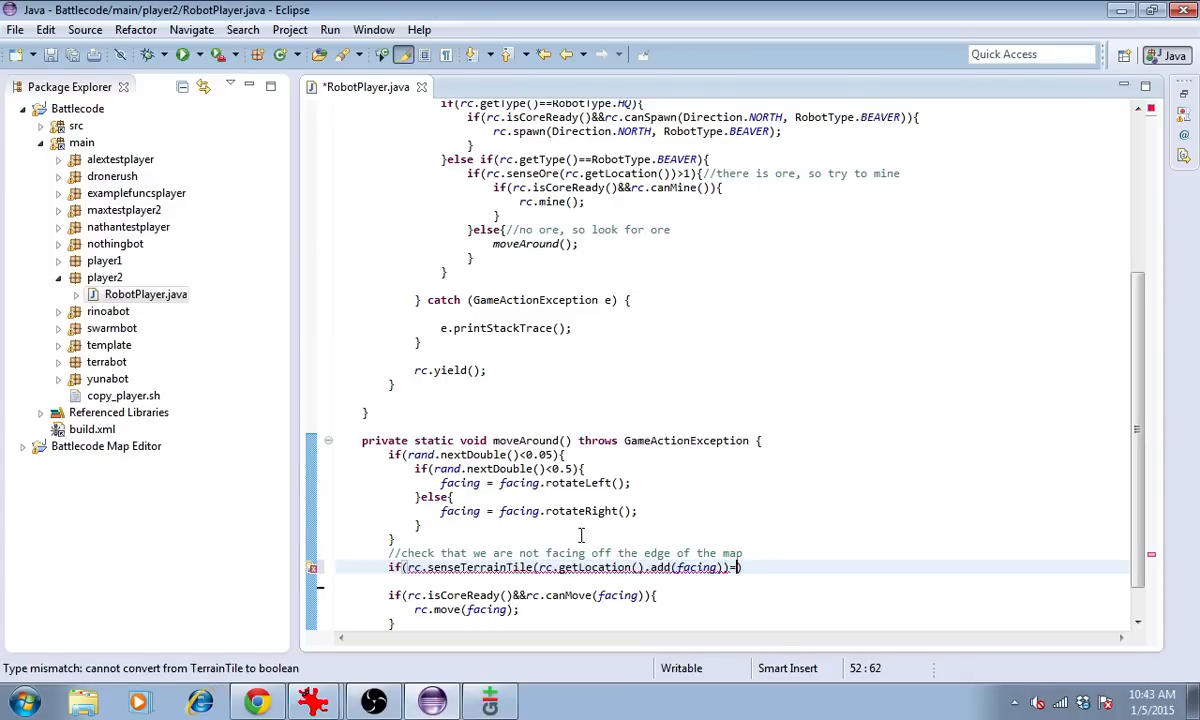
pyautogui.write('=TerrainTile')
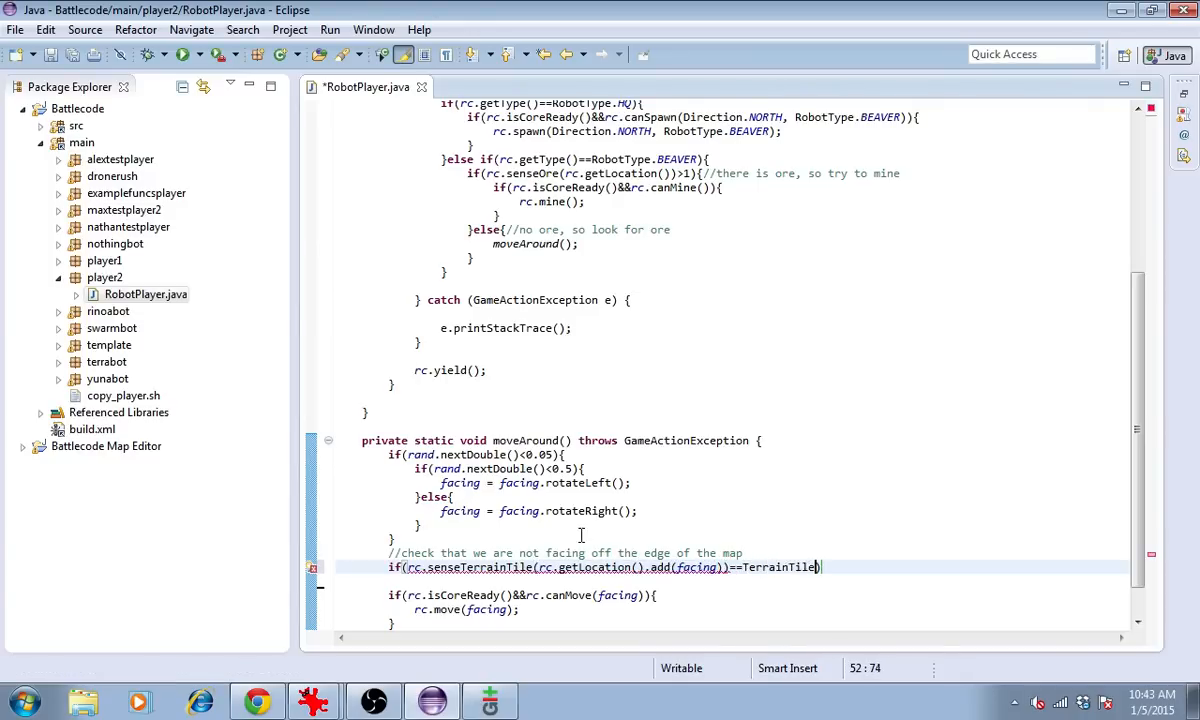
pyautogui.write('OFF')
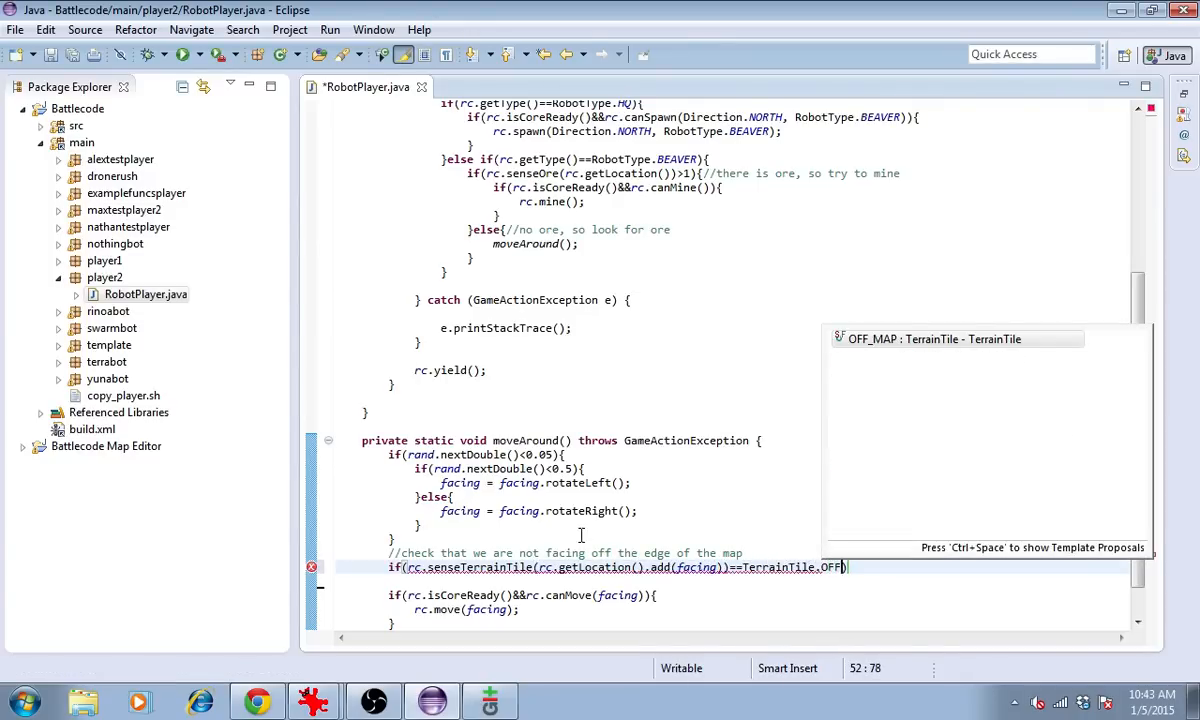
pyautogui.write('_MAP')
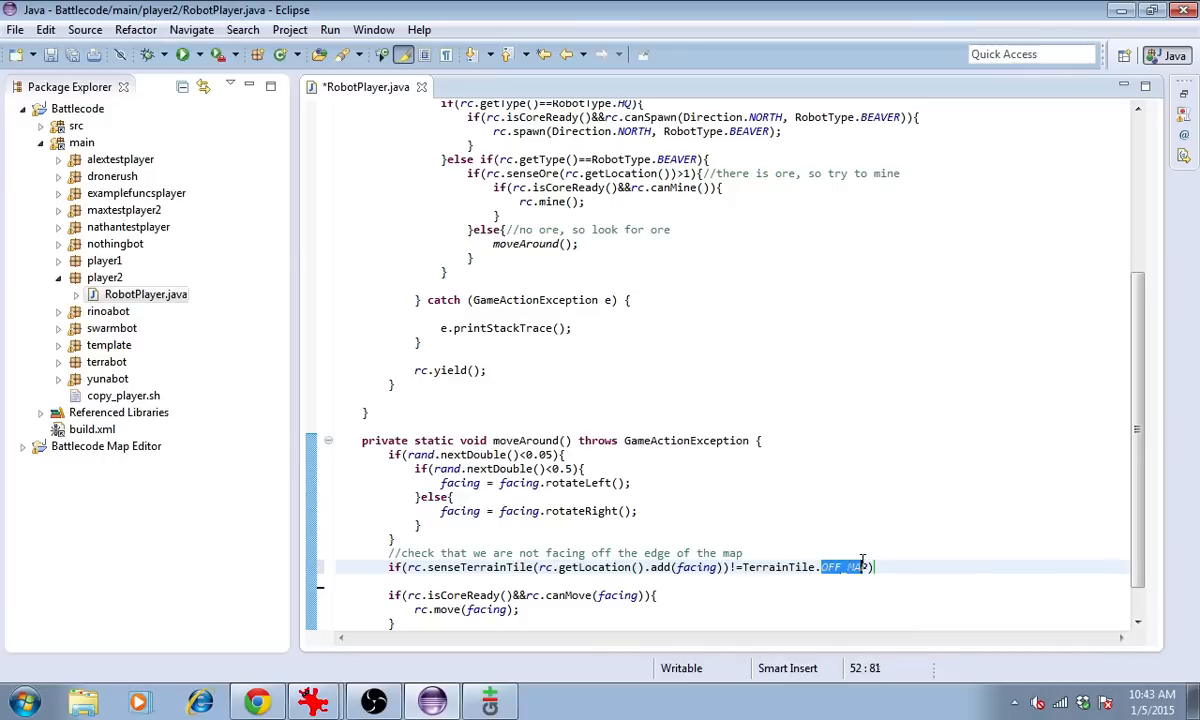
pyautogui.write('NORMAL')
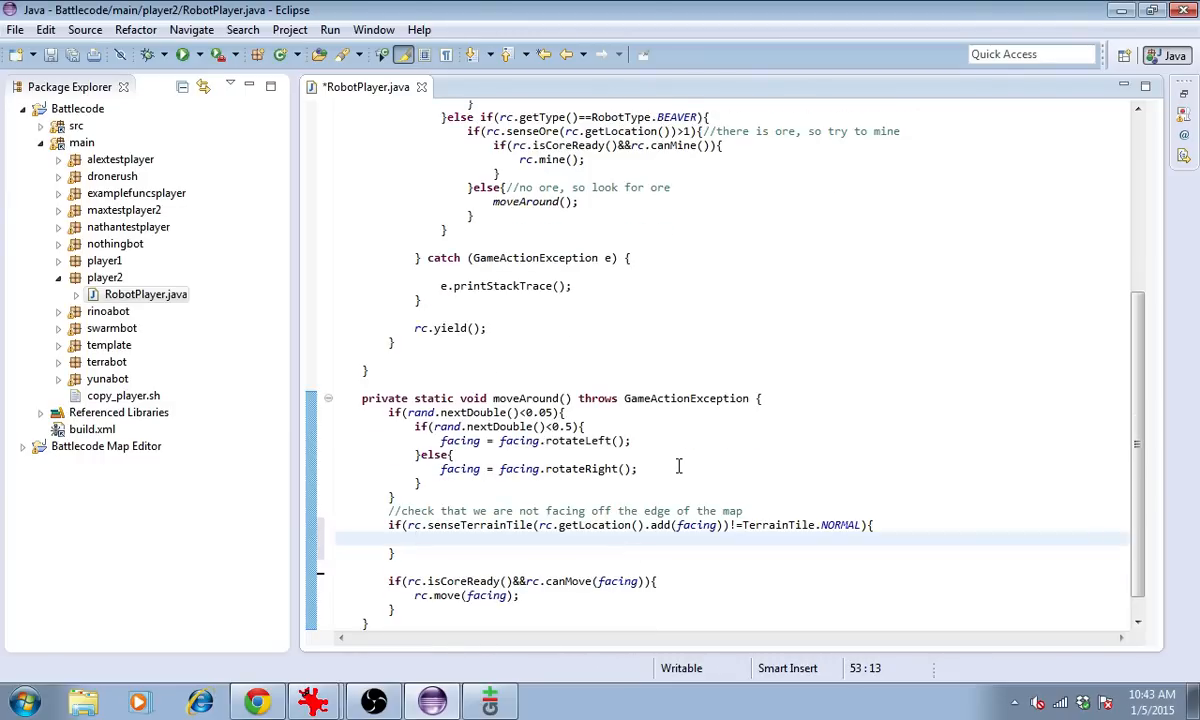
# - Rotate facing left inside the if and add a facing-direction comment above the move block
pyautogui.write('facing = facing.rotate')
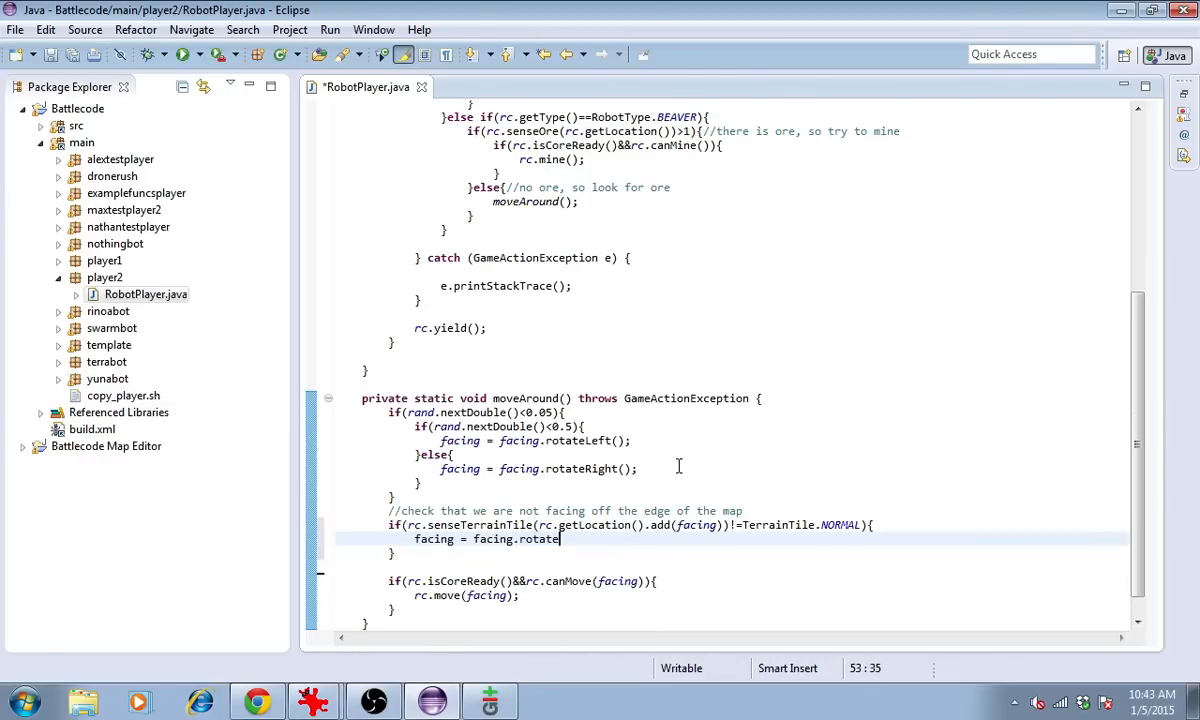
pyautogui.write('Left();')
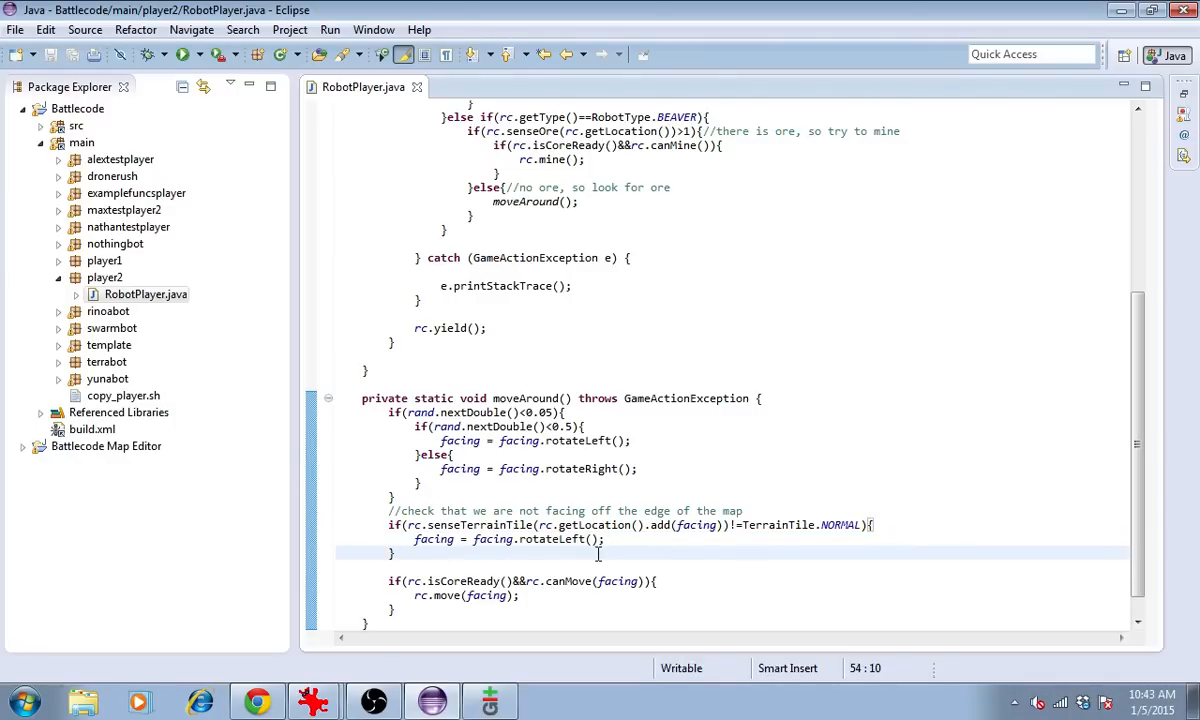
pyautogui.moveTo(872, 524); pyautogui.dragTo(510, 540)
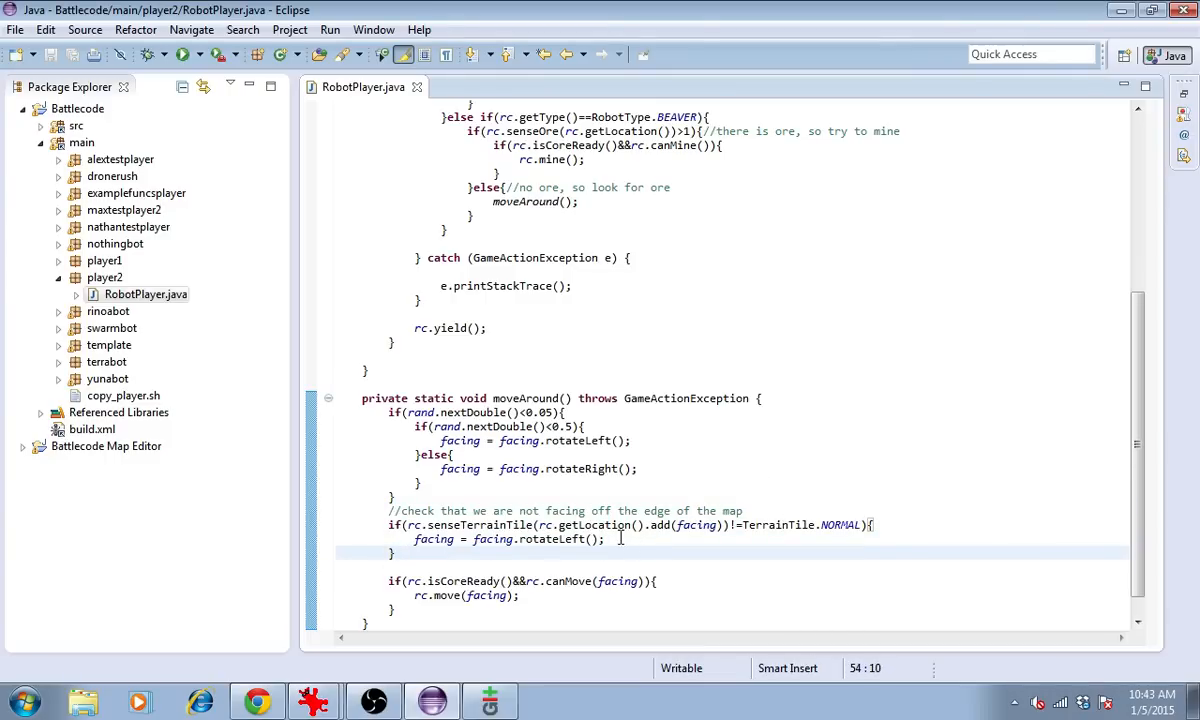
pyautogui.moveTo(788, 490)
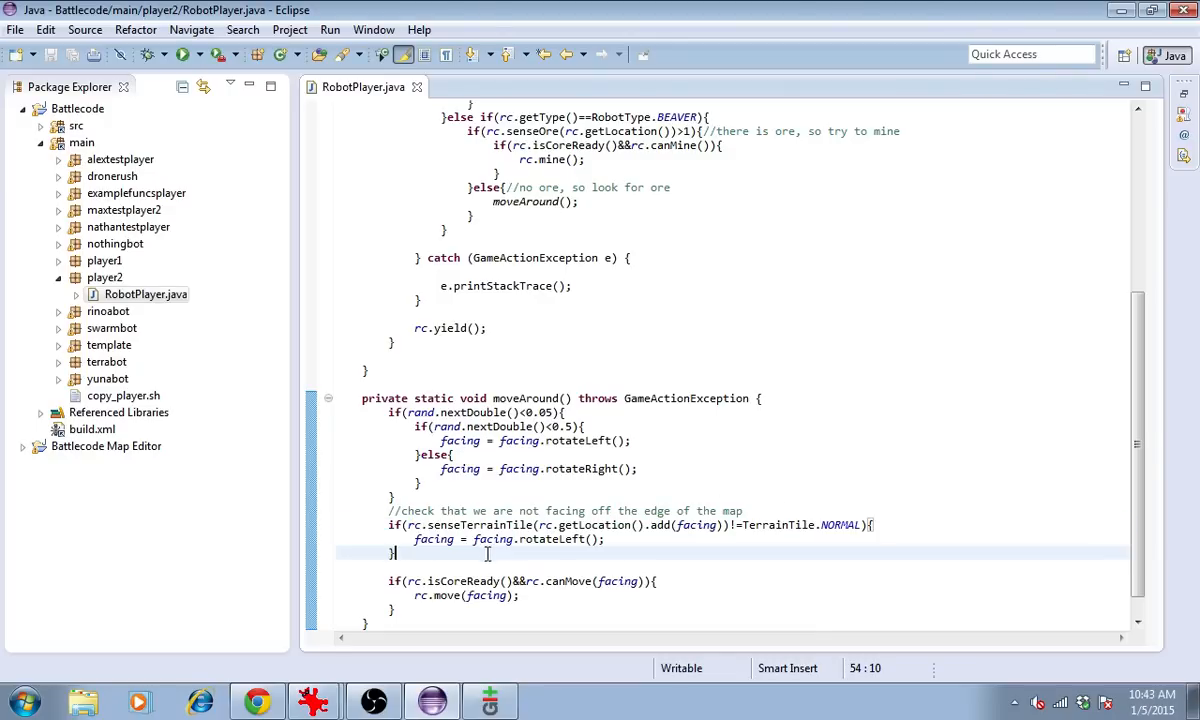
pyautogui.write('//try to move in the f')
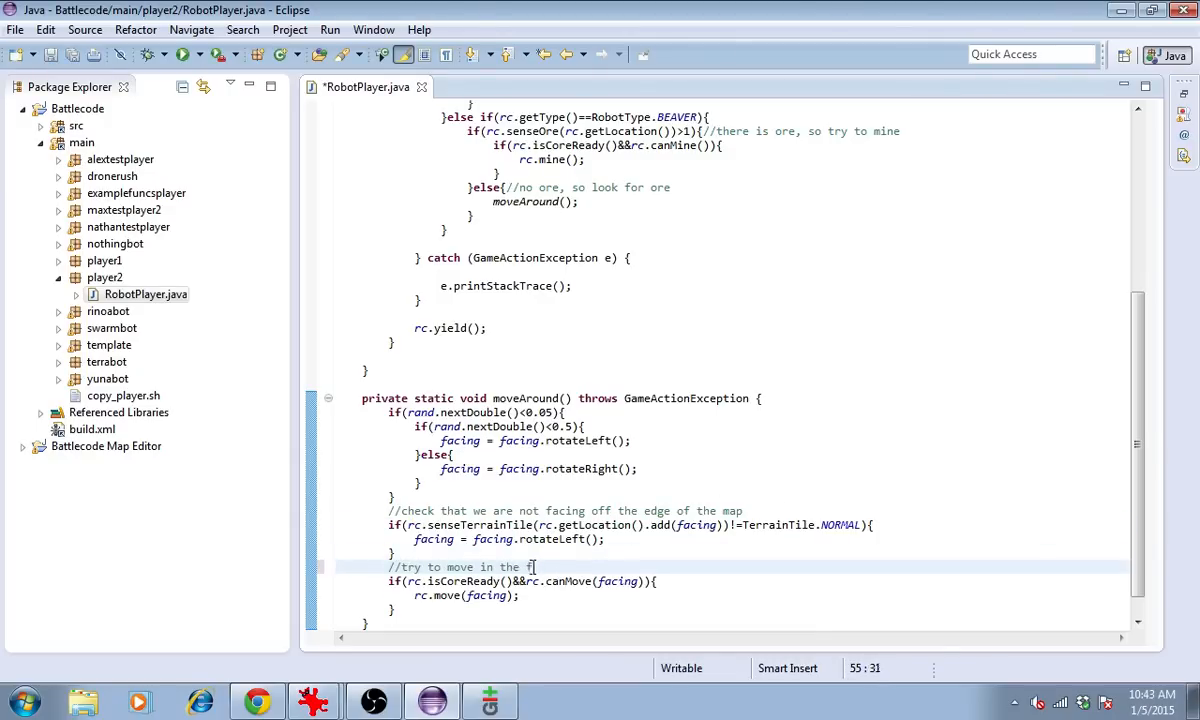
pyautogui.write('acing direction')
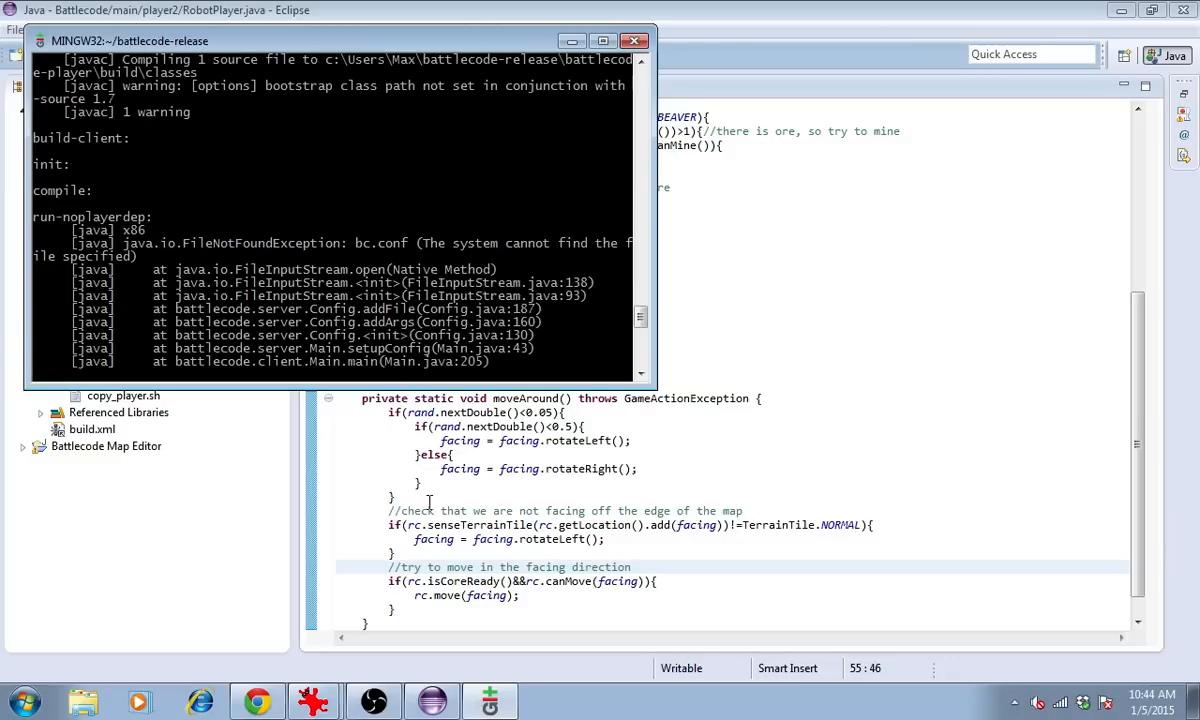
# - Bring up the Battlecode match setup and start the local player2 vs alextestplayer match
pyautogui.click(548, 700)
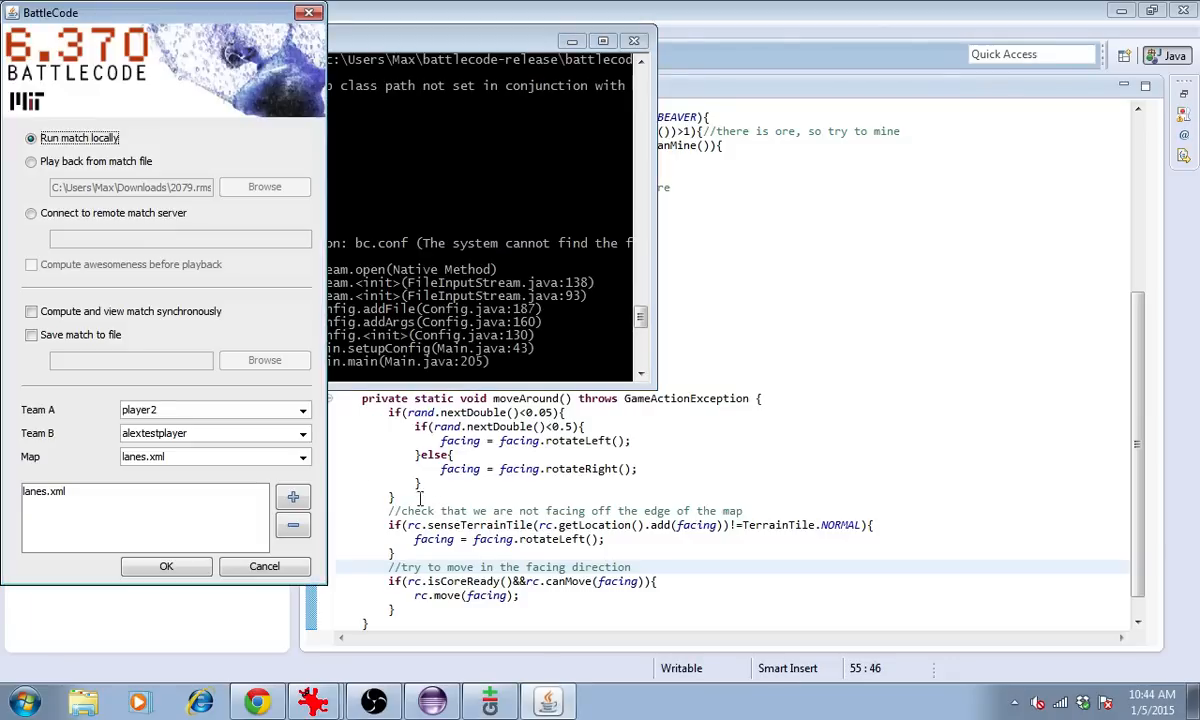
pyautogui.click(166, 566)
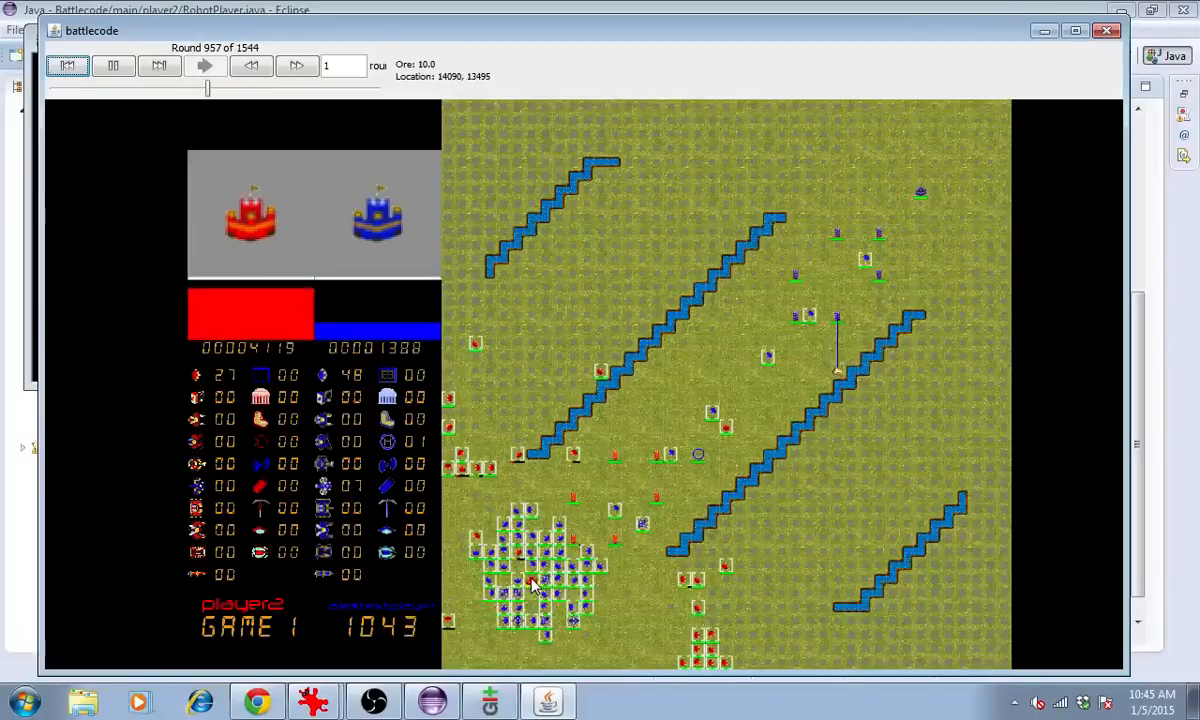
# - Pause the player2 vs alextestplayer replay on lanes after round 970
pyautogui.click(112, 64)
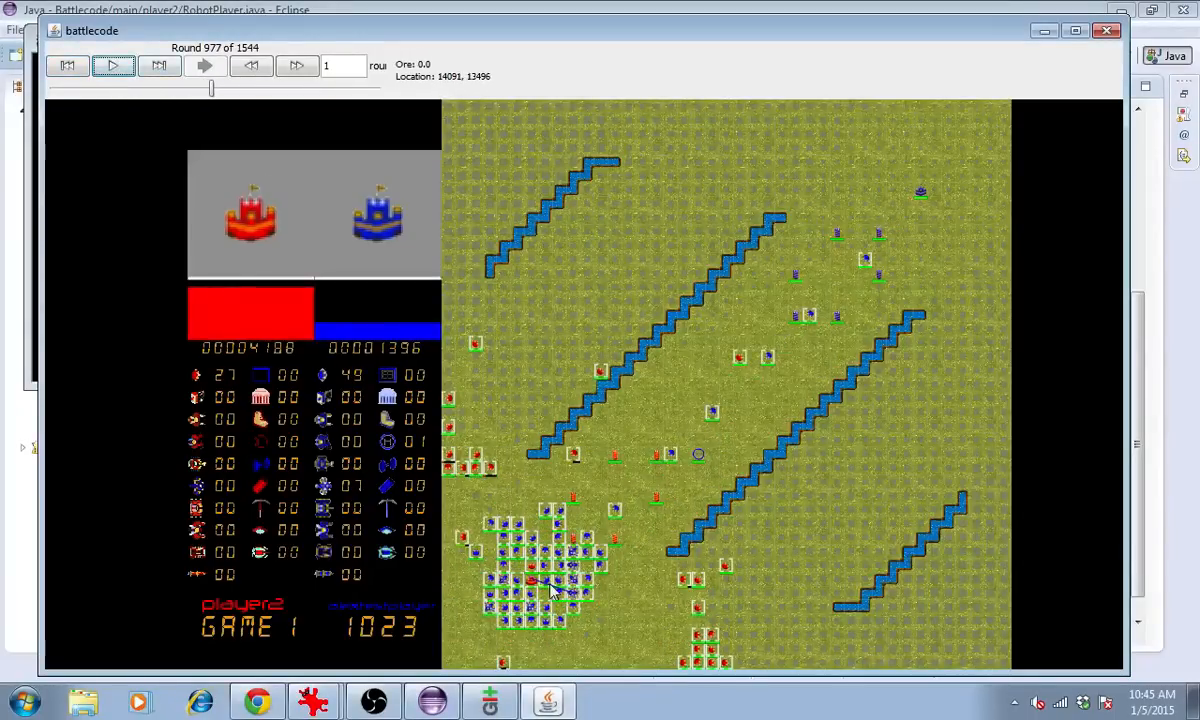